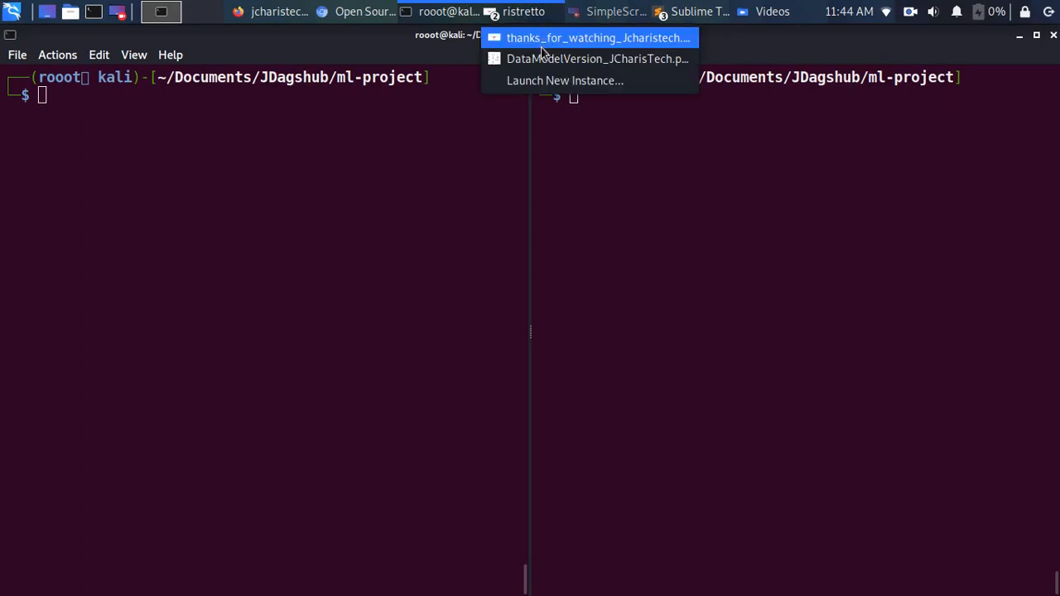
# Step: Show the DataModelVersion_JCharisTech diagram comparing git, FastDS and DVC in Ristretto
pyautogui.click(589, 59)
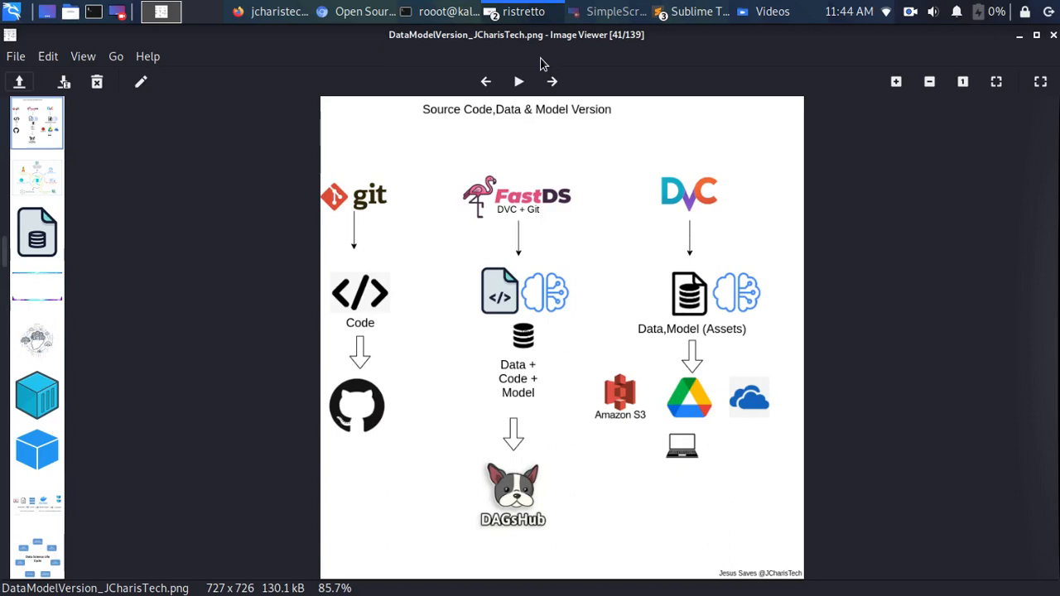
pyautogui.moveTo(530, 116)
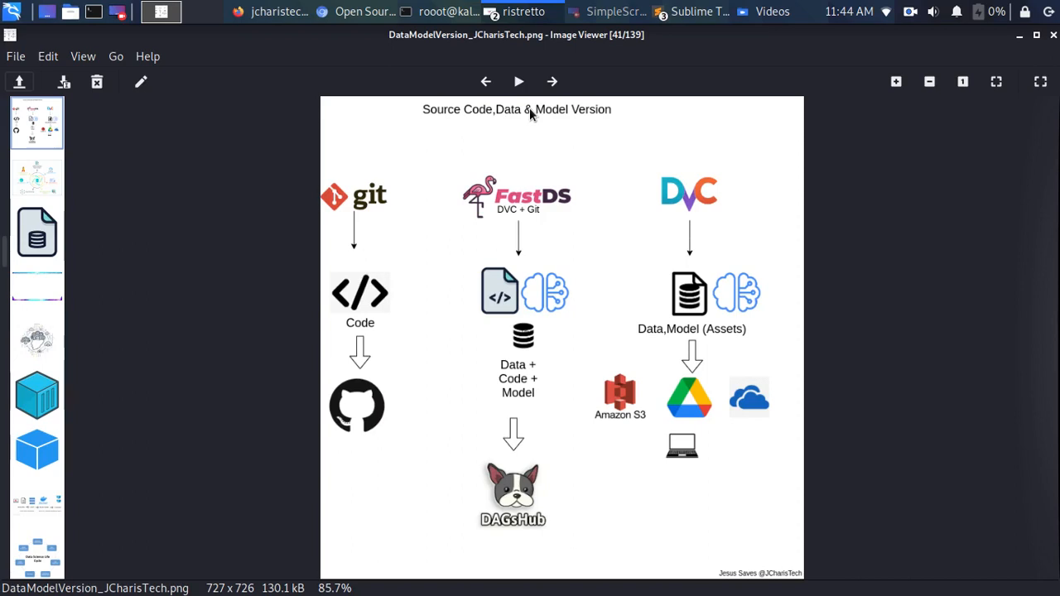
pyautogui.moveTo(520, 462)
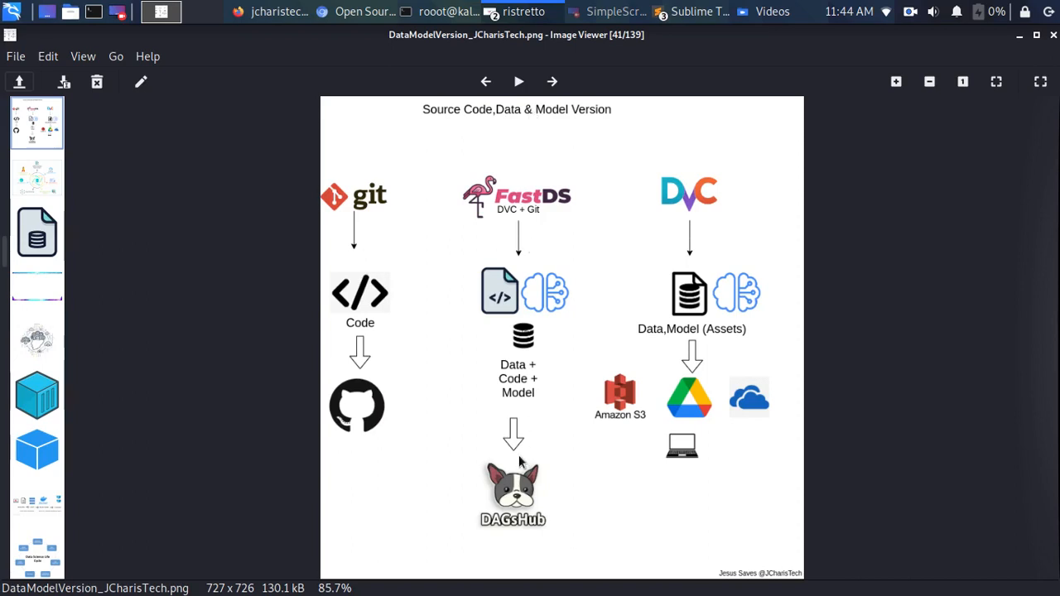
pyautogui.moveTo(533, 229)
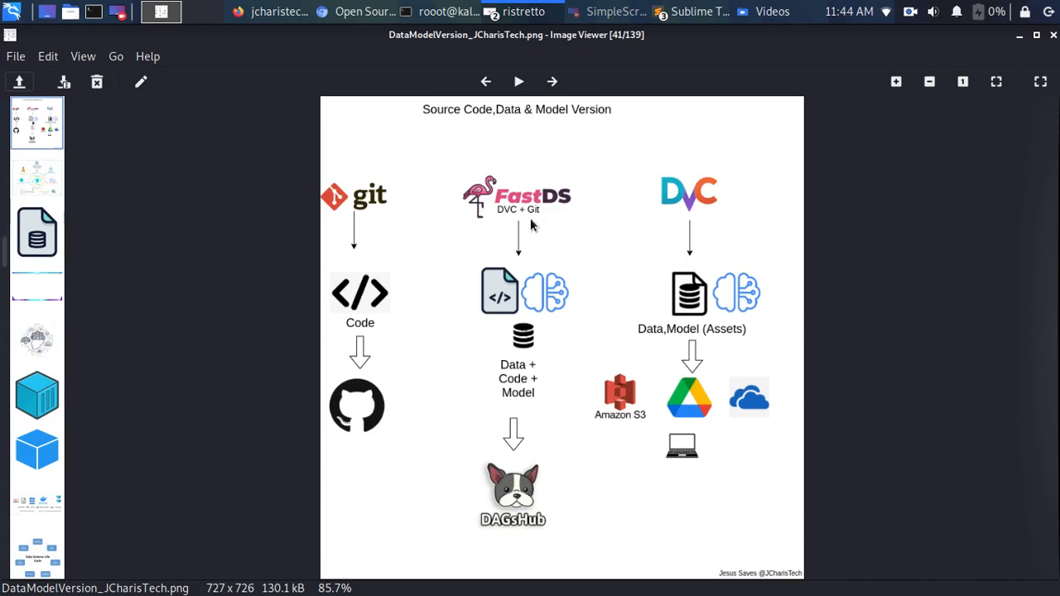
pyautogui.moveTo(725, 181)
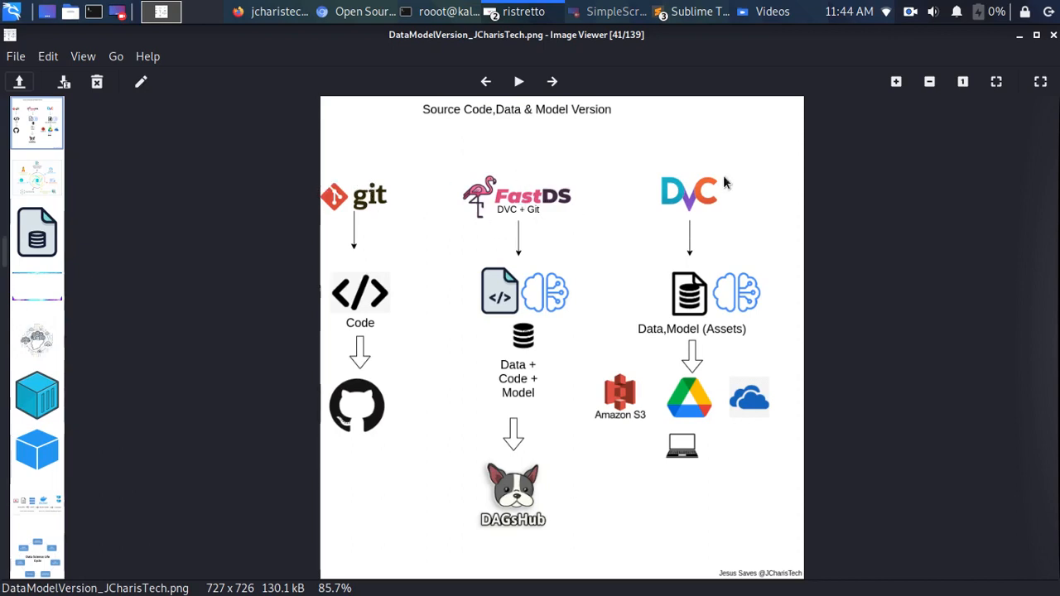
pyautogui.moveTo(724, 206)
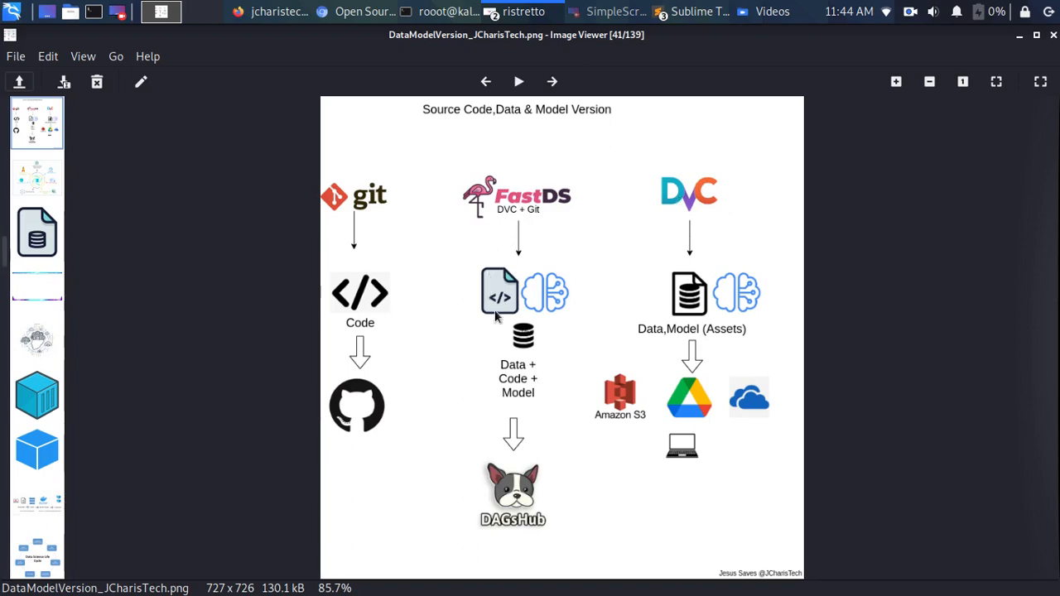
pyautogui.moveTo(540, 306)
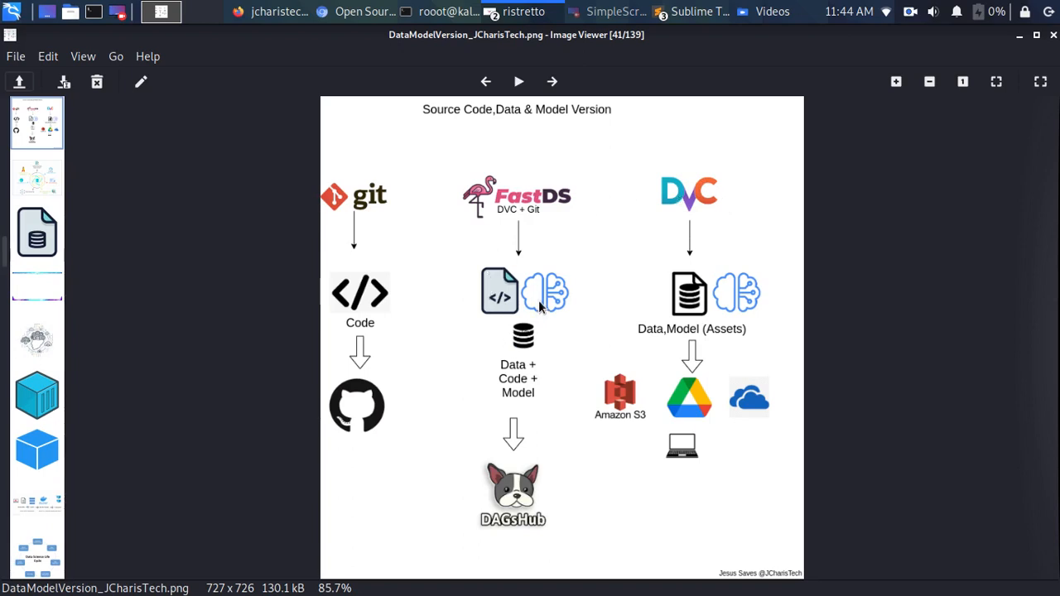
pyautogui.moveTo(500, 295)
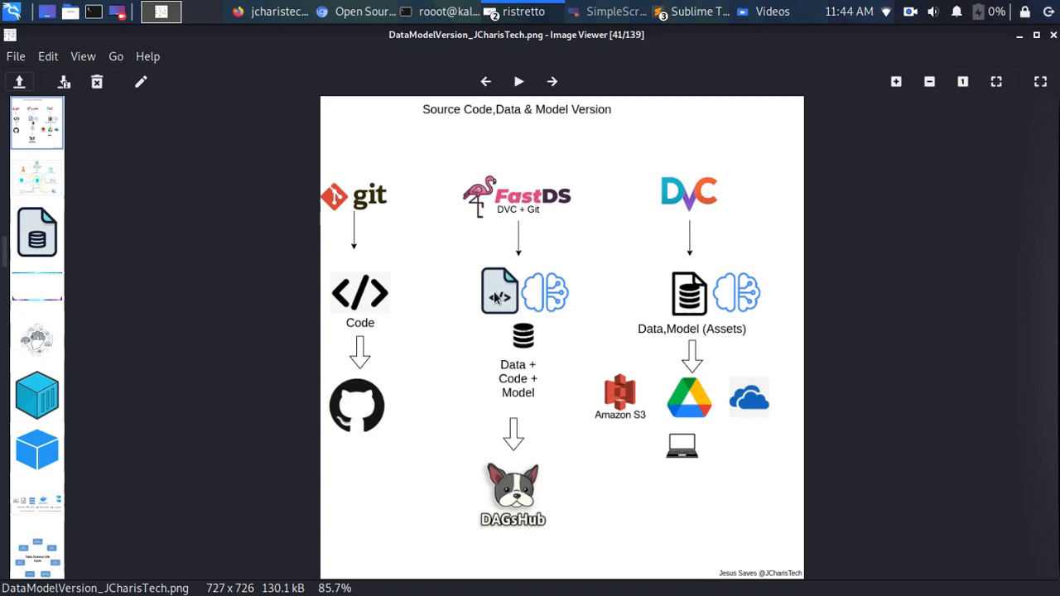
pyautogui.moveTo(379, 331)
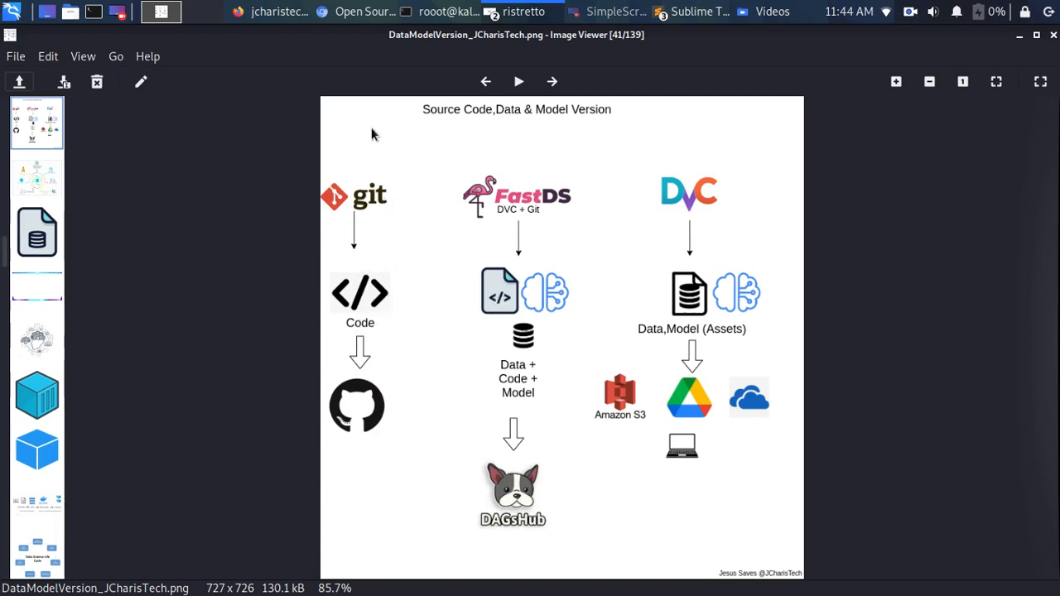
pyautogui.moveTo(537, 338)
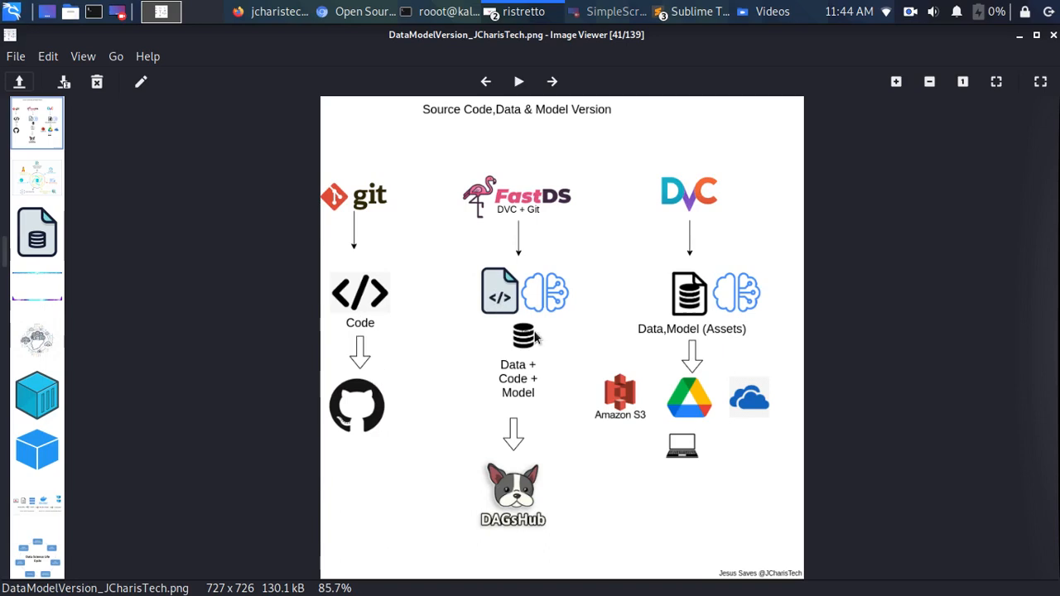
pyautogui.moveTo(666, 310)
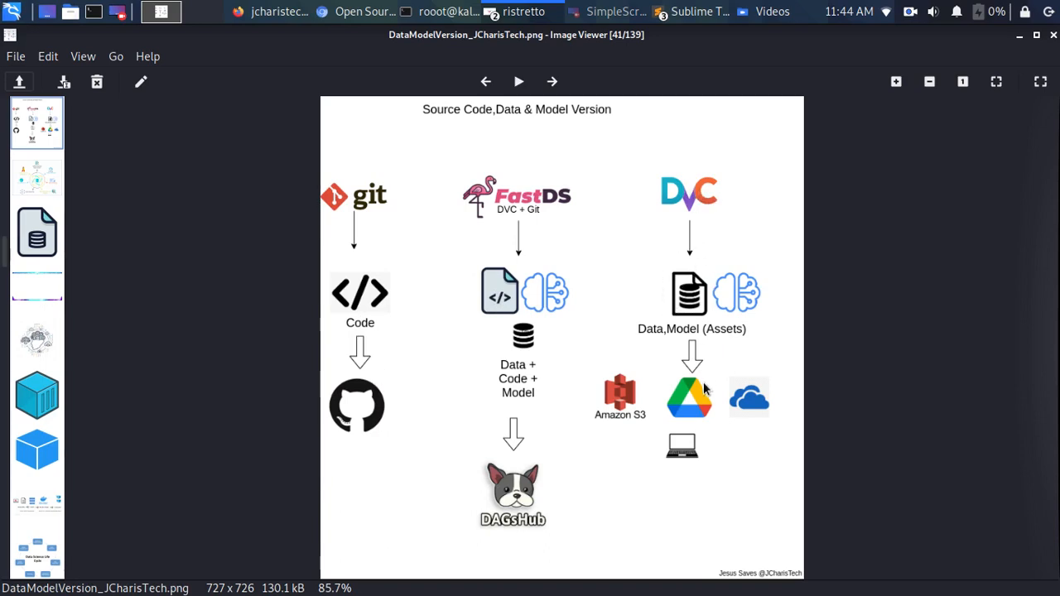
pyautogui.moveTo(702, 427)
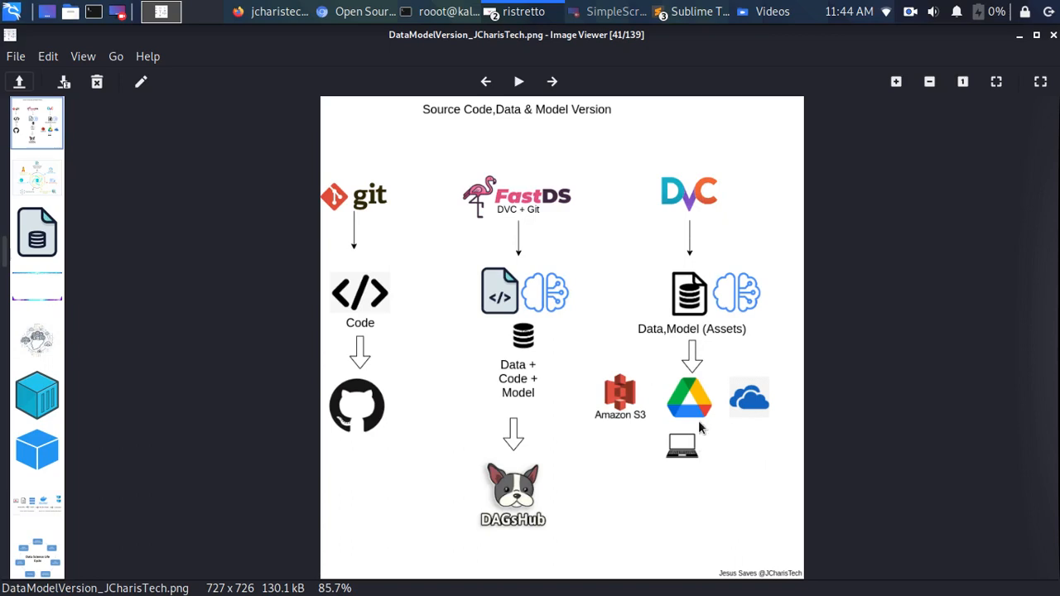
pyautogui.moveTo(571, 504)
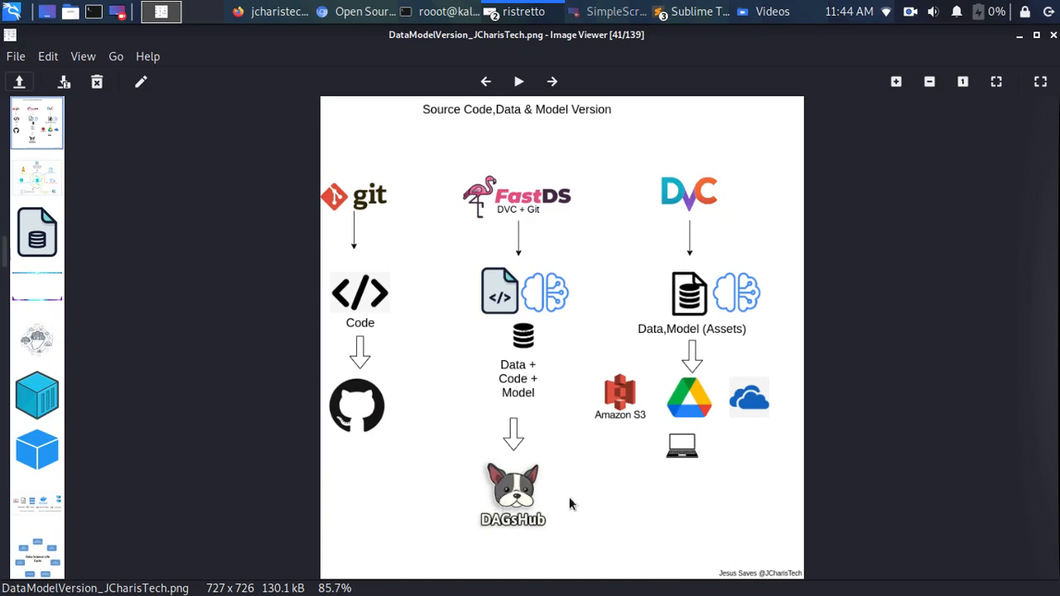
pyautogui.moveTo(572, 238)
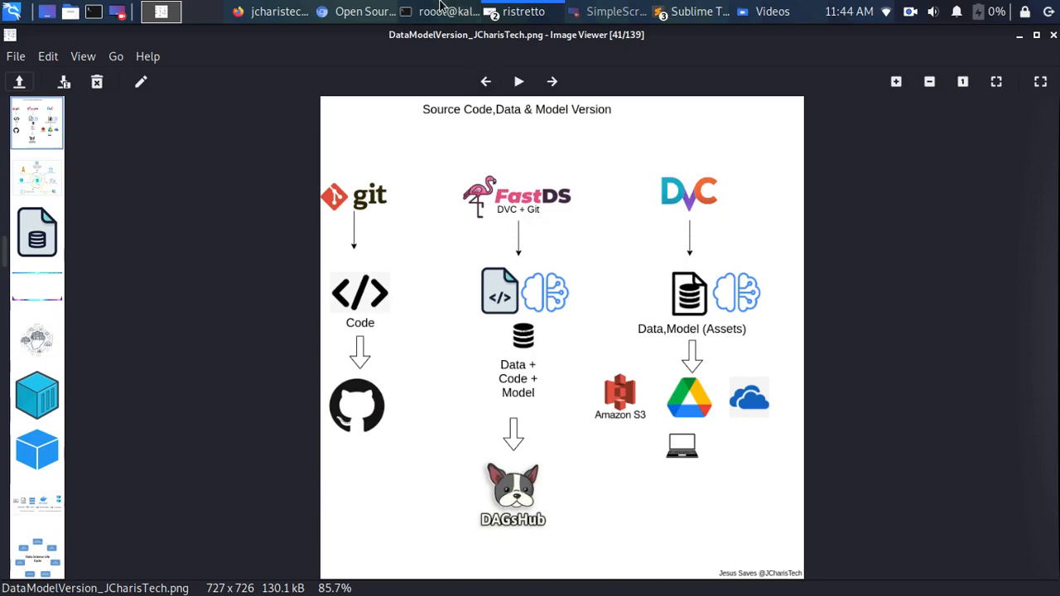
# Step: Enter 'pip install fastds' as a commented-out line at the ml-project prompt
pyautogui.click(444, 11)
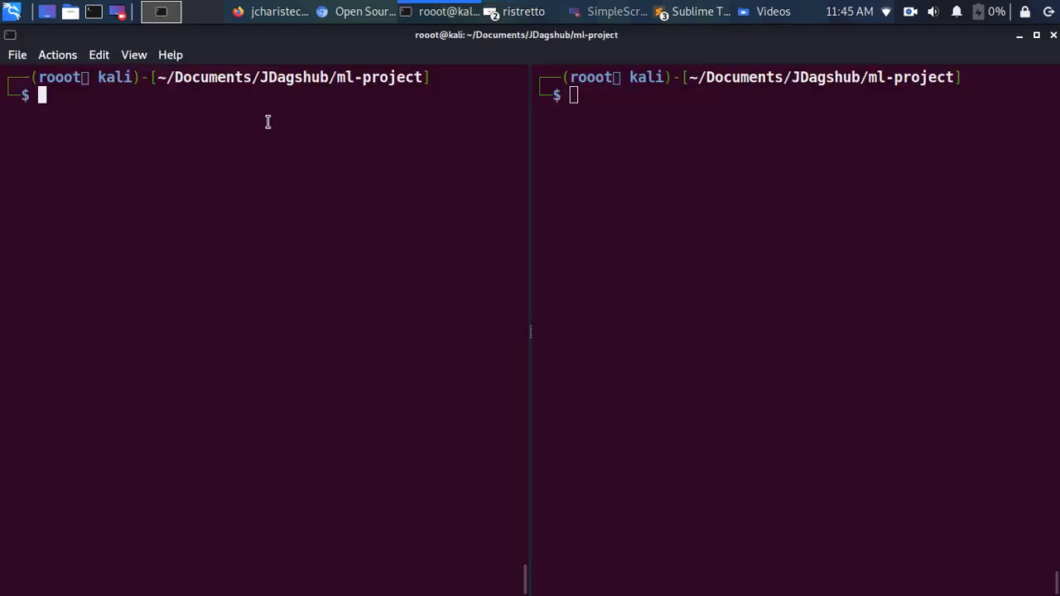
pyautogui.write('pip install localstack')
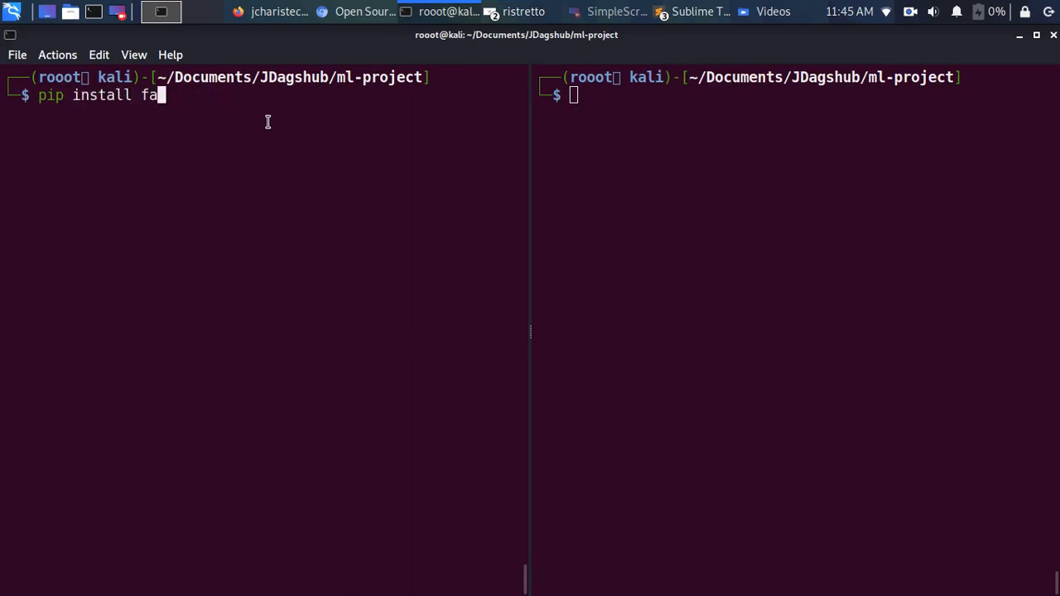
pyautogui.write('std')
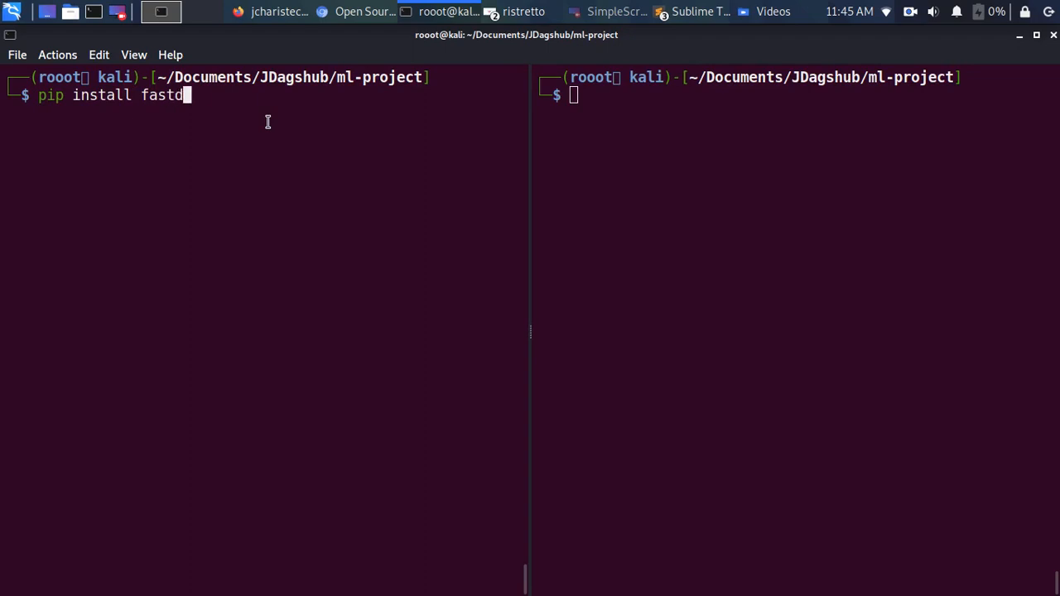
pyautogui.write('s')
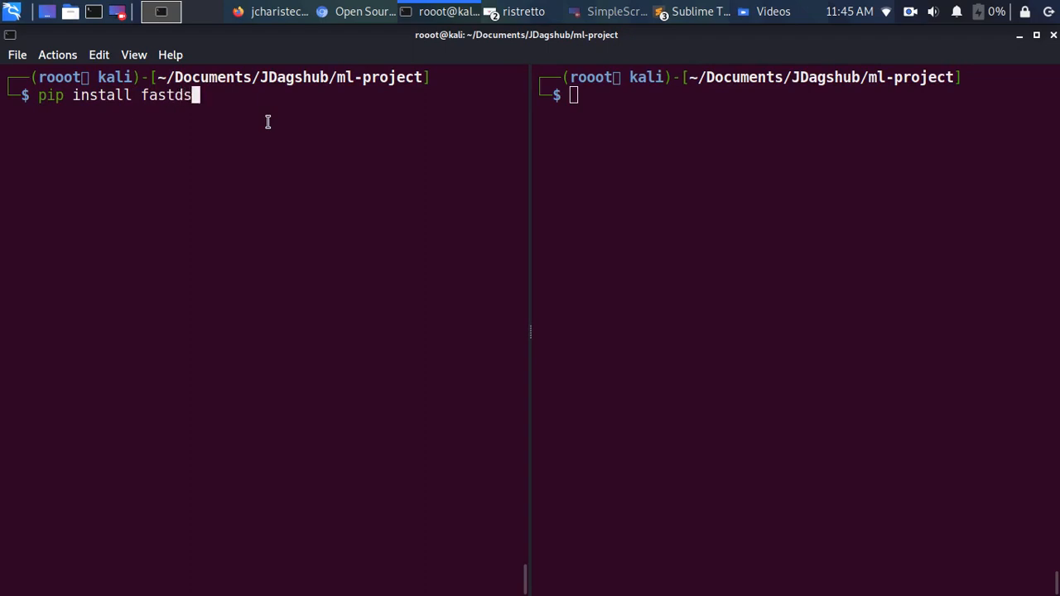
pyautogui.press('BackSpace')
pyautogui.write('#')
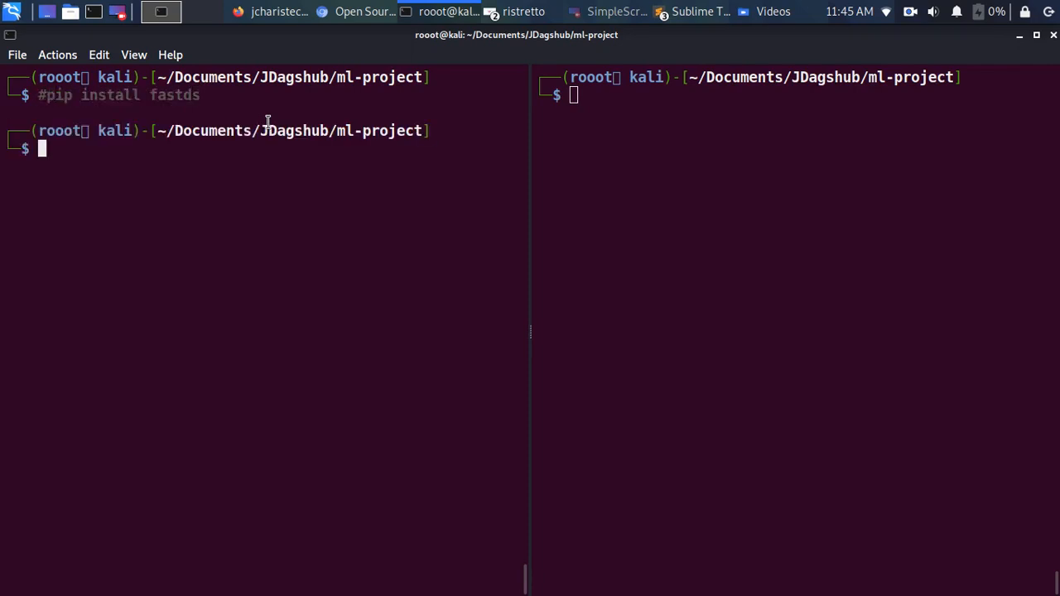
# Step: Run fds --help to list init, status, add, commit, push, save and clone, highlighting init
pyautogui.write('fds --help')
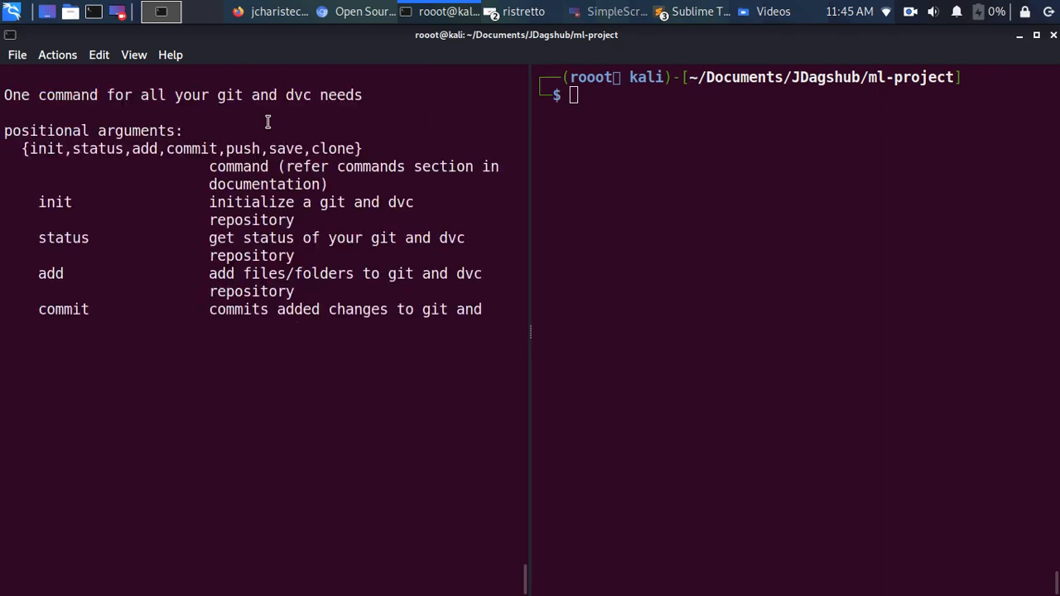
pyautogui.scroll(-3)
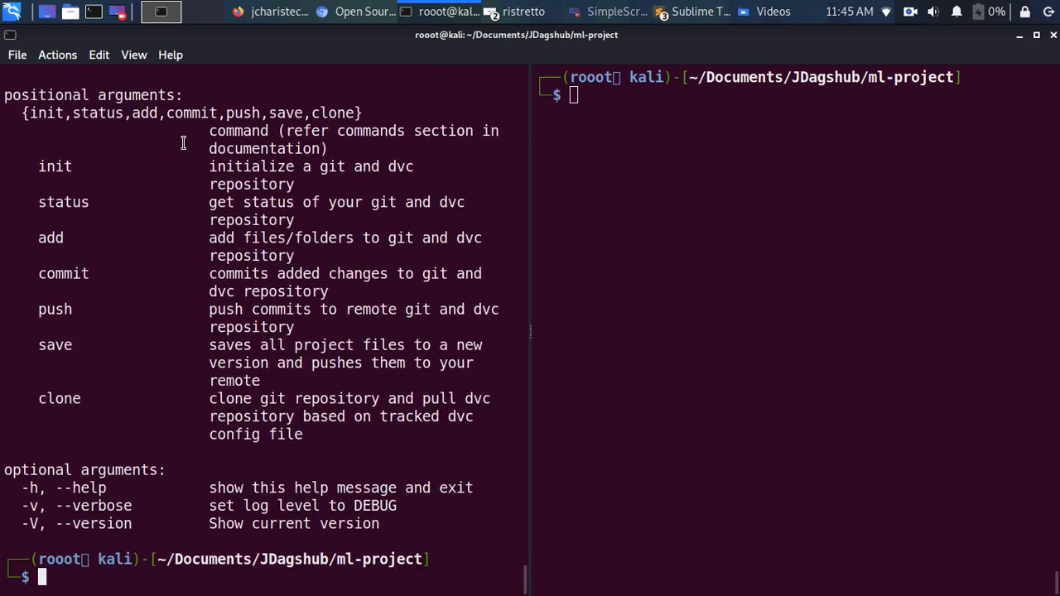
pyautogui.moveTo(96, 155)
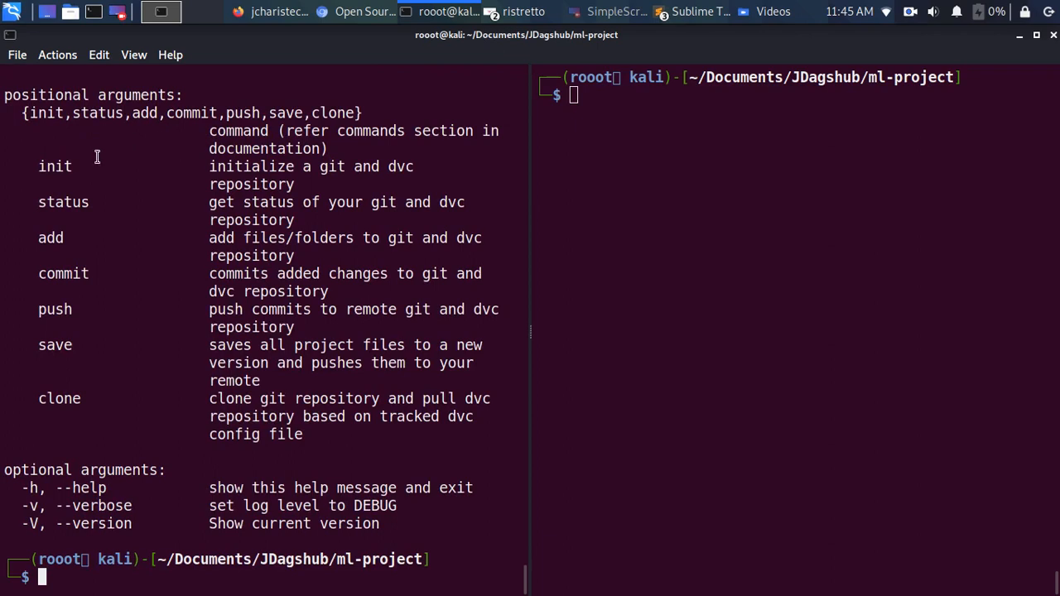
pyautogui.doubleClick(55, 166)
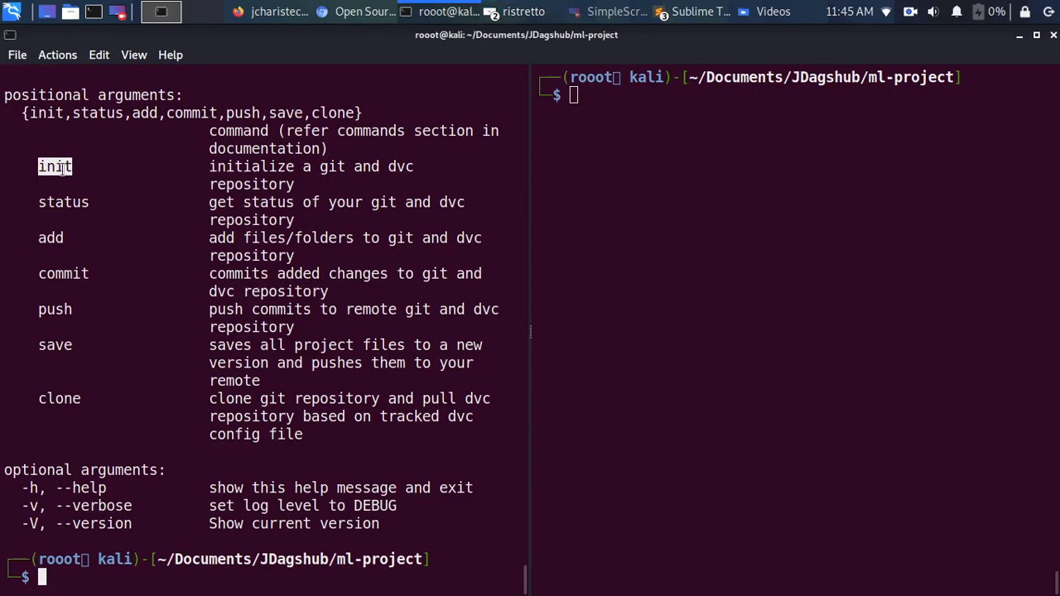
pyautogui.moveTo(57, 202)
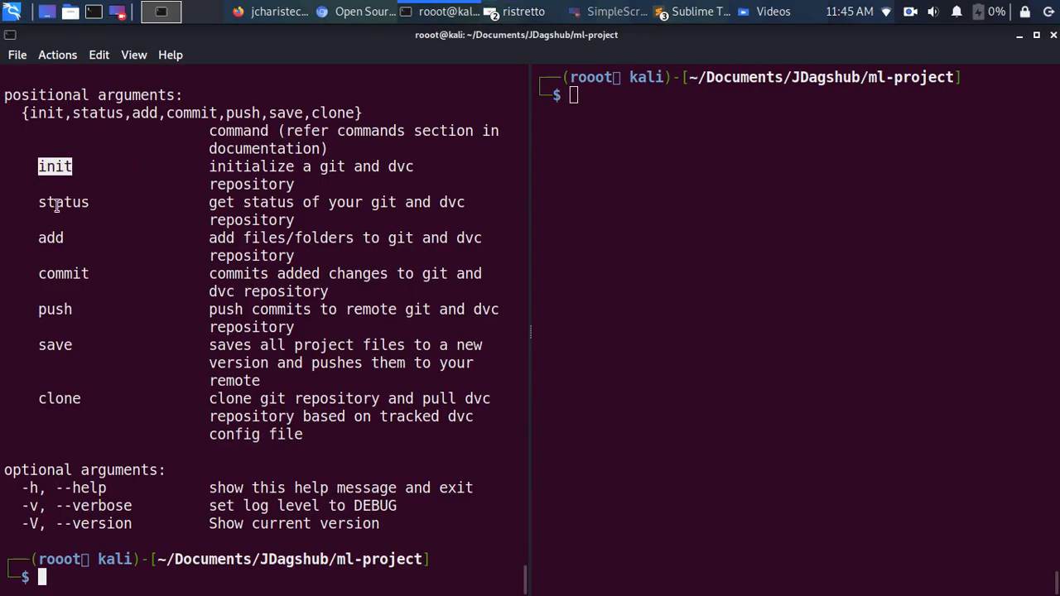
pyautogui.moveTo(40, 202)
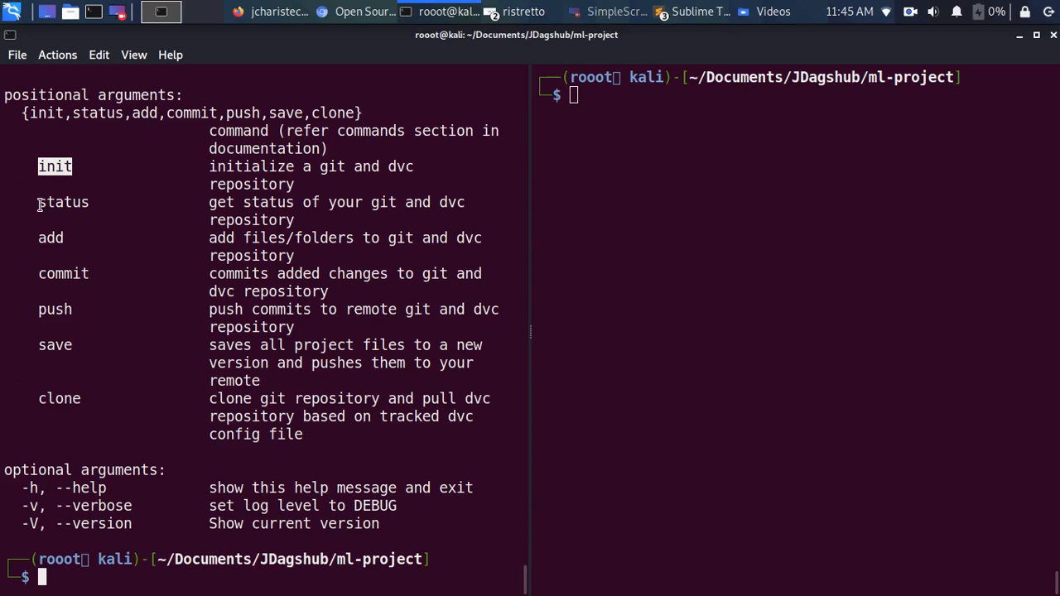
pyautogui.moveTo(73, 238)
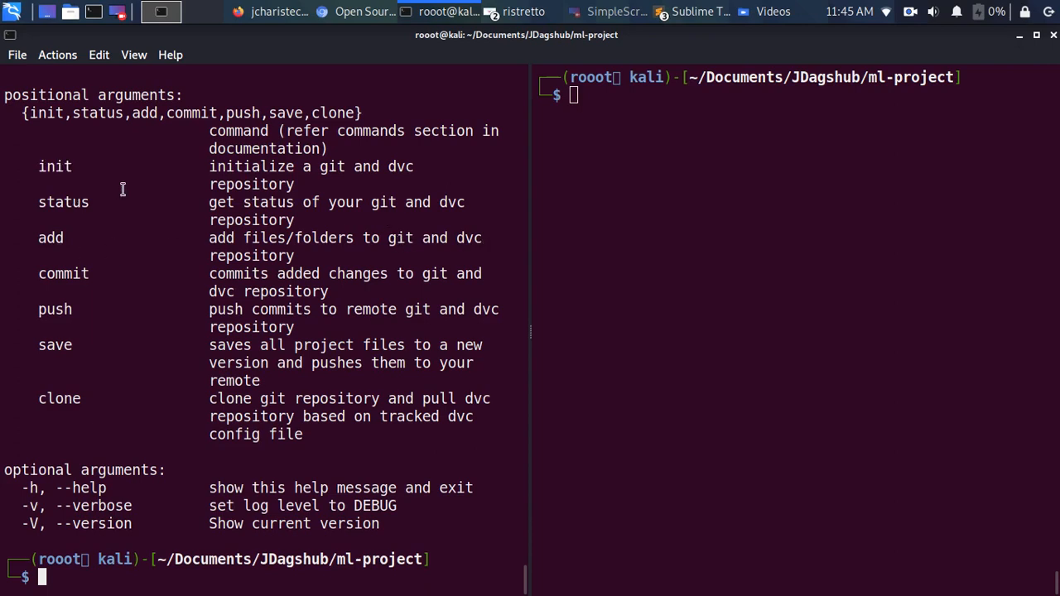
pyautogui.moveTo(759, 199)
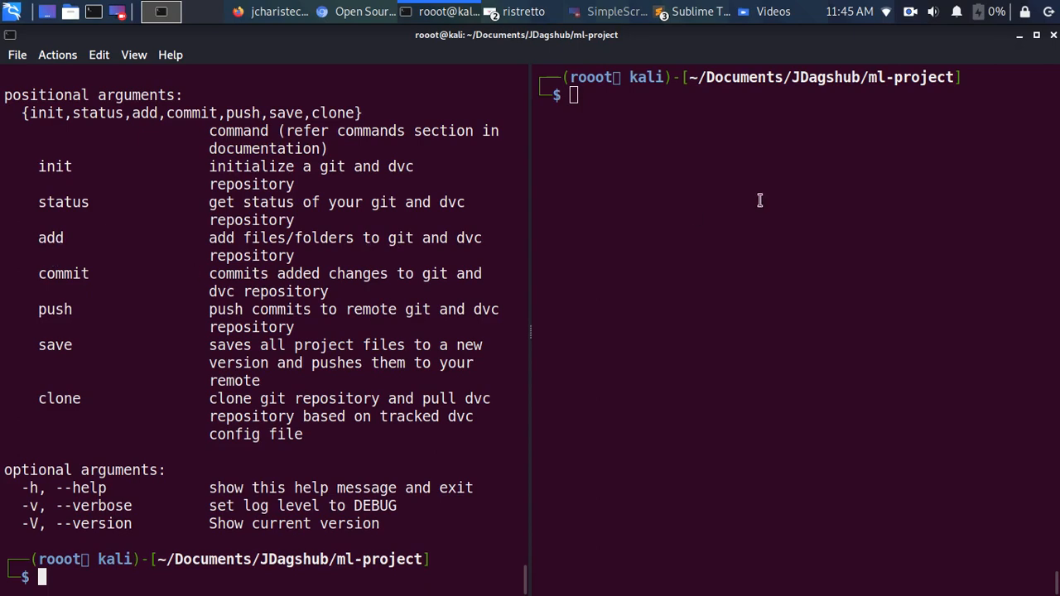
# Step: List ml-project contents with ls -la and ready the ipython3 launch in the right pane
pyautogui.write('ls -la')
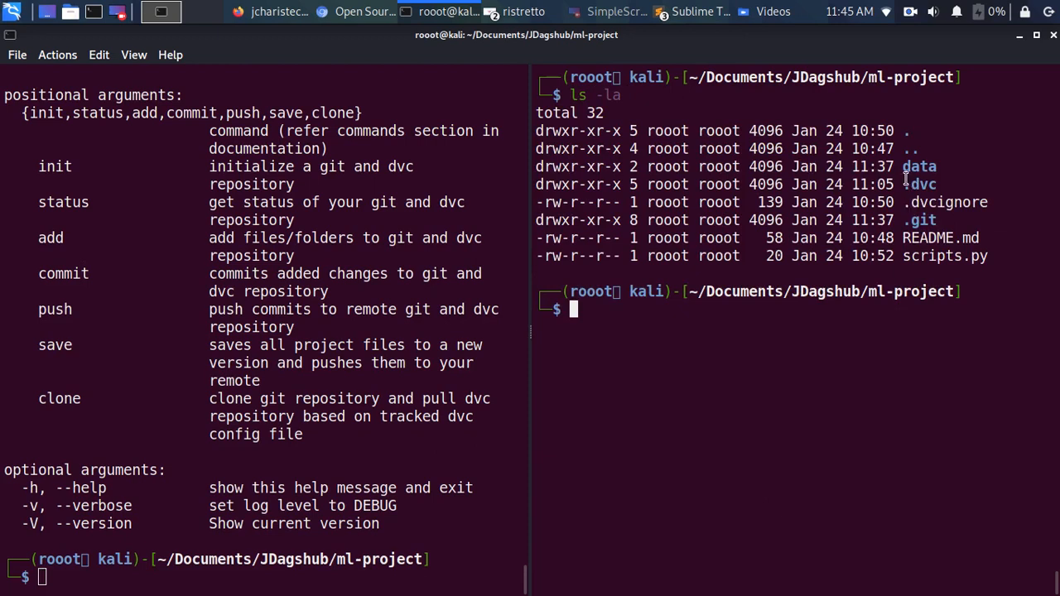
pyautogui.write('cd ..')
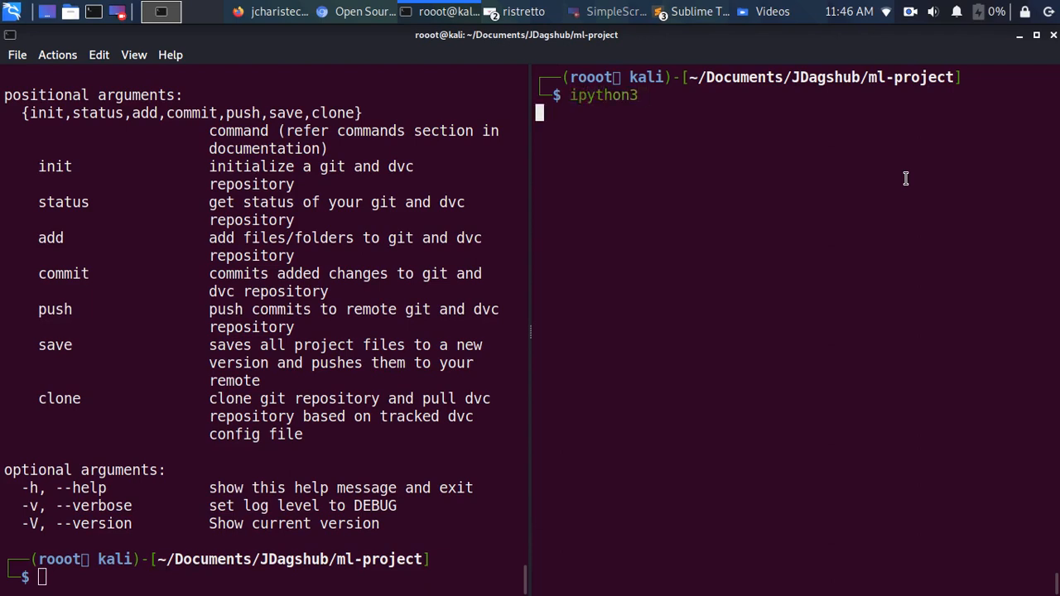
pyautogui.moveTo(472, 46)
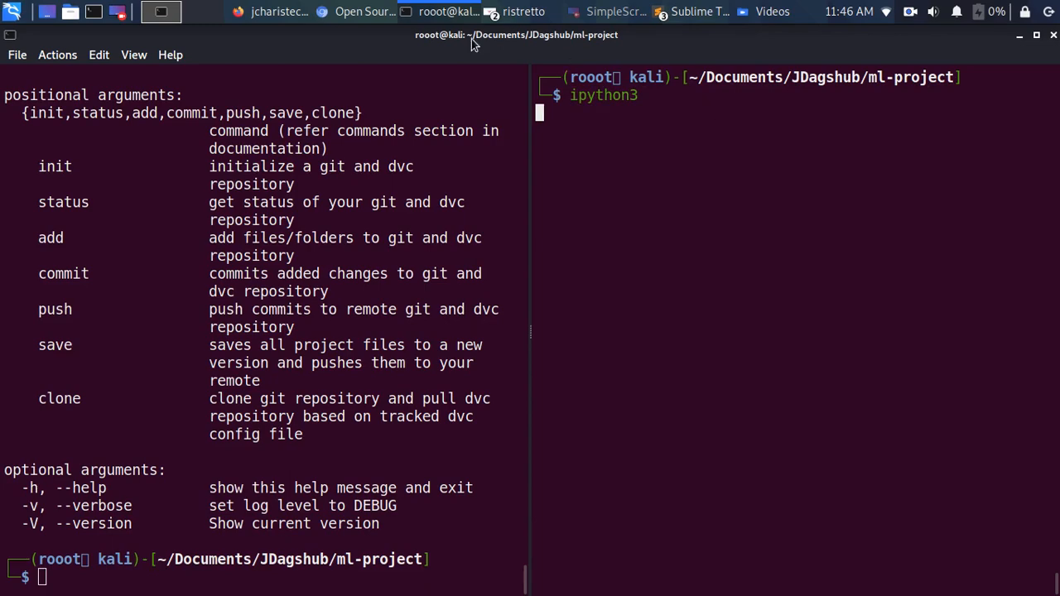
# Step: Start IPython and import pandas as pd and neattext.functions as nfx
pyautogui.click(269, 11)
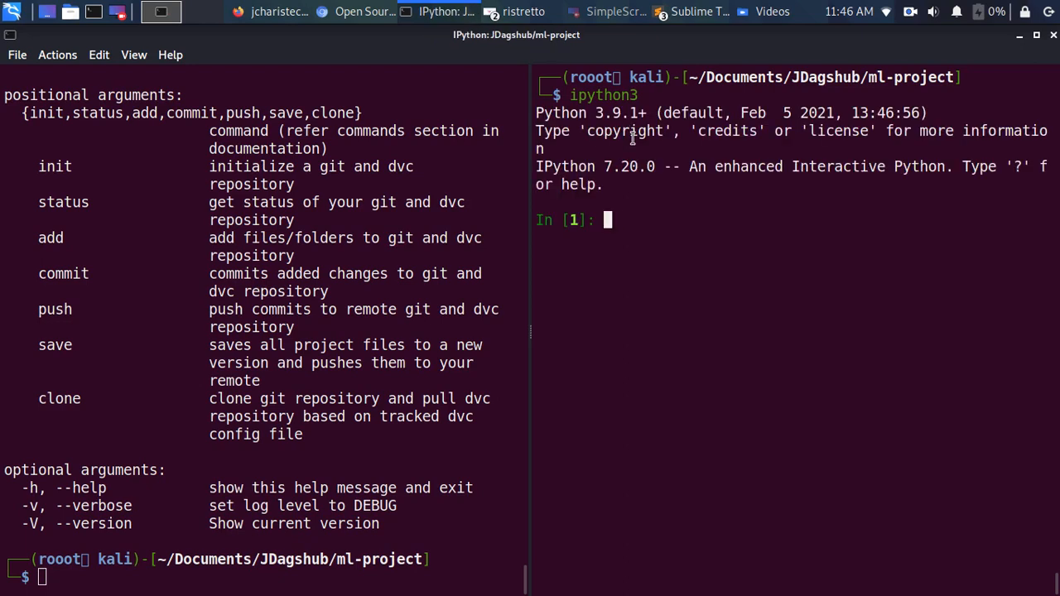
pyautogui.write('import pandas as pd')
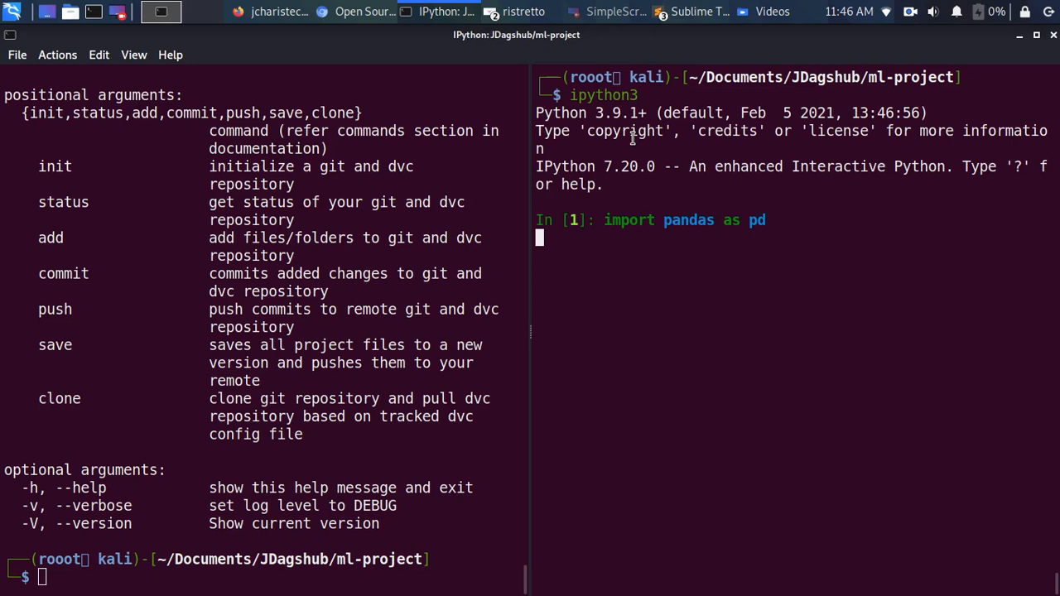
pyautogui.write('import neattext.functions as nfx')
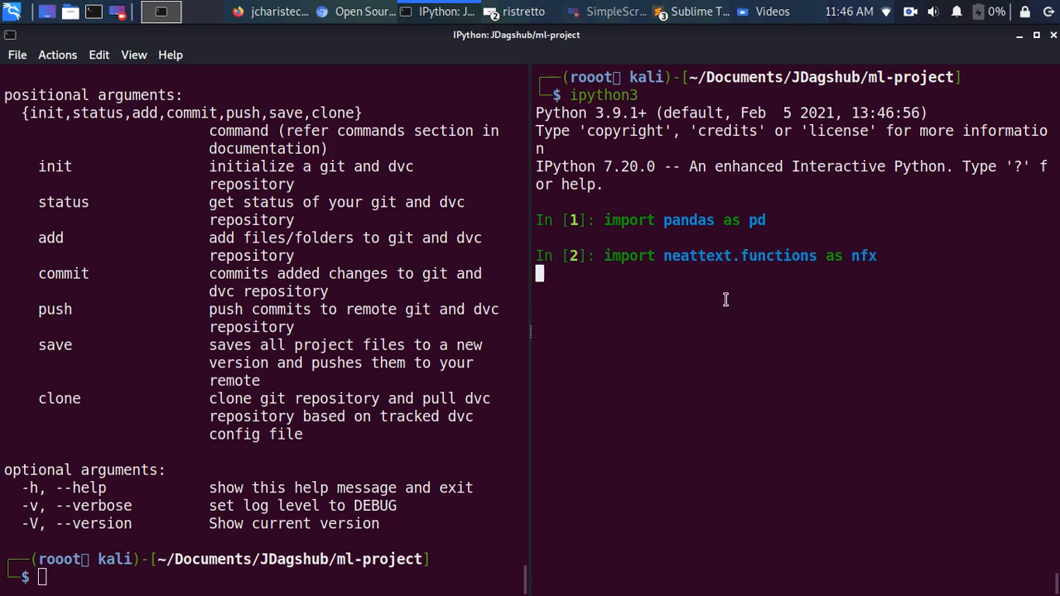
# Step: Read data/mydataset.csv into a dataframe named df with pd.read_csv
pyautogui.write('df')
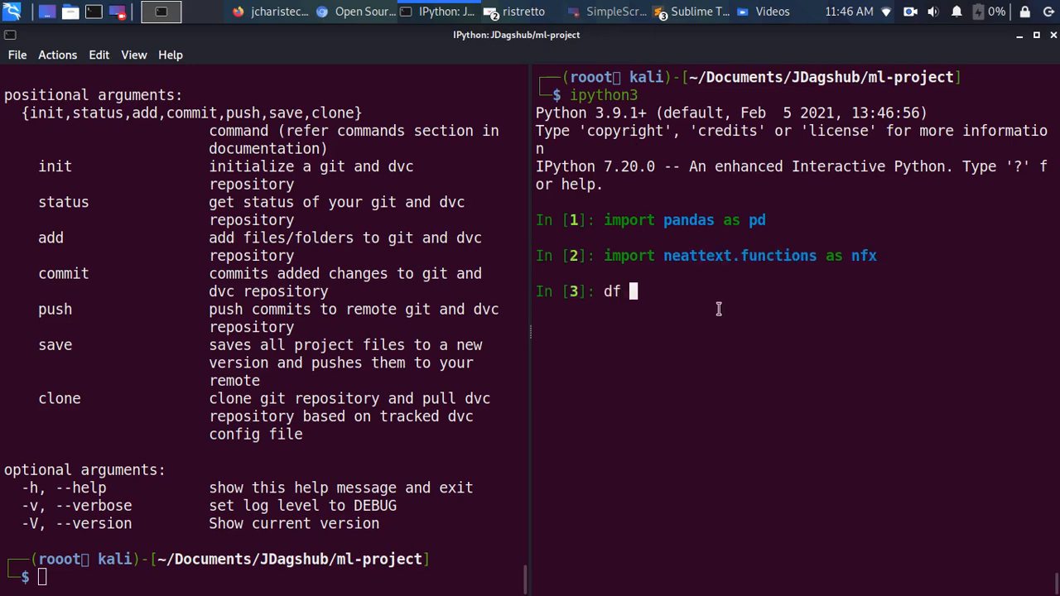
pyautogui.write('= pd')
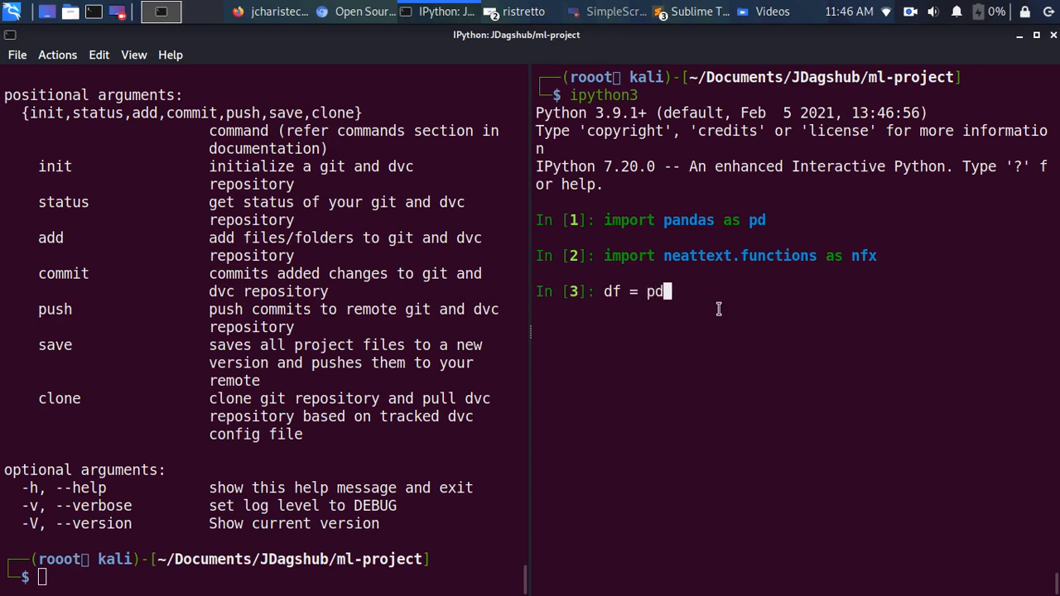
pyautogui.write('.read_csv')
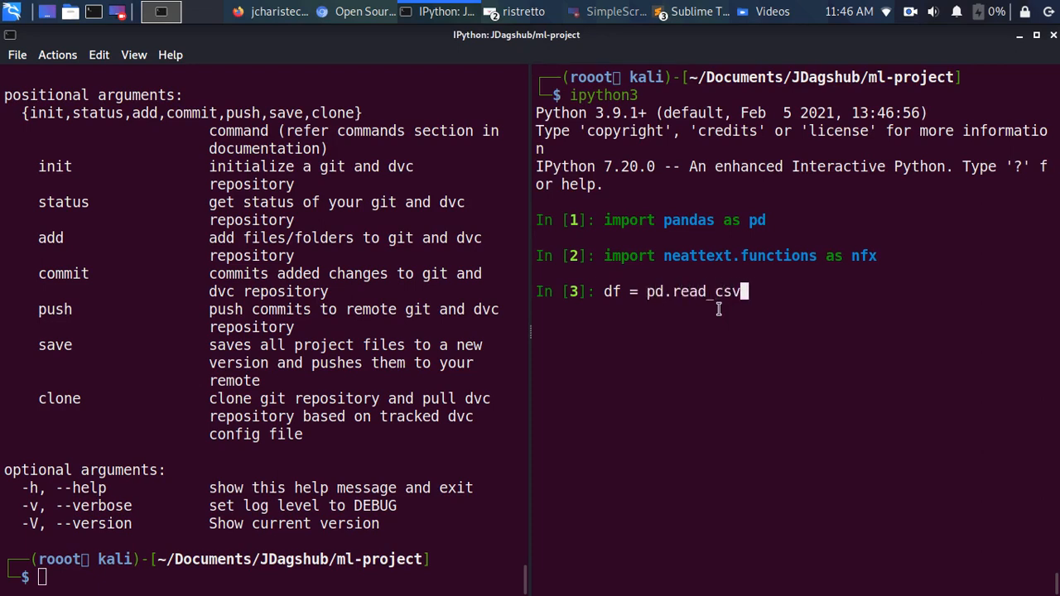
pyautogui.write('("m')
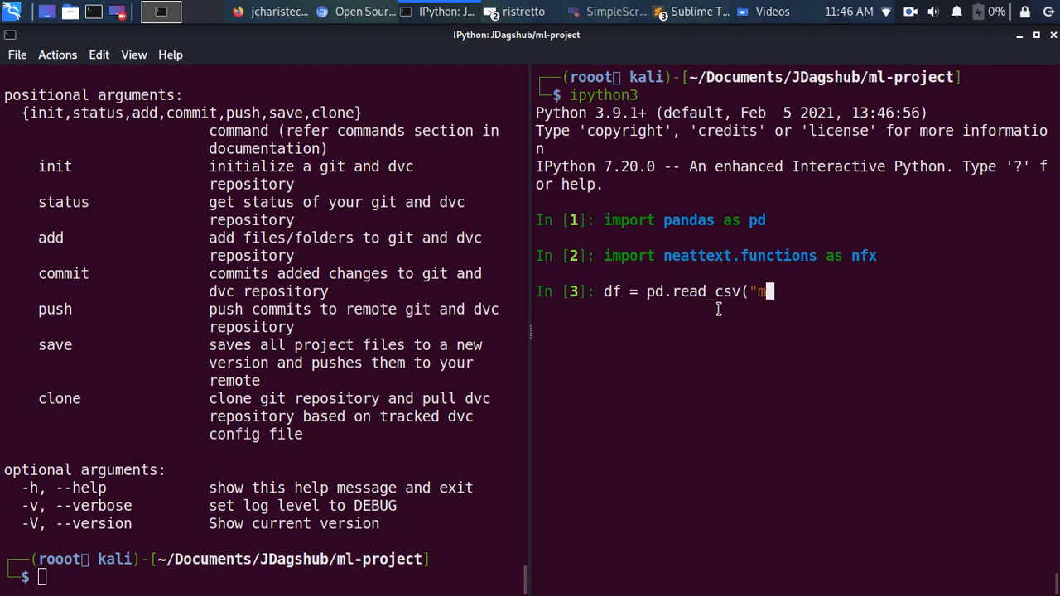
pyautogui.press('BackSpace')
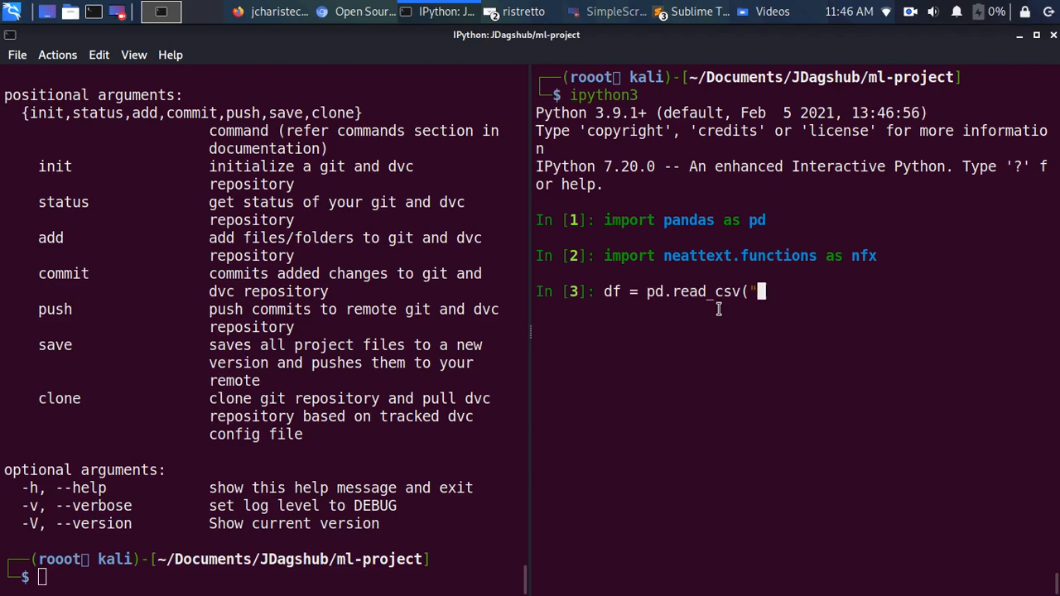
pyautogui.write('data/my')
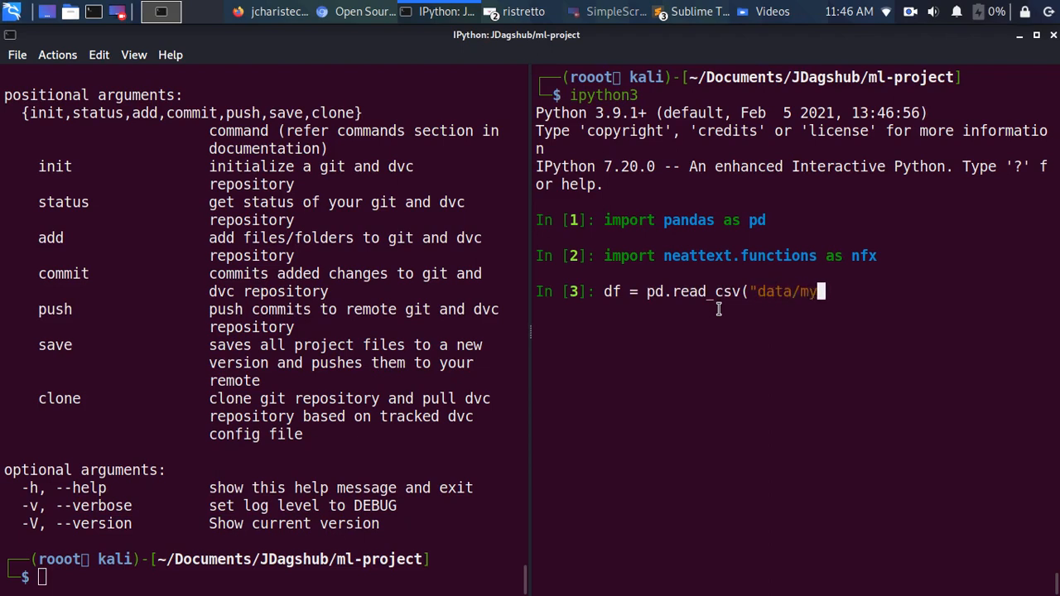
pyautogui.write('dataset.csv")')
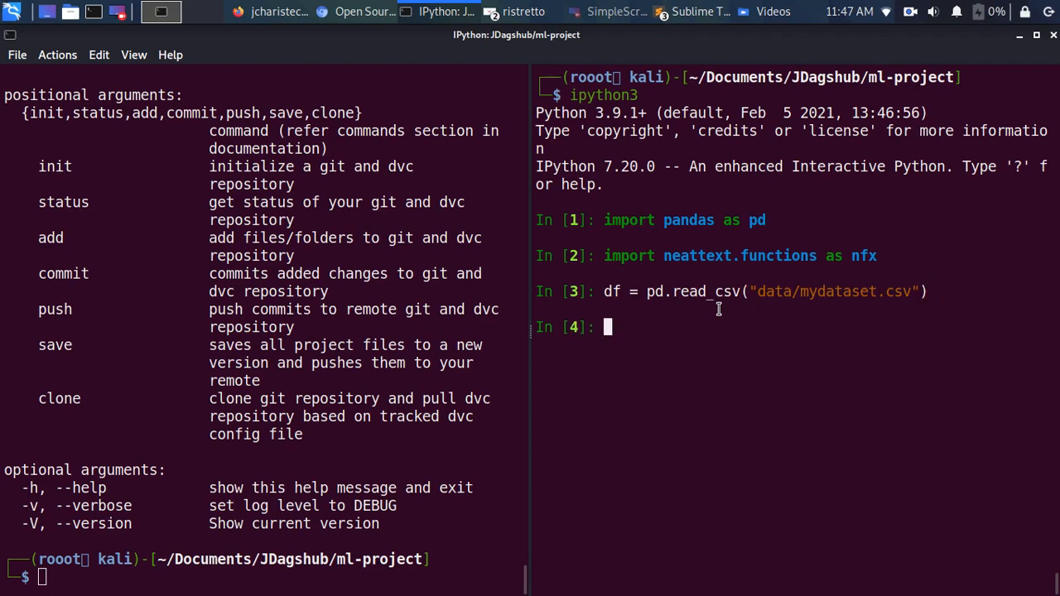
pyautogui.moveTo(652, 393)
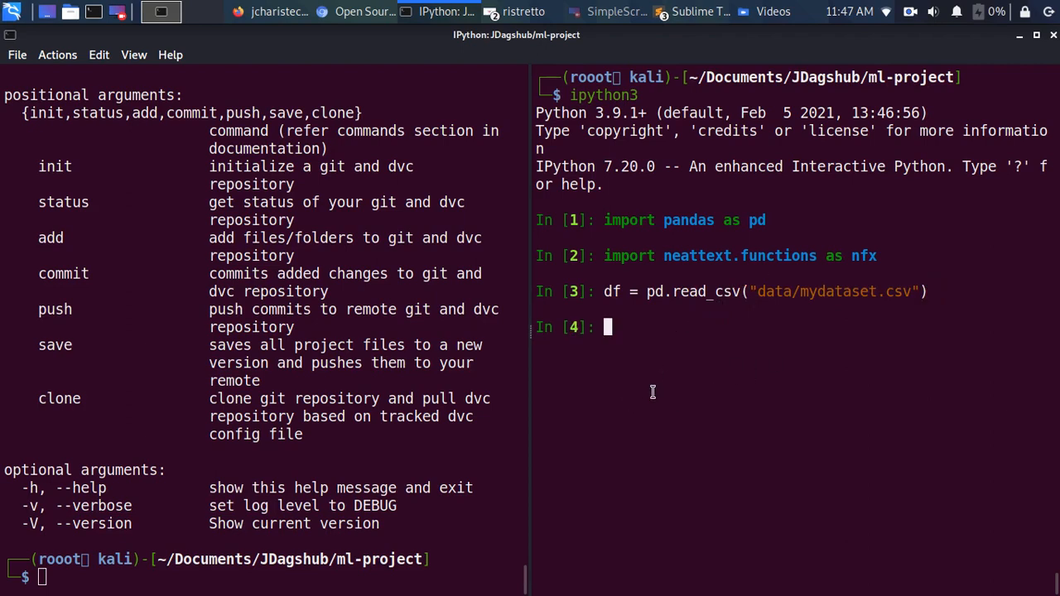
# Step: Create df['clean_title'] by applying nfx.remove_stopwords to the title column
pyautogui.write("df['clean_t")
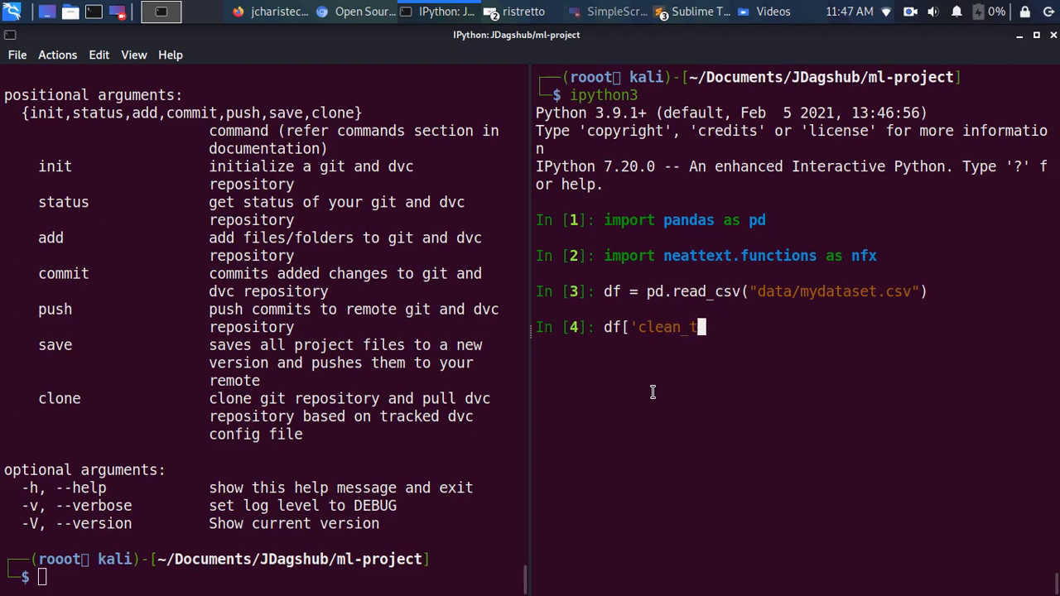
pyautogui.write("itle']")
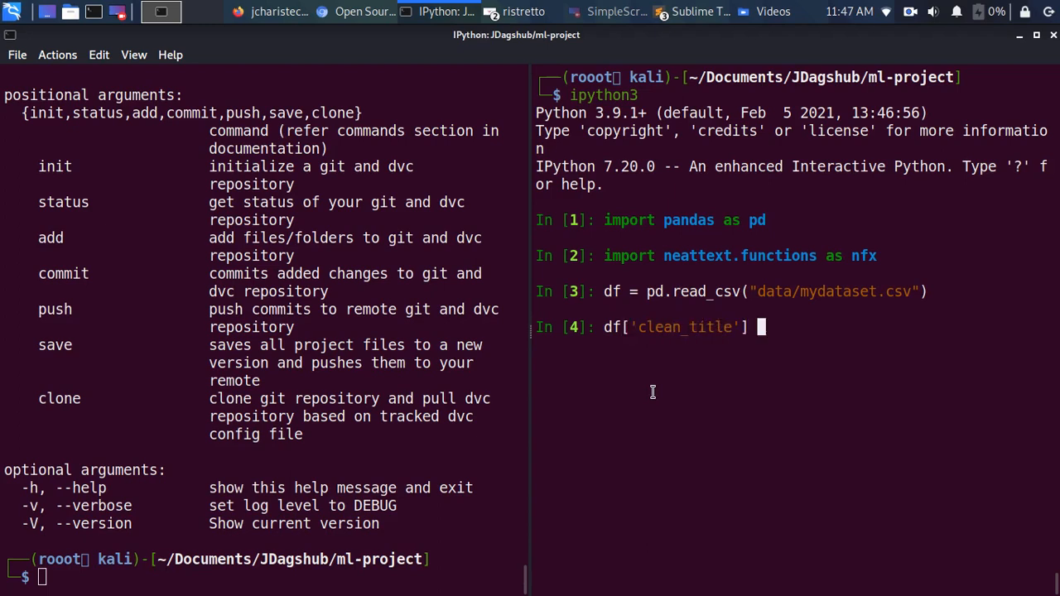
pyautogui.write('= d')
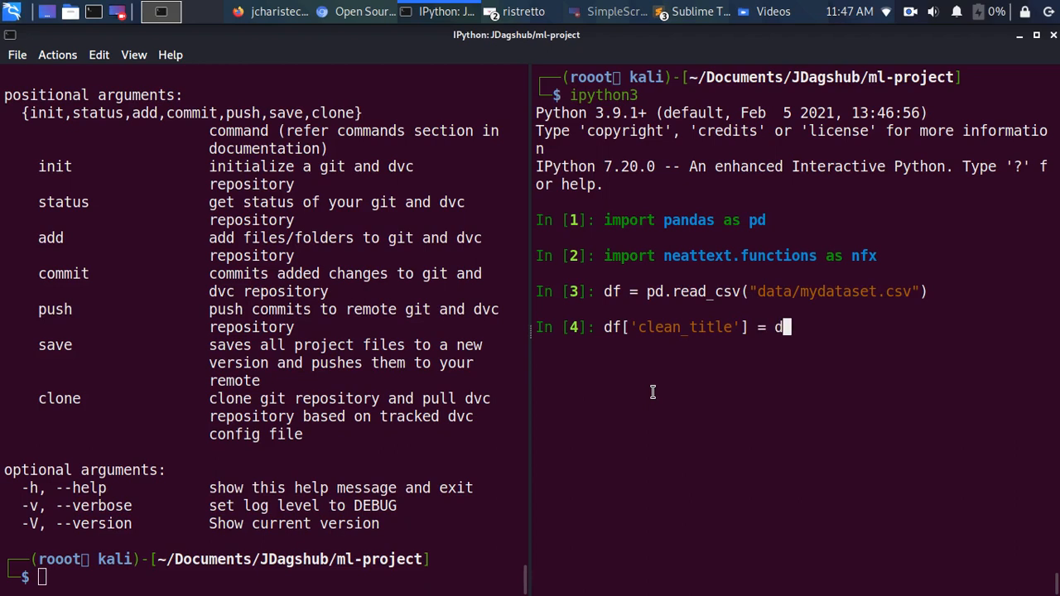
pyautogui.write("f['title")
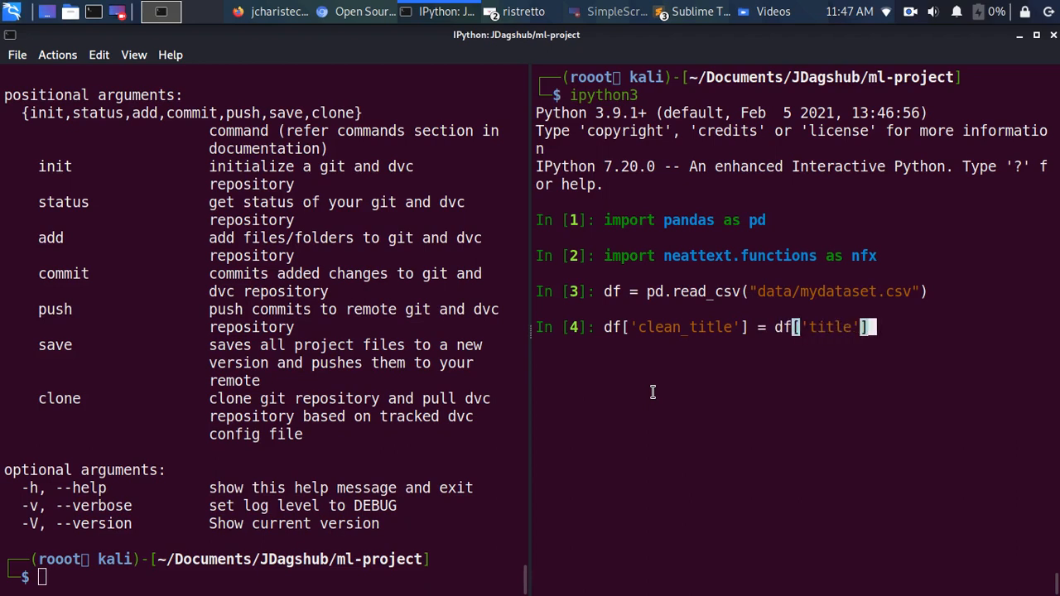
pyautogui.write('.apply(')
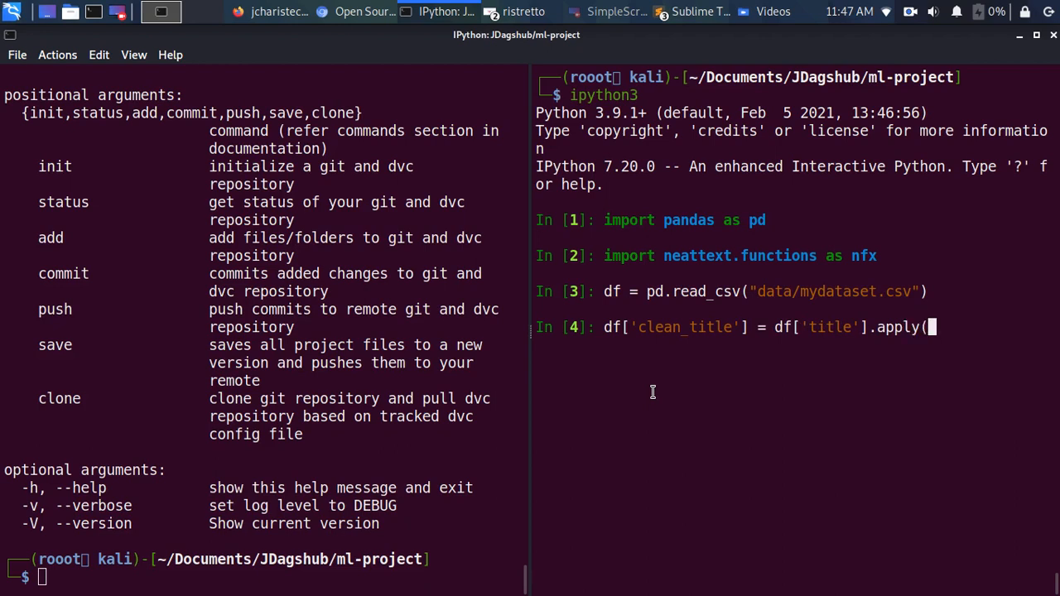
pyautogui.write('l')
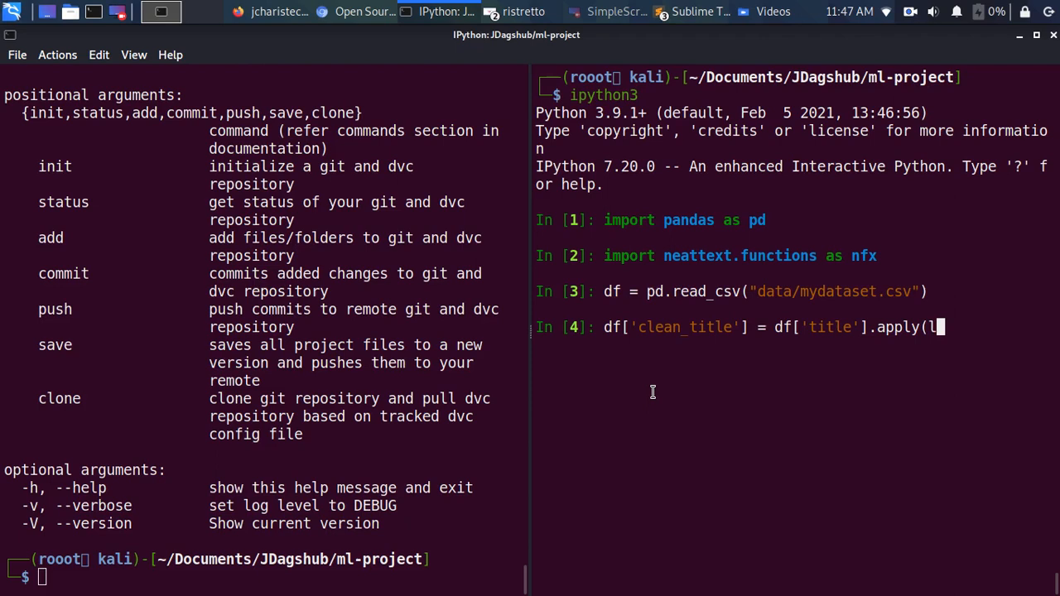
pyautogui.write('ambda x')
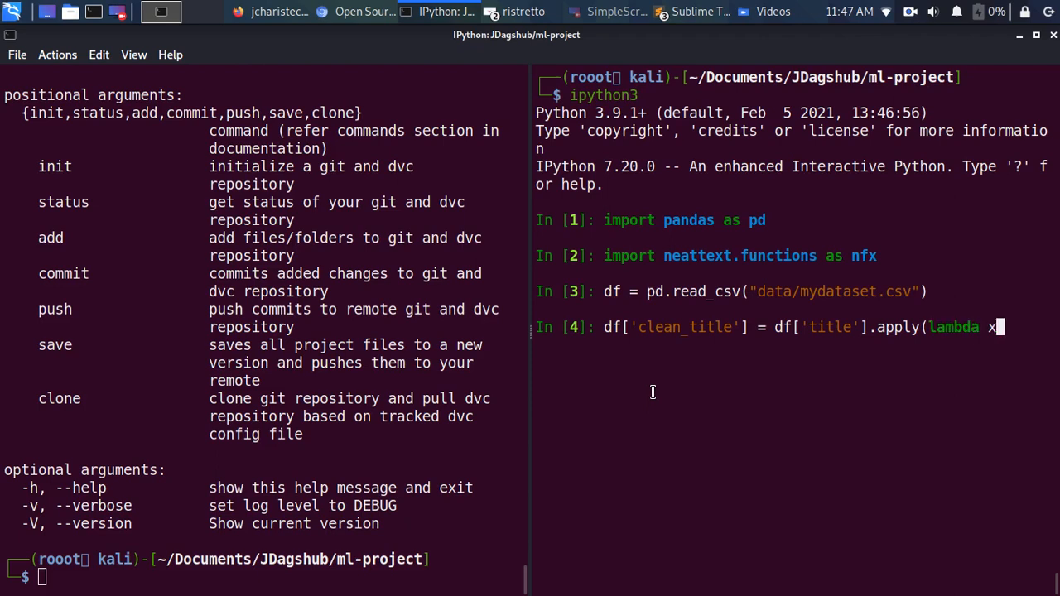
pyautogui.write(': nfx.rem')
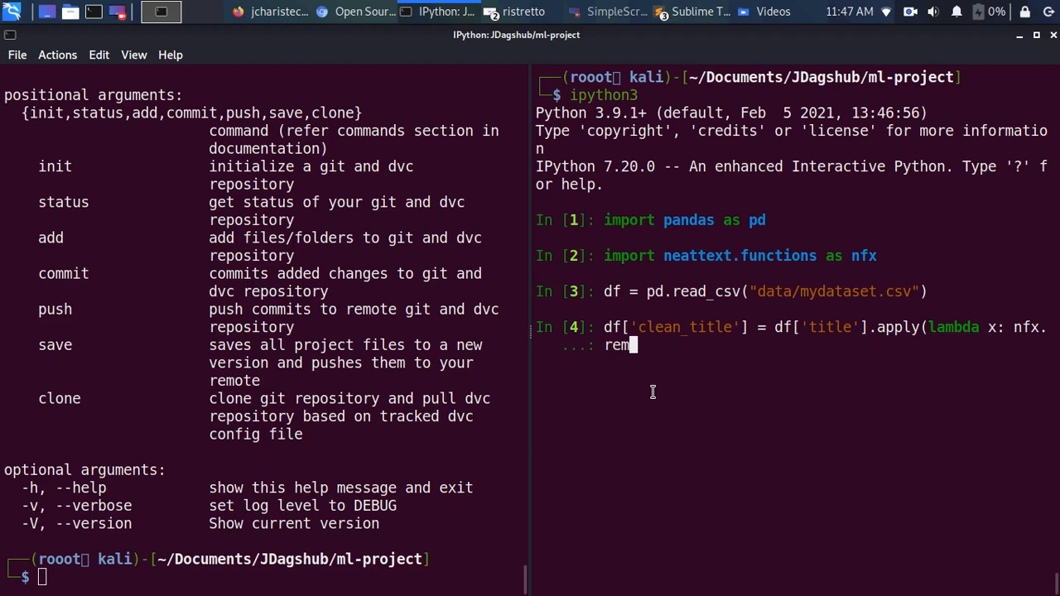
pyautogui.write('ove_stopw')
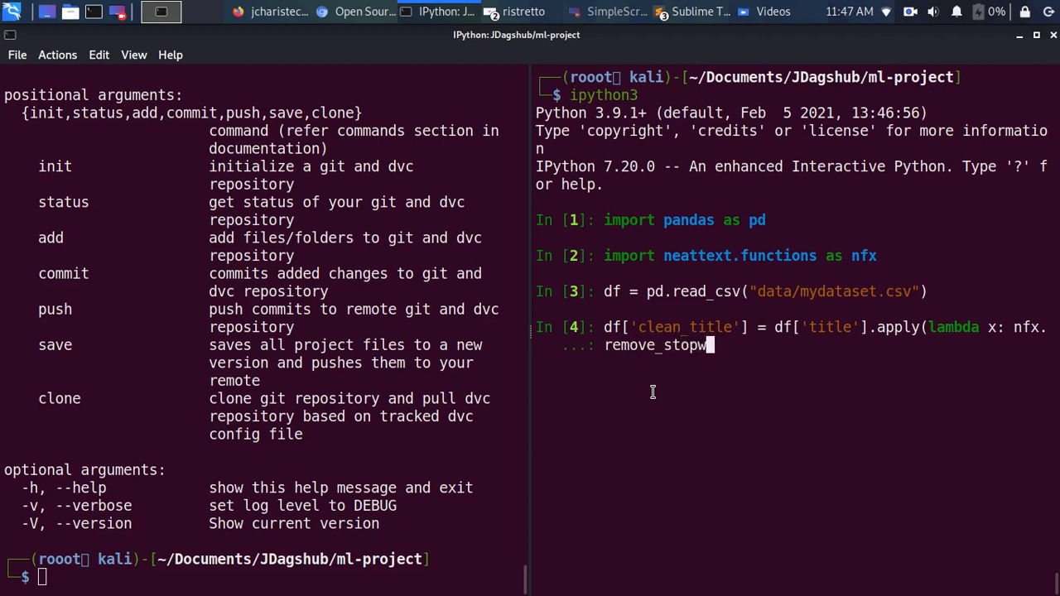
pyautogui.write('ords(x')
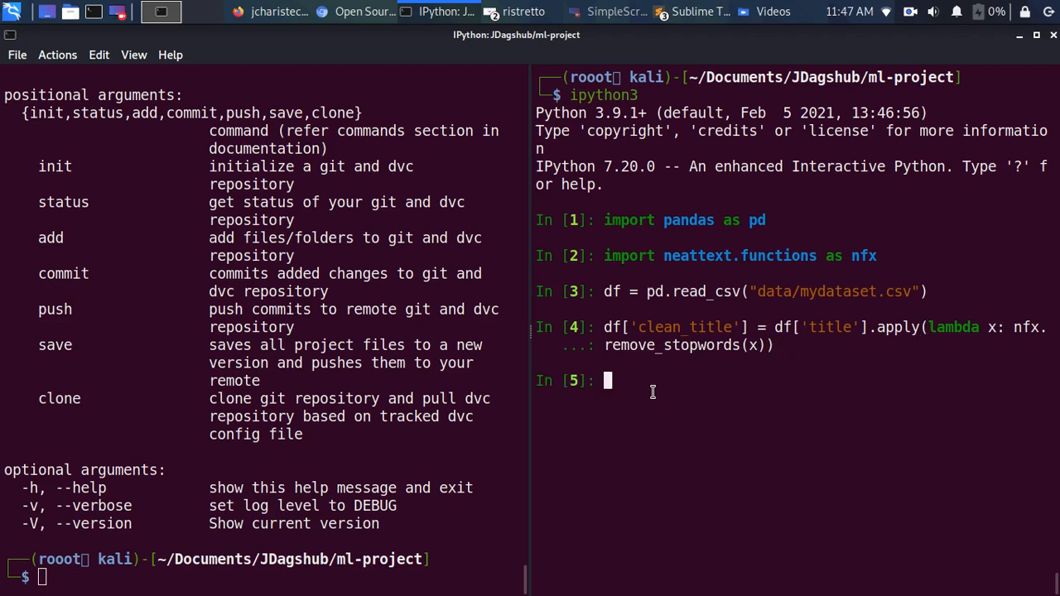
# Step: Preview the first five rows with df.head()
pyautogui.write('df.co')
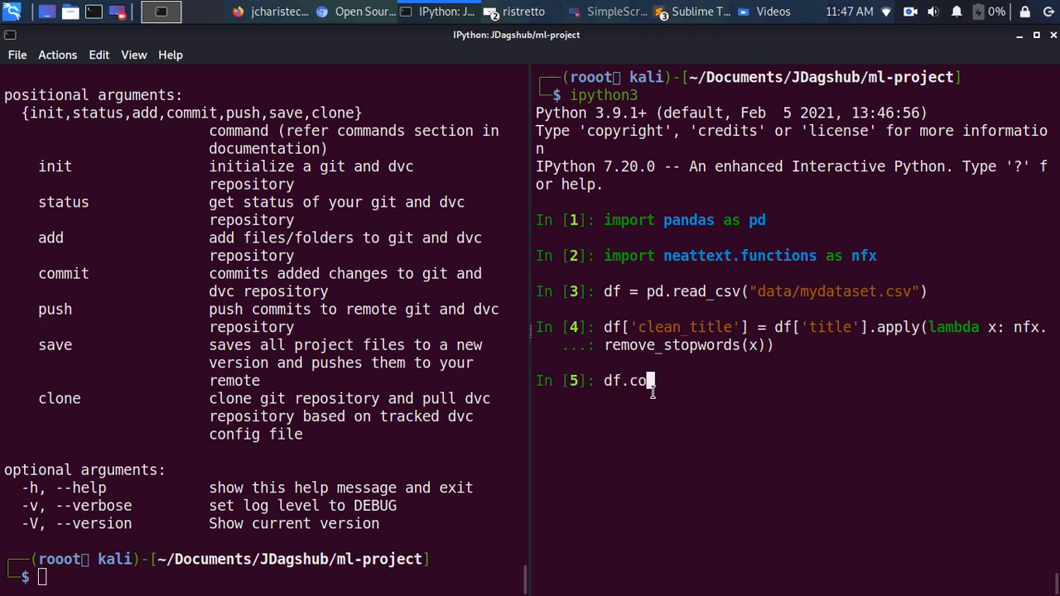
pyautogui.press('BackSpace')
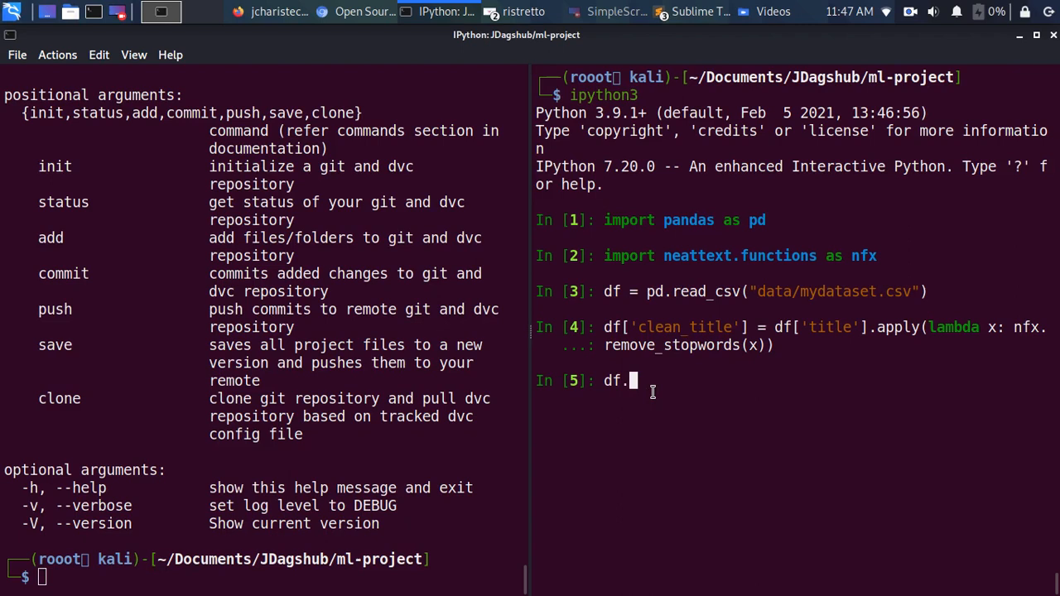
pyautogui.write('head()')
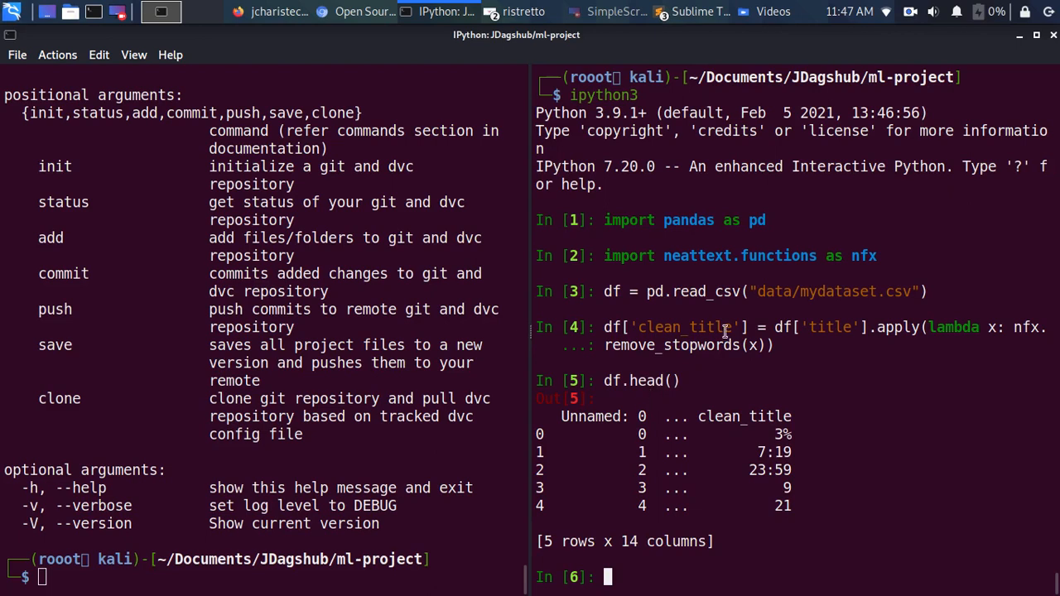
# Step: List df.columns and select every column except Unnamed: 0, starting from show_id
pyautogui.write('df.columns')
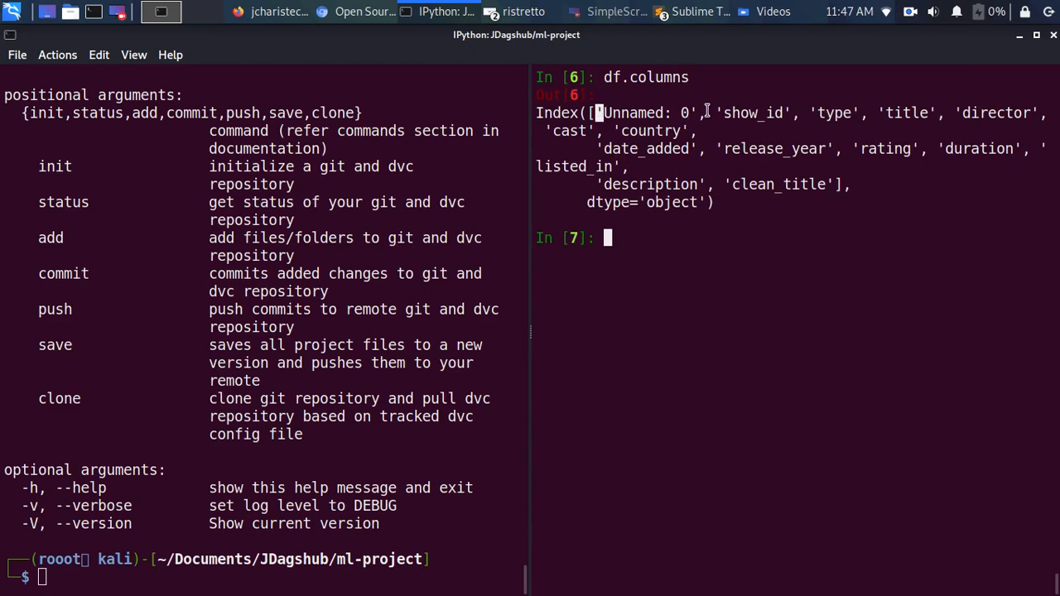
pyautogui.moveTo(717, 113); pyautogui.dragTo(841, 184)
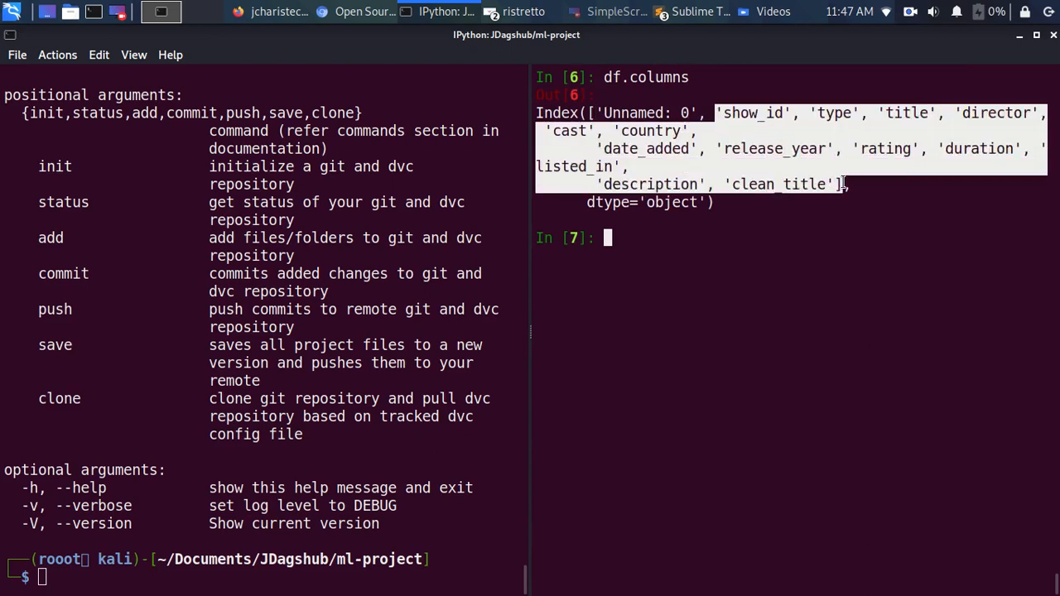
pyautogui.moveTo(843, 192)
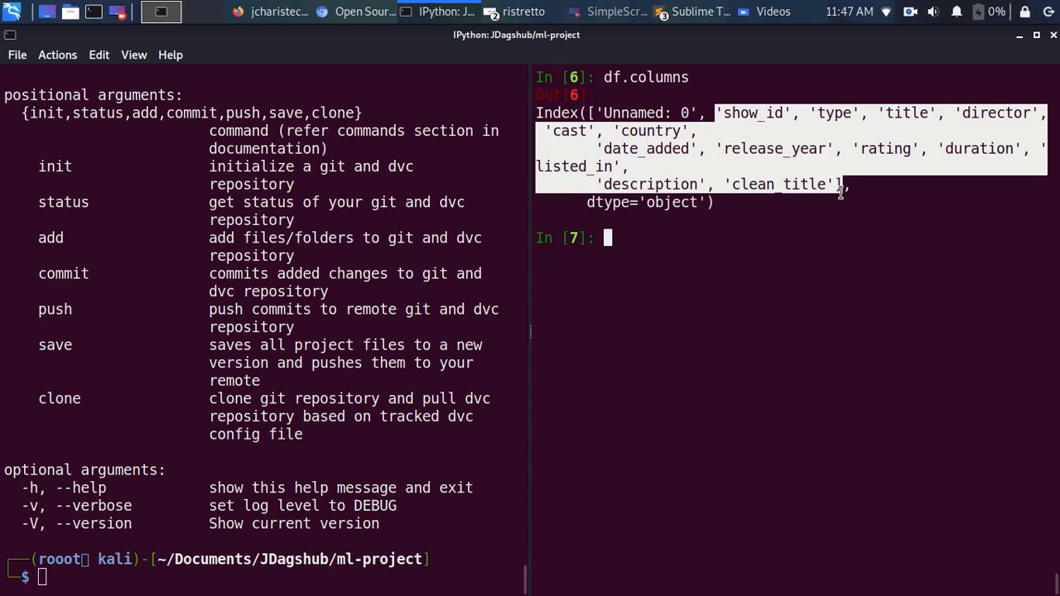
pyautogui.write('df[[')
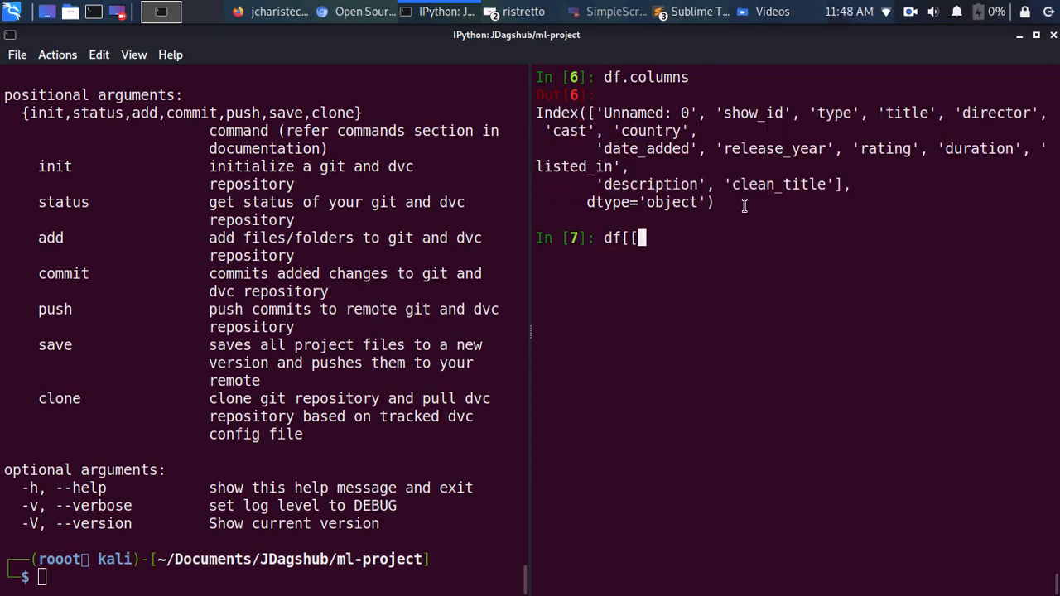
pyautogui.write("'show_id', 'type', 'title', 'director', 'cast', 'country', 'date_added', 'release_year', 'rating', 'duration', 'listed_in', 'description', 'clean_title']")
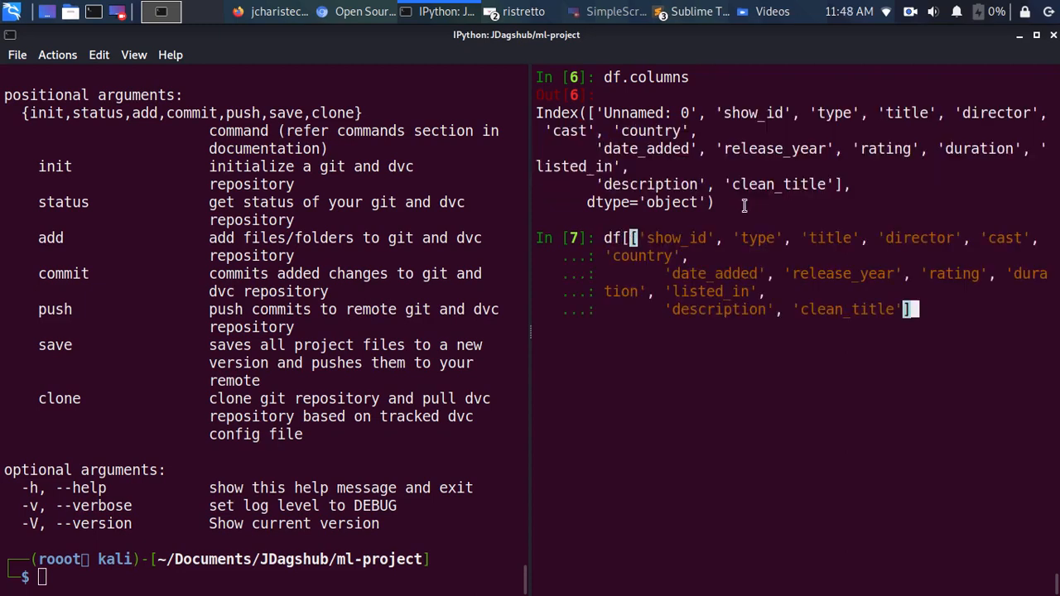
pyautogui.write(']/')
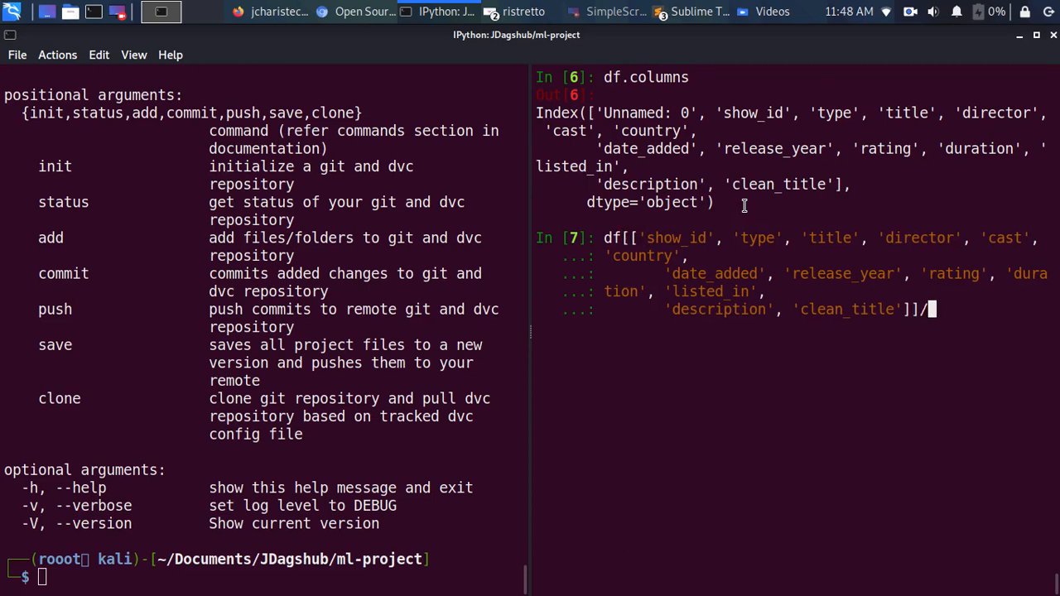
# Step: Write the selected columns to data/mydataset.csv with index=False, then exit IPython
pyautogui.write('to_csv("')
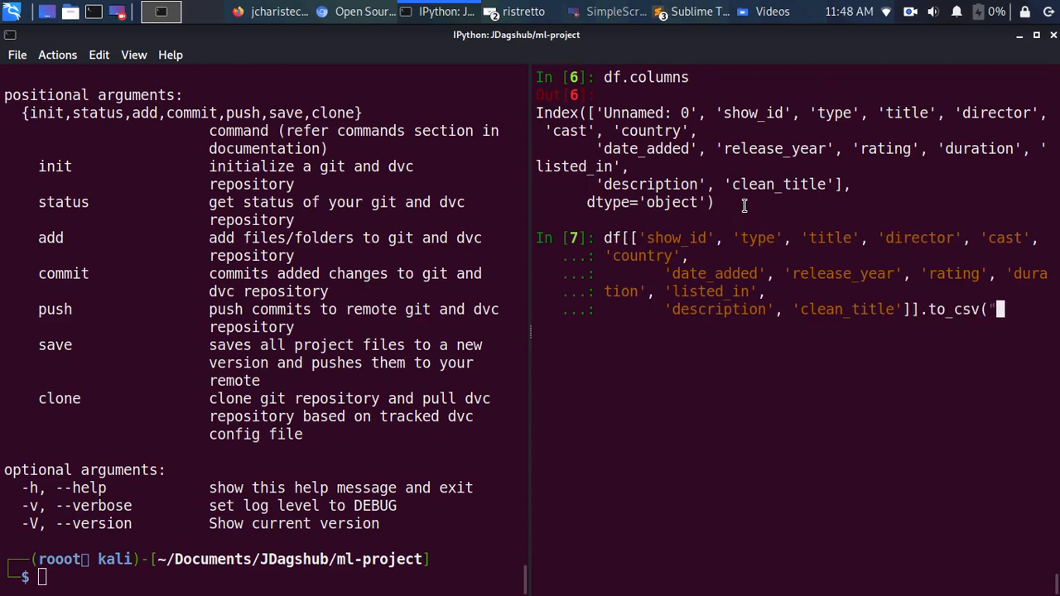
pyautogui.write('data/mydatas')
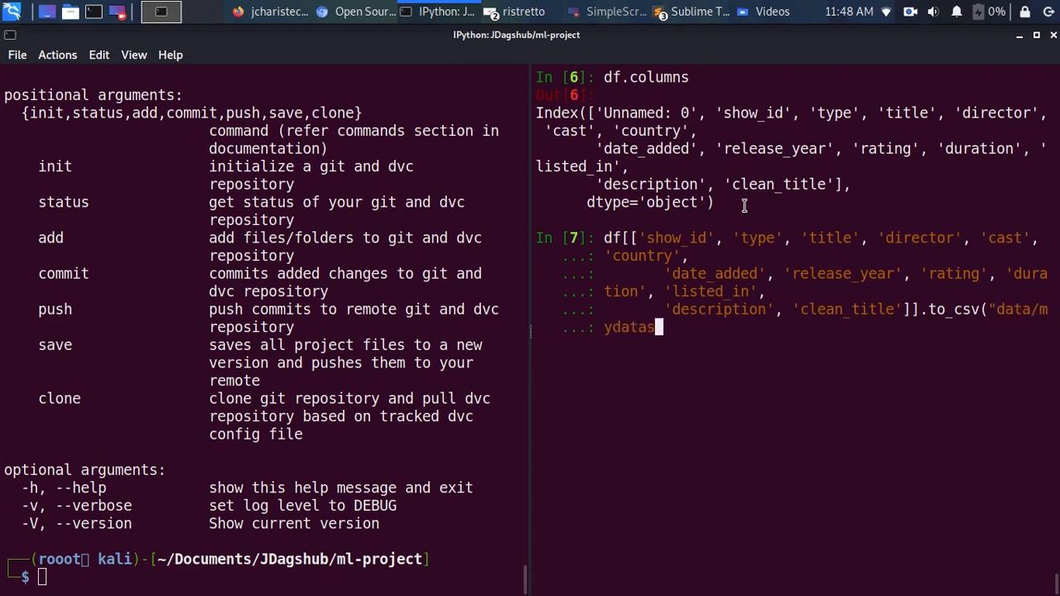
pyautogui.write('et.csv')
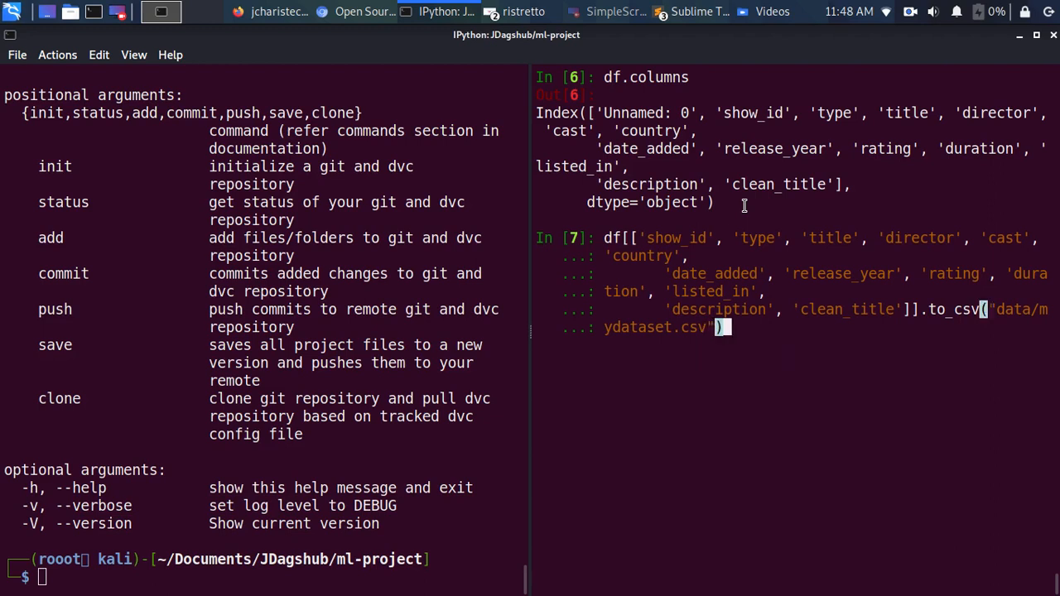
pyautogui.write('inde')
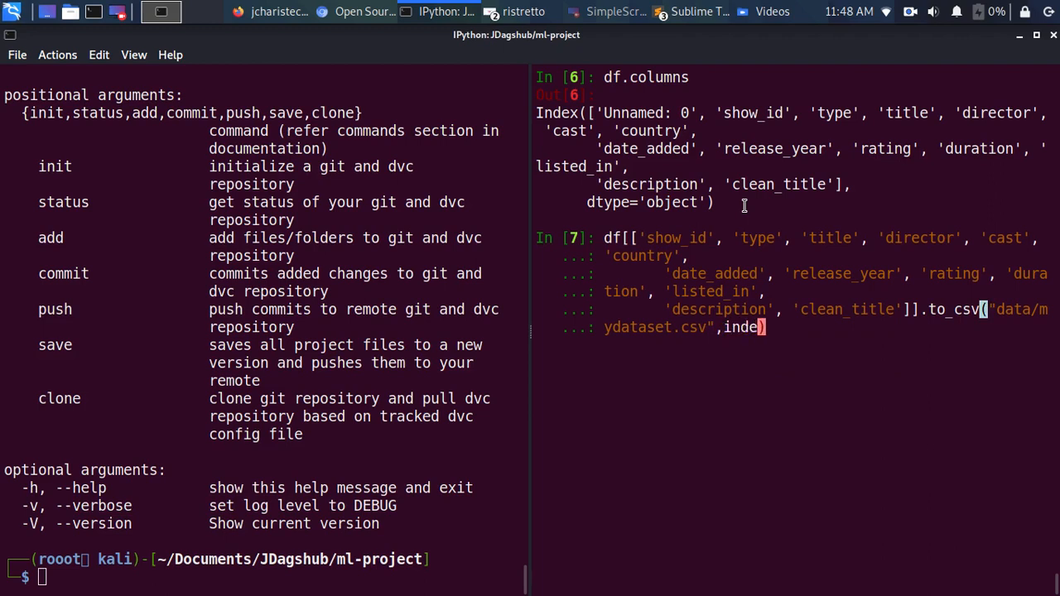
pyautogui.write('x=False')
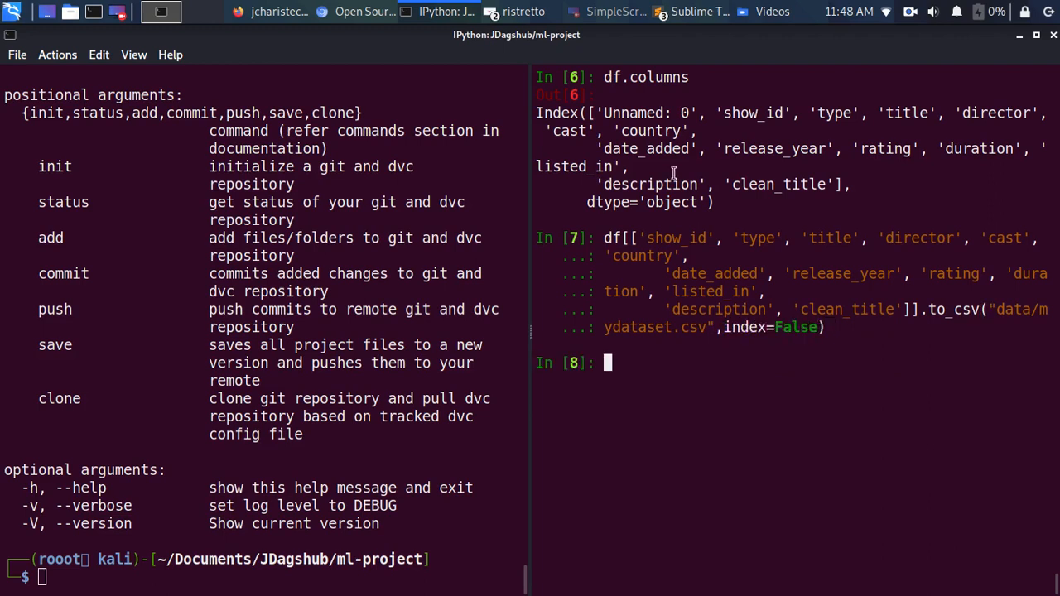
pyautogui.write('exit')
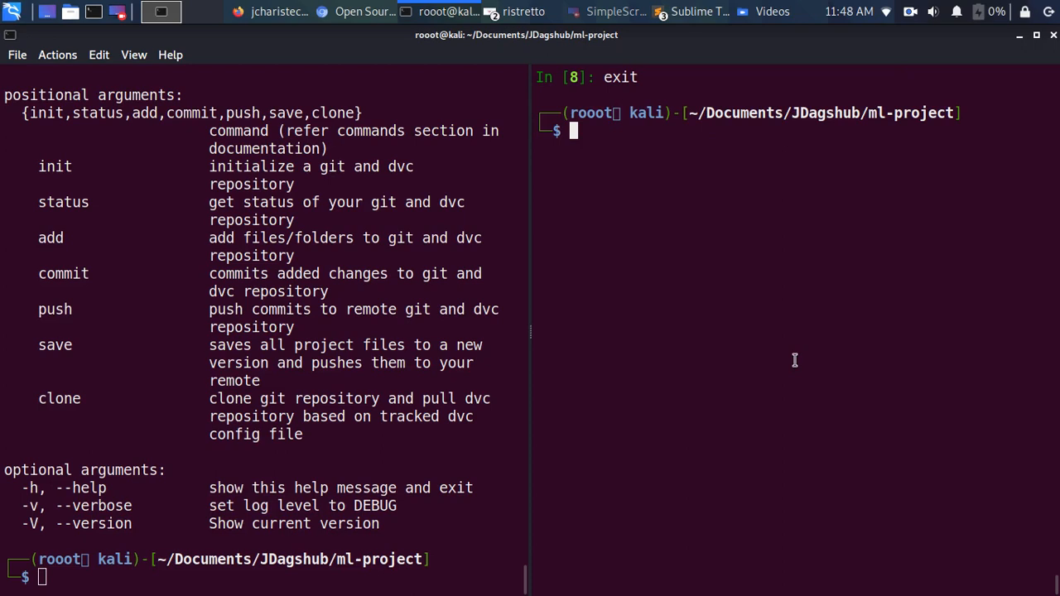
# Step: Run ls -la to show data, .dvc, .dvcignore, .git, README.md and scripts.py
pyautogui.write('ls -la')
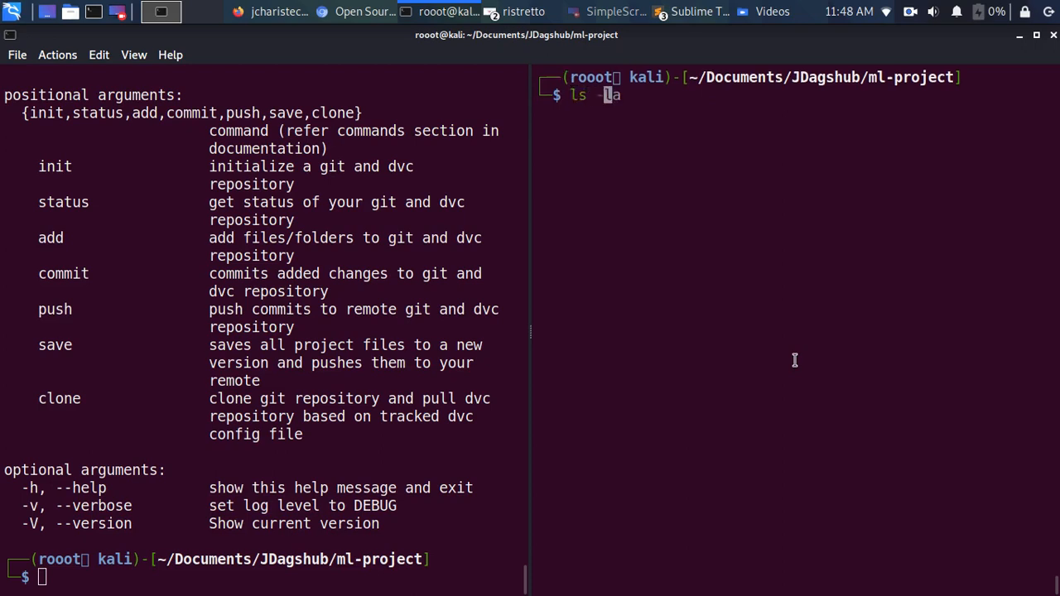
pyautogui.press('Return')
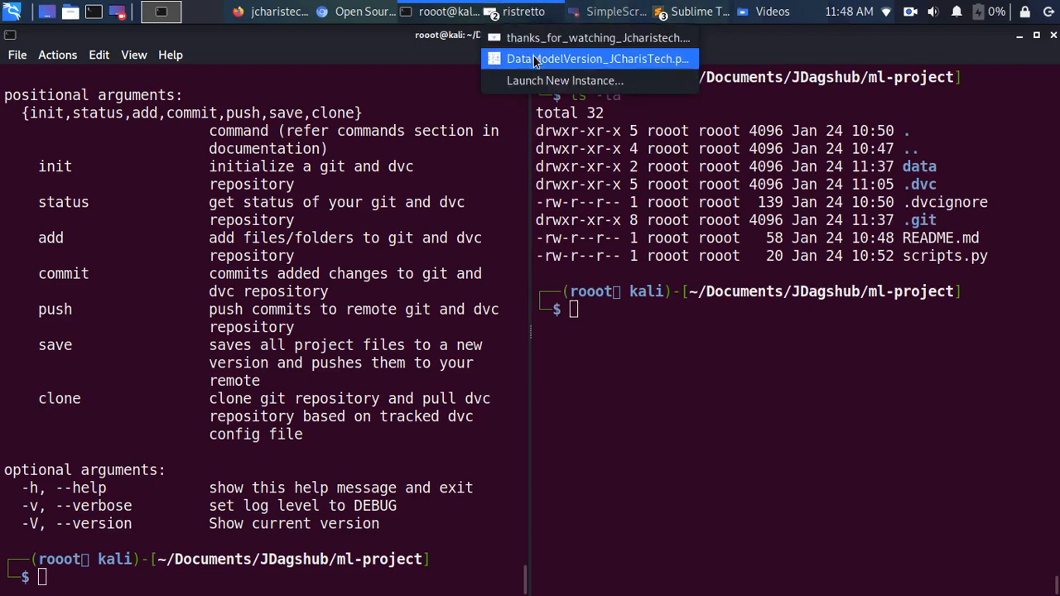
# Step: Revisit the versioning diagram in Image Viewer, then return to the ml-project terminal
pyautogui.click(591, 59)
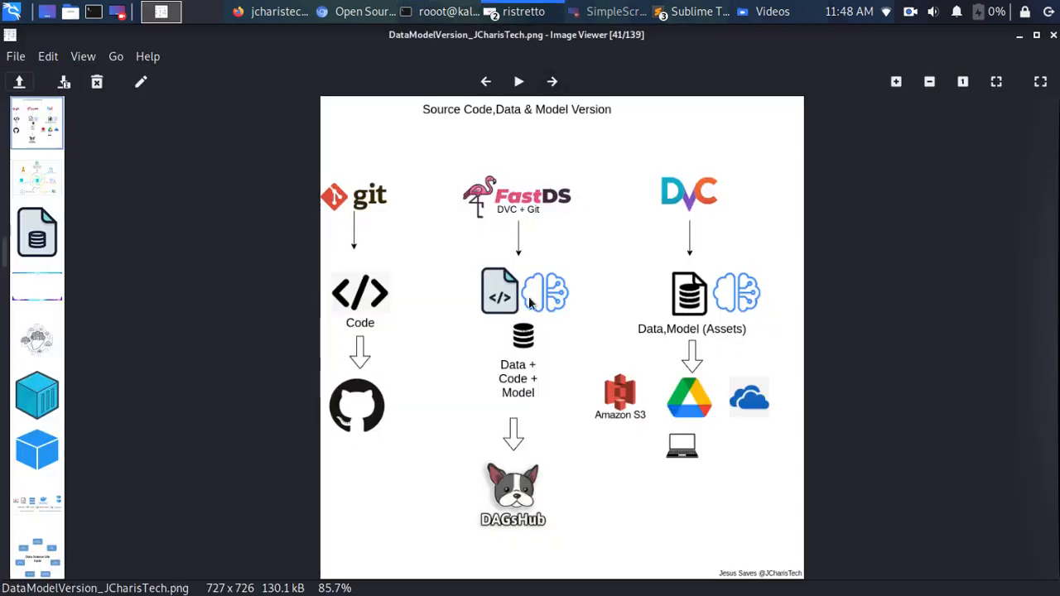
pyautogui.moveTo(612, 7)
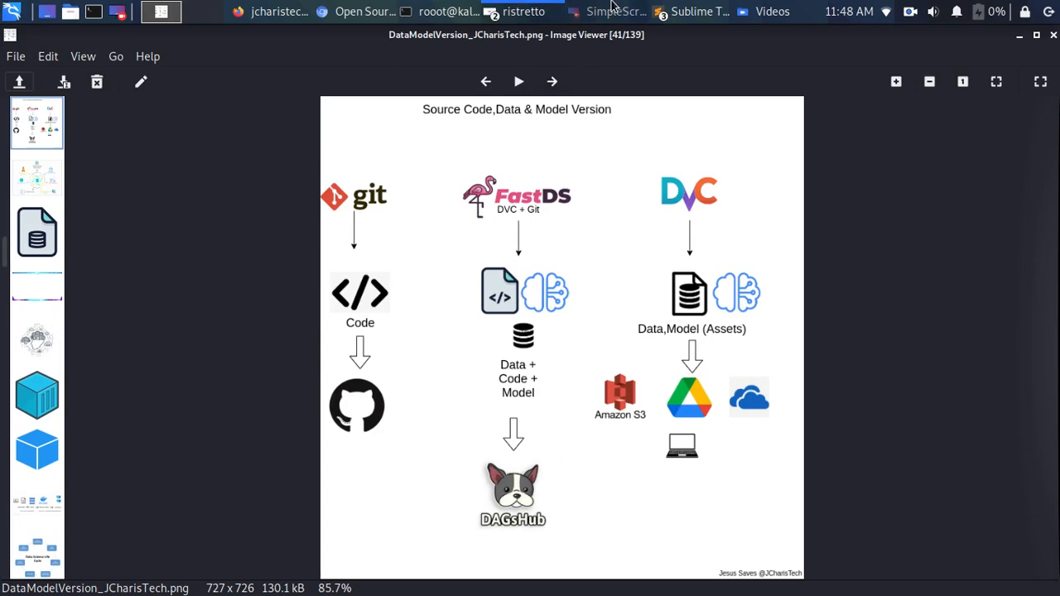
pyautogui.click(447, 12)
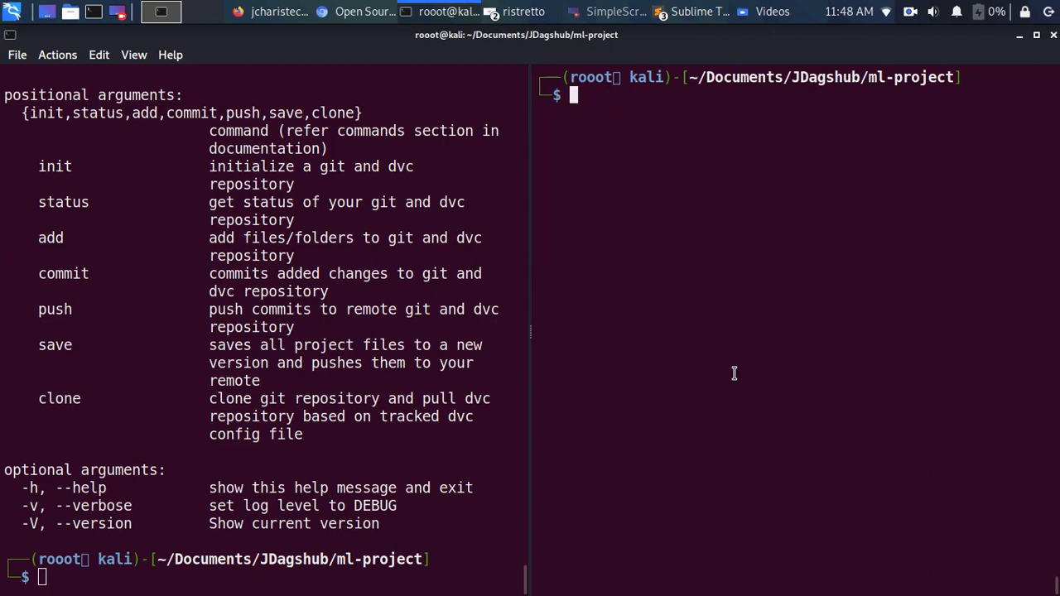
# Step: Run fds init, which reports git and DVC already initialized in ml-project
pyautogui.write('fds init')
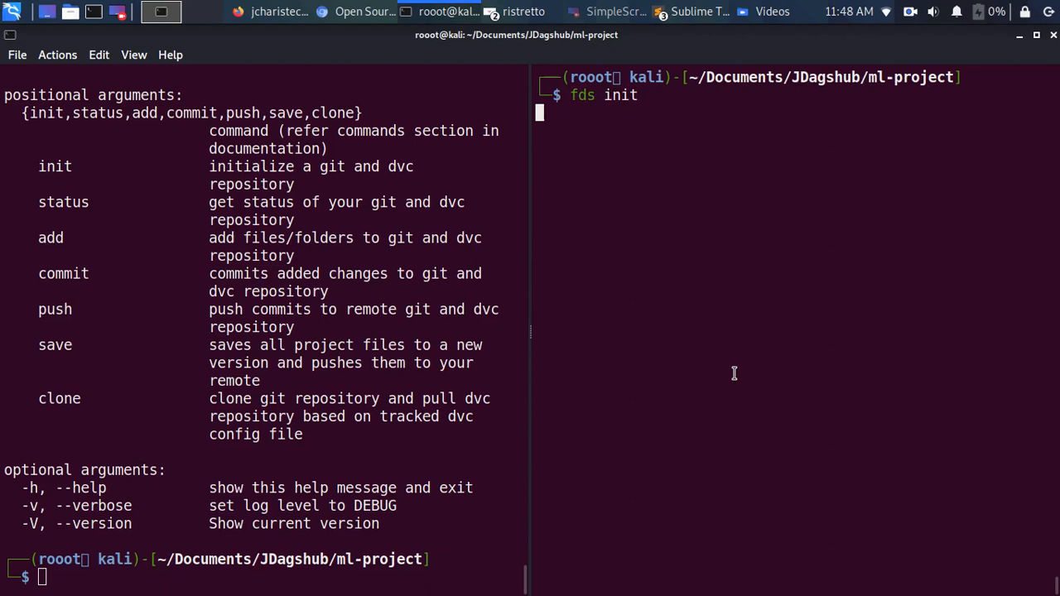
pyautogui.moveTo(689, 122)
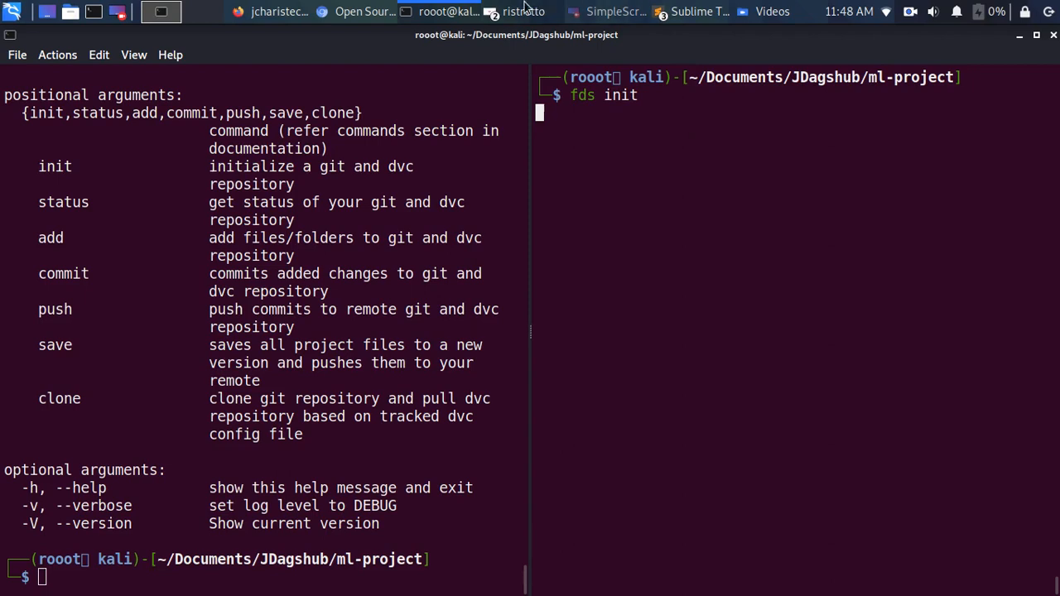
pyautogui.click(530, 10)
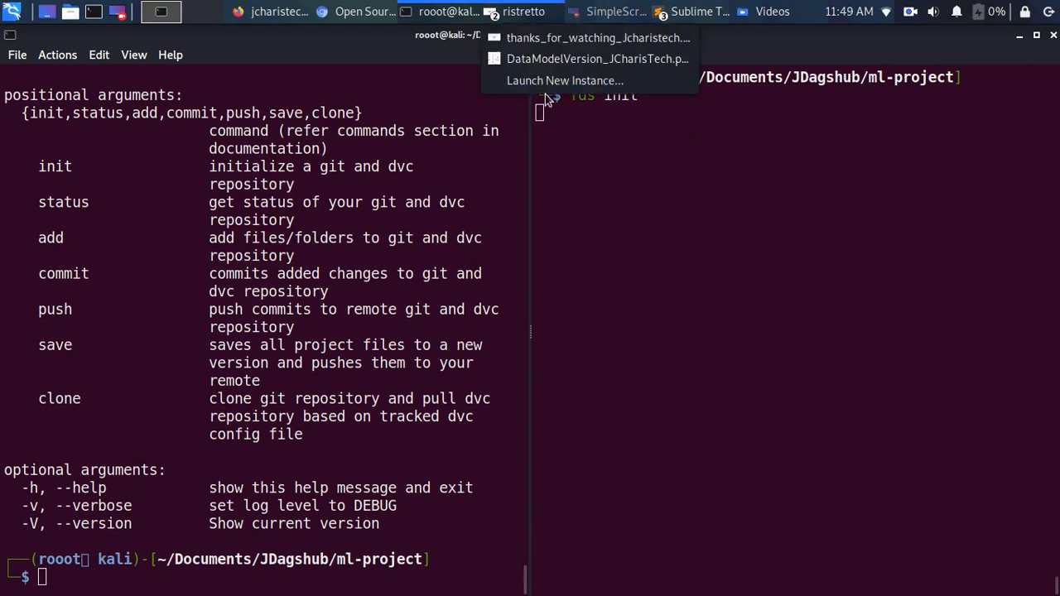
pyautogui.click(590, 59)
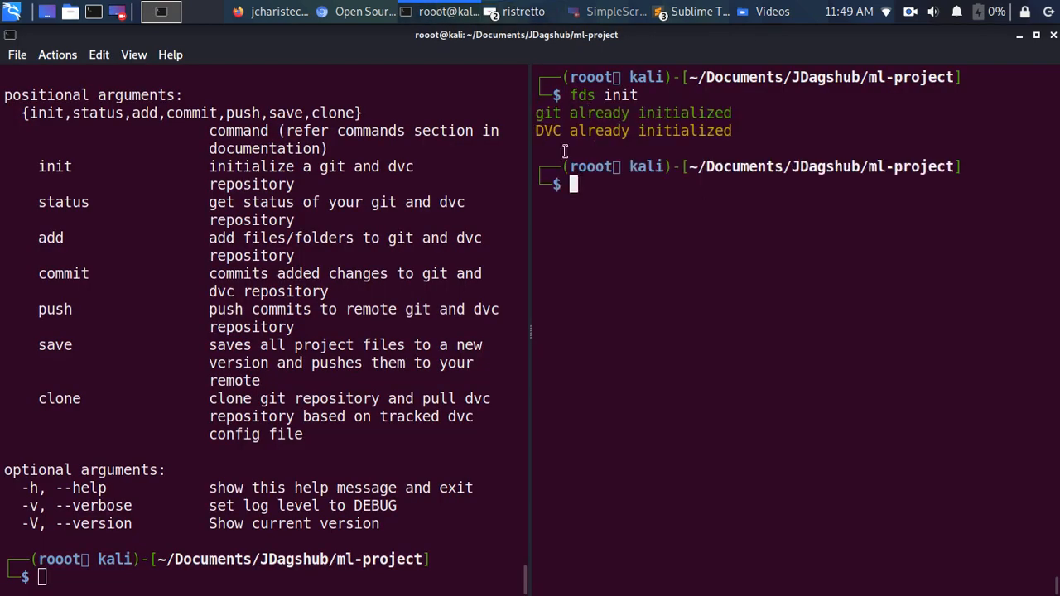
pyautogui.moveTo(681, 169)
pyautogui.write('fds status')
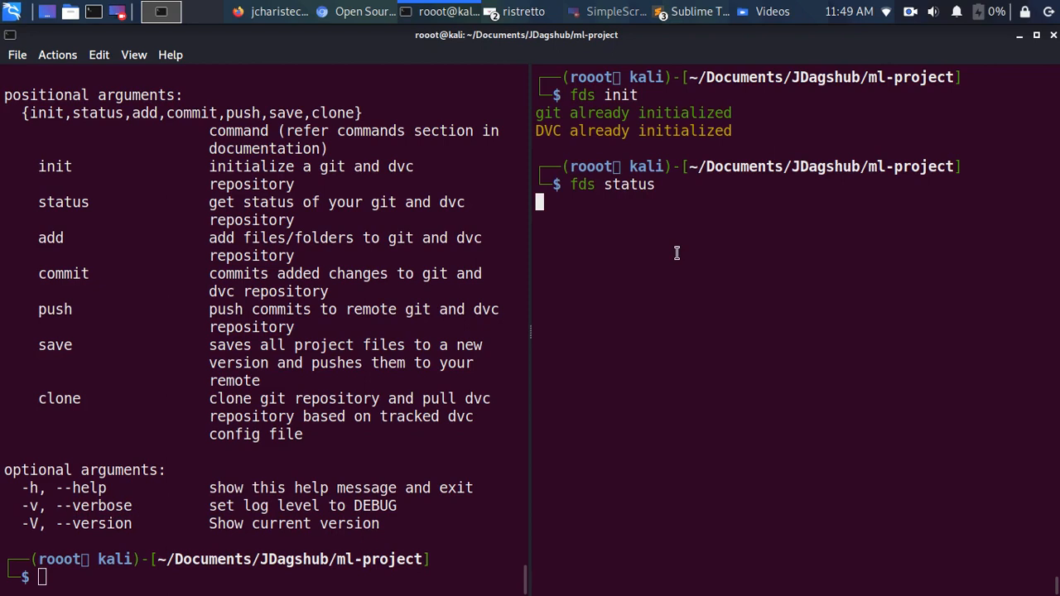
# Step: Run fds status to reveal a clean git tree and a modified data/mydataset.csv under DVC
pyautogui.press('Return')
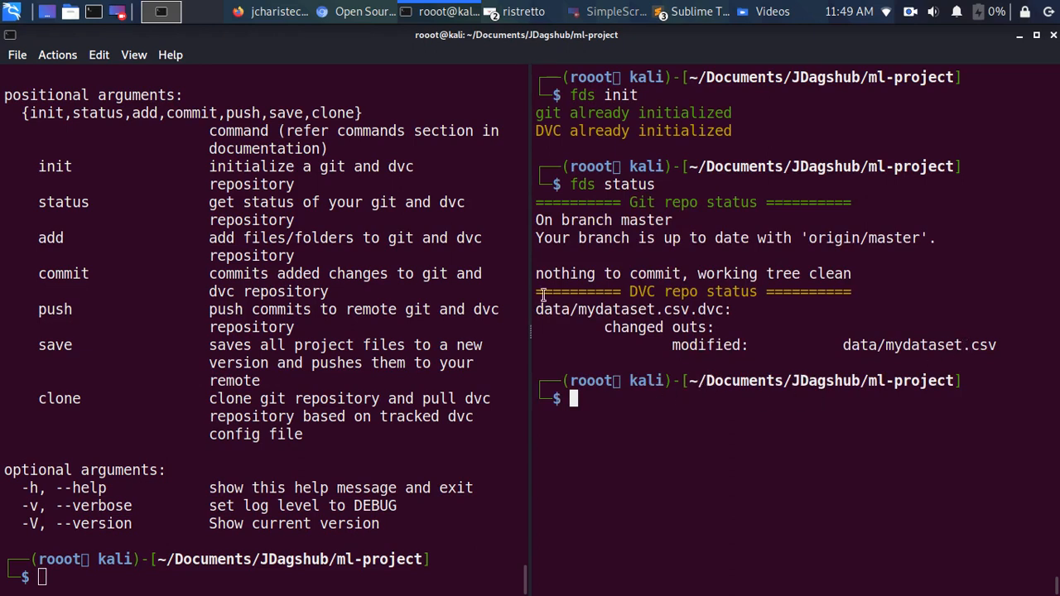
pyautogui.write('fds status')
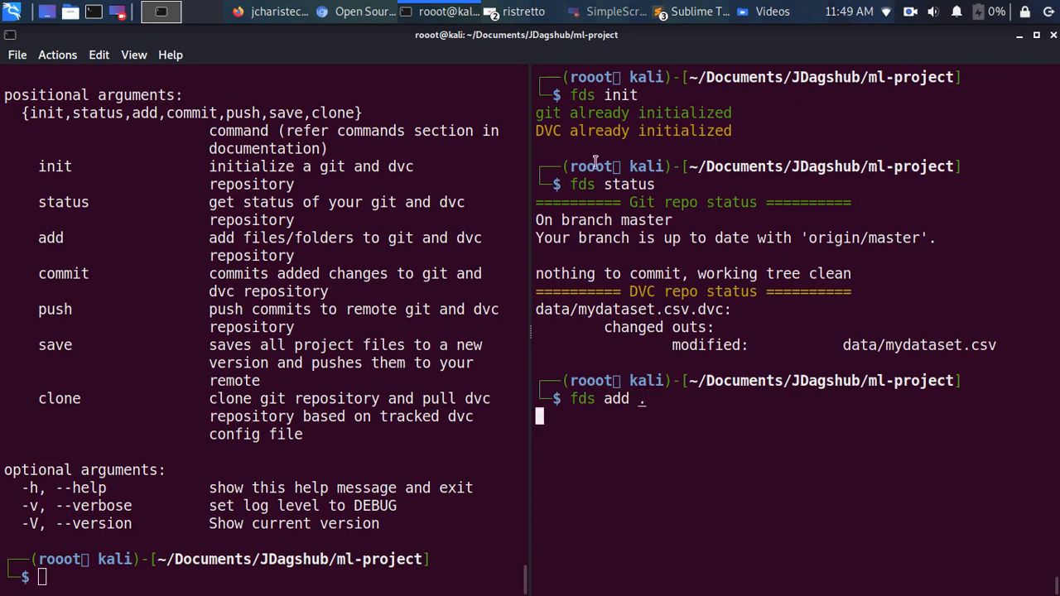
pyautogui.moveTo(765, 414)
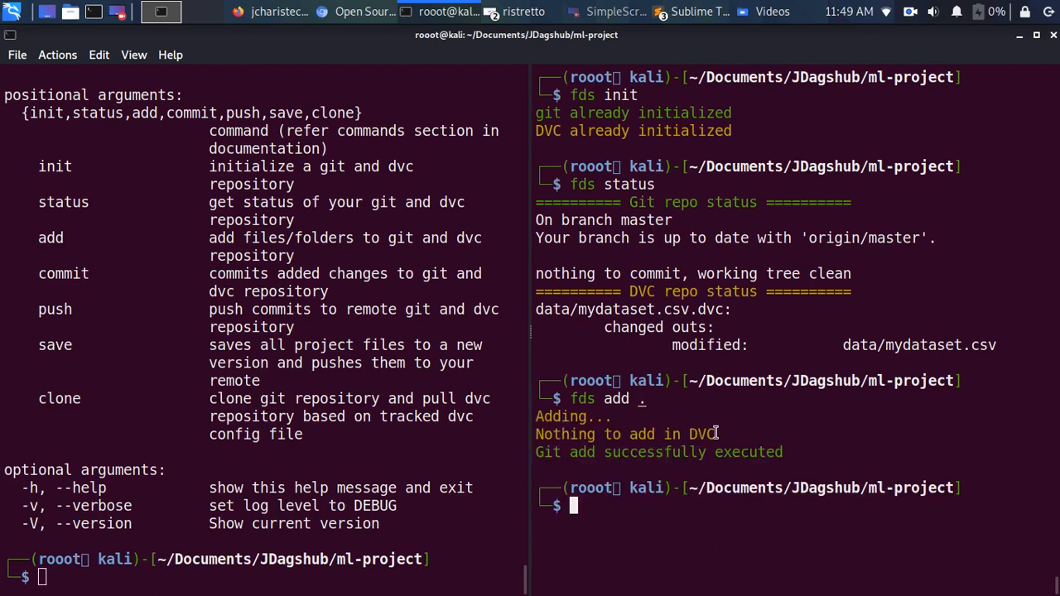
pyautogui.moveTo(685, 414)
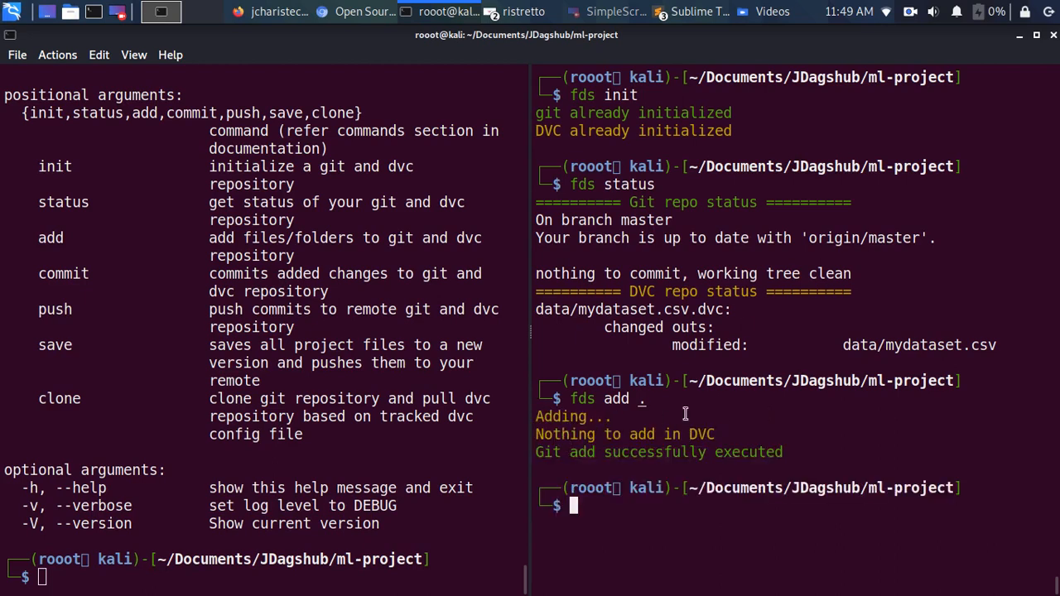
pyautogui.moveTo(702, 553)
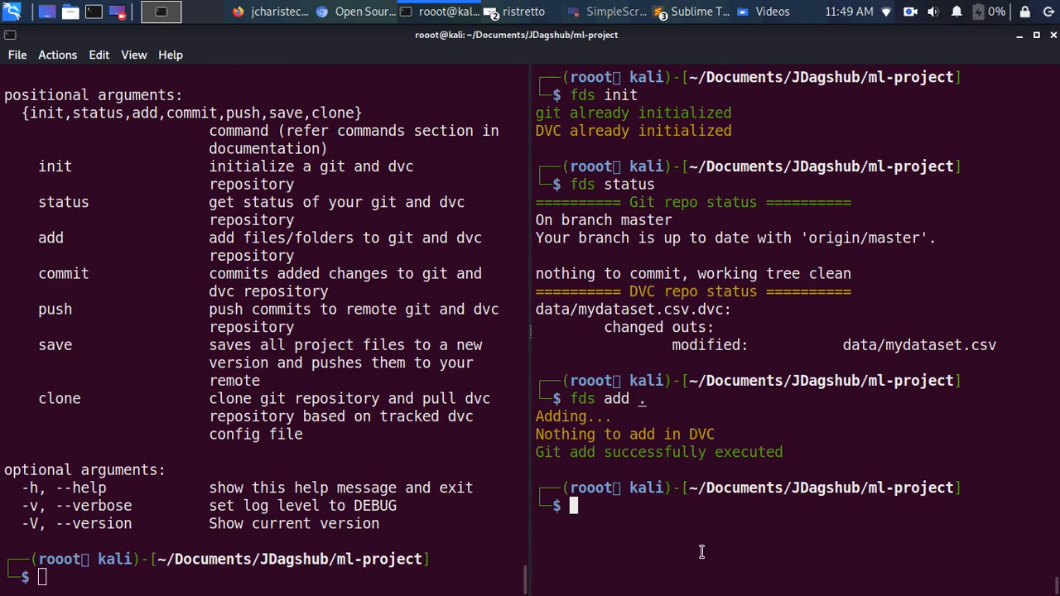
# Step: Track the updated data/mydataset.csv with dvc add after fds add finds nothing new
pyautogui.write('dvc add data/mydataset.csv')
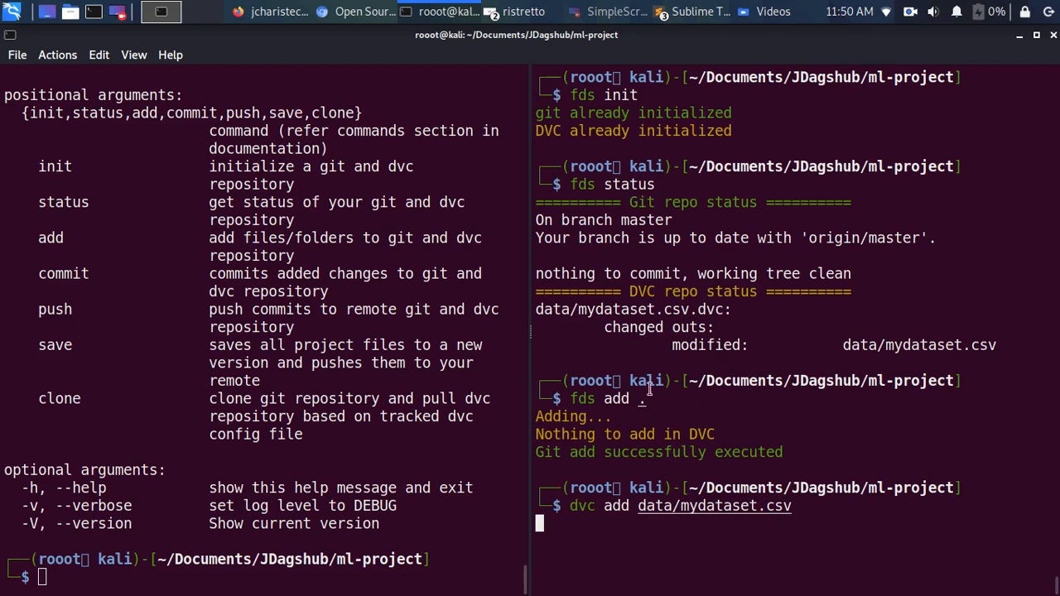
pyautogui.moveTo(570, 507)
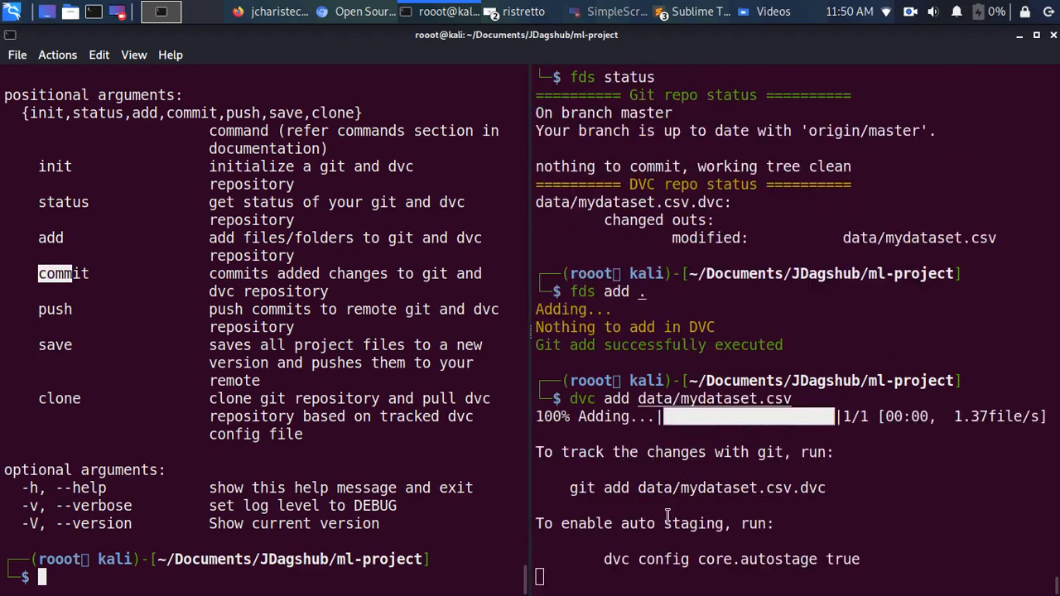
pyautogui.scroll(-3)
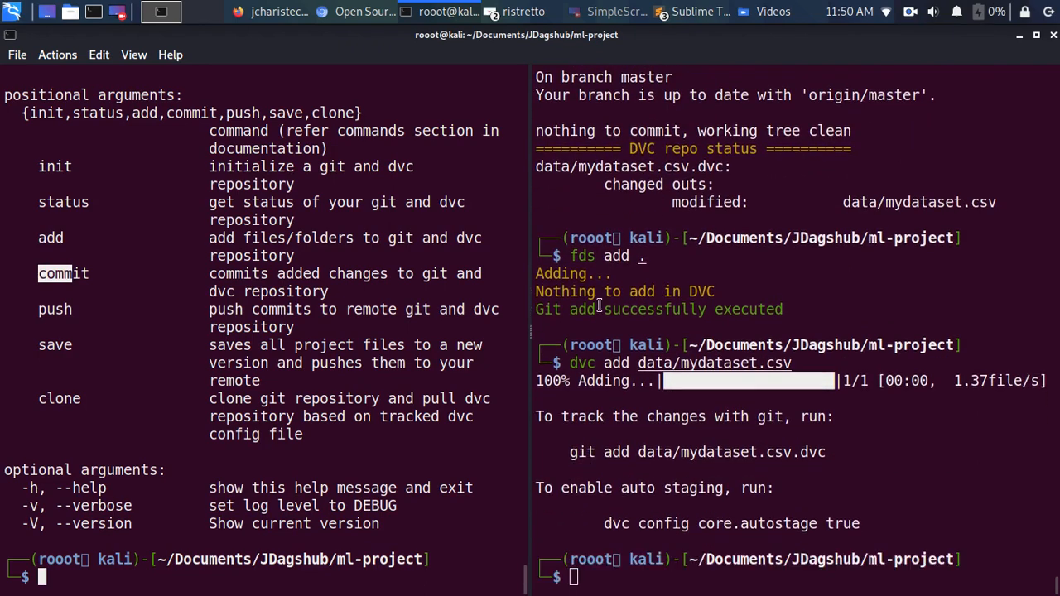
pyautogui.moveTo(652, 588)
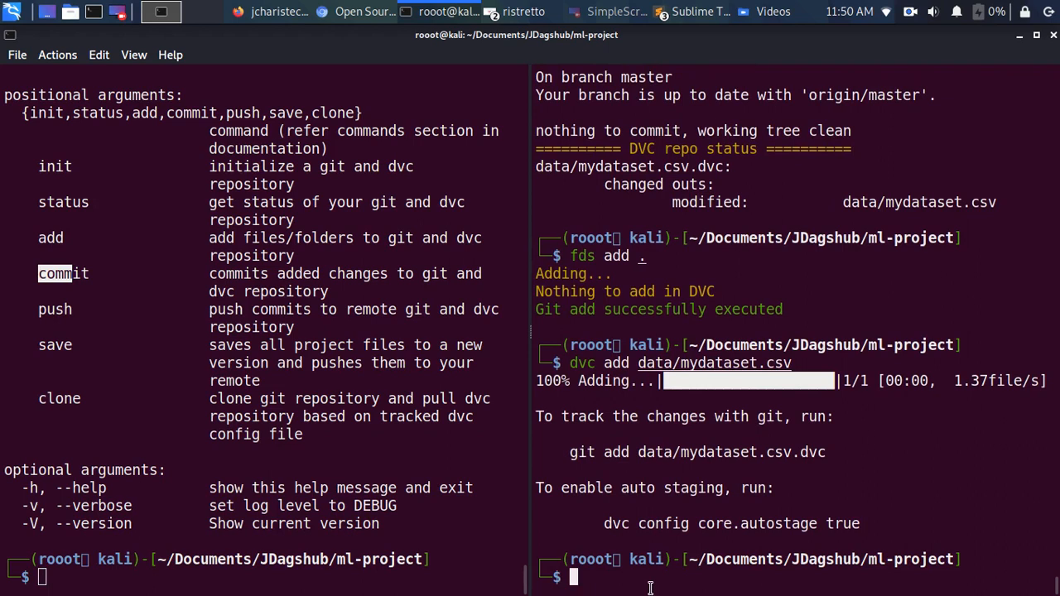
pyautogui.moveTo(122, 178)
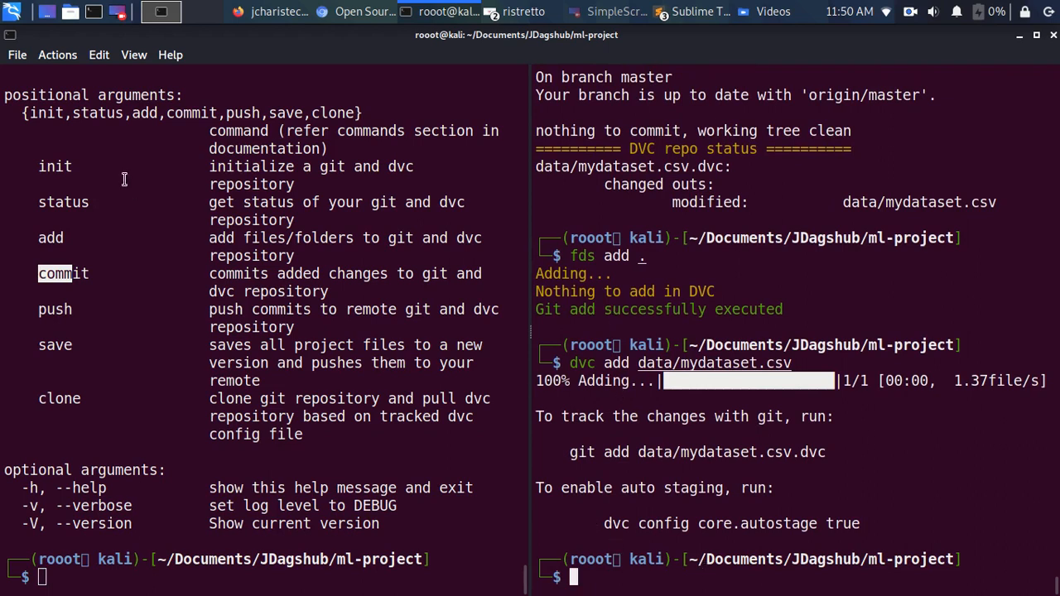
pyautogui.moveTo(643, 572)
pyautogui.write('fds commit -m "Added Code & Data v2"')
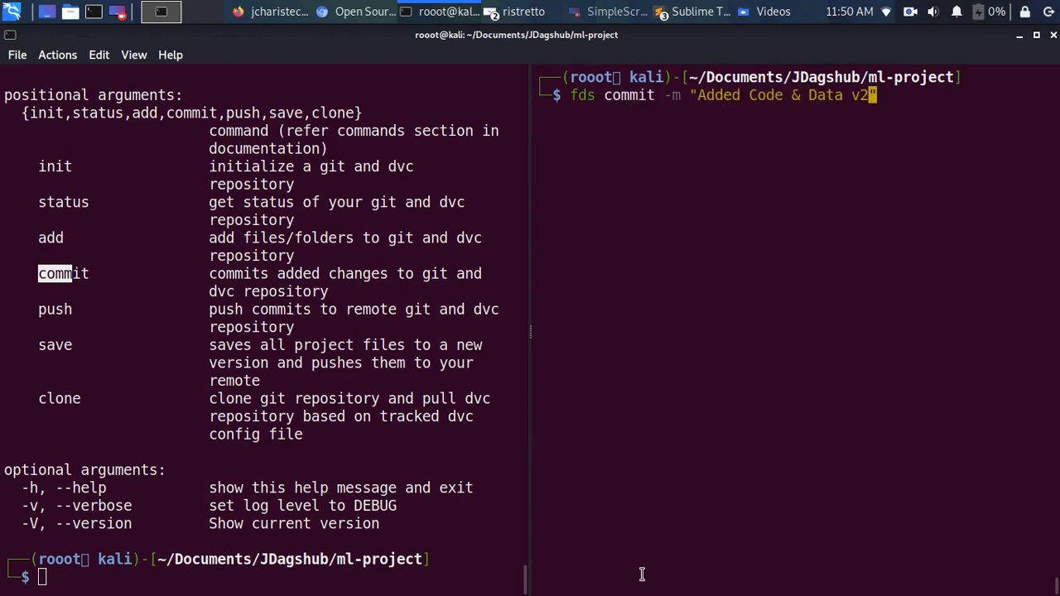
# Step: Commit to DVC and Git with fds commit -m "Added Code & Data v3" and recall the command
pyautogui.press('BackSpace')
pyautogui.write('3')
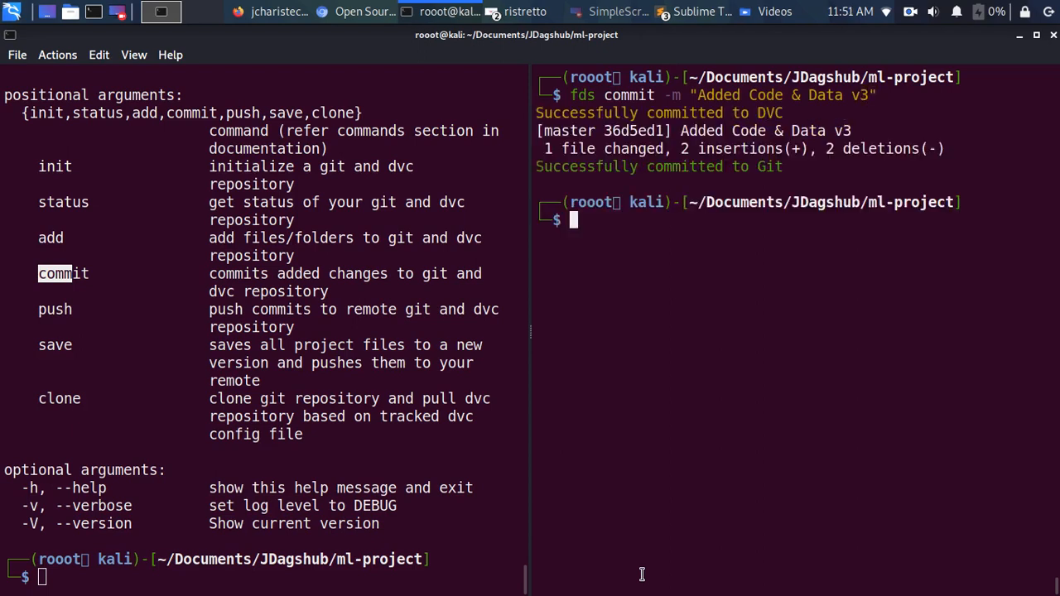
pyautogui.moveTo(768, 154)
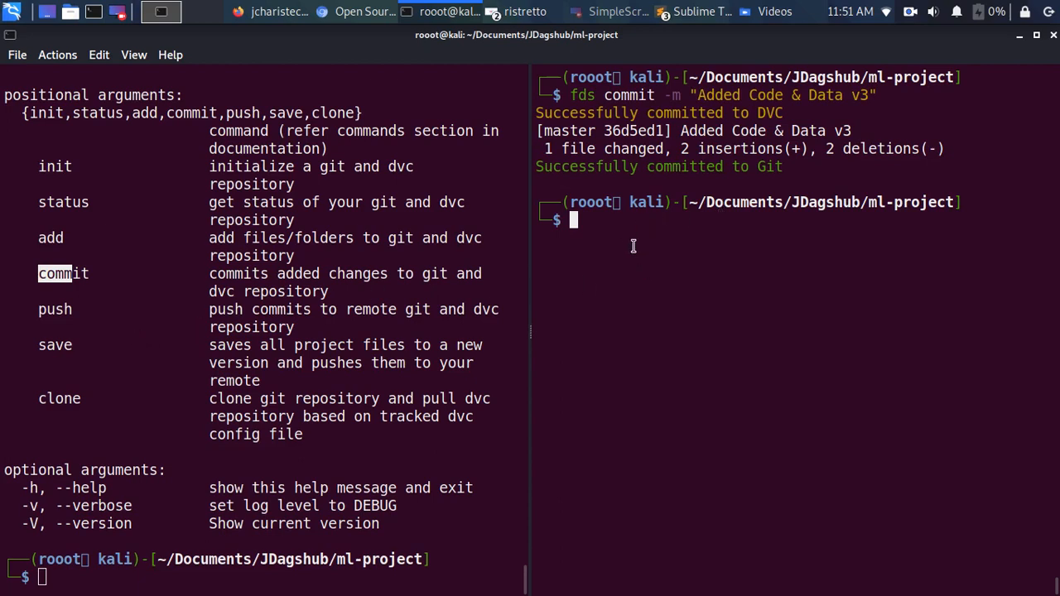
pyautogui.press('Up')
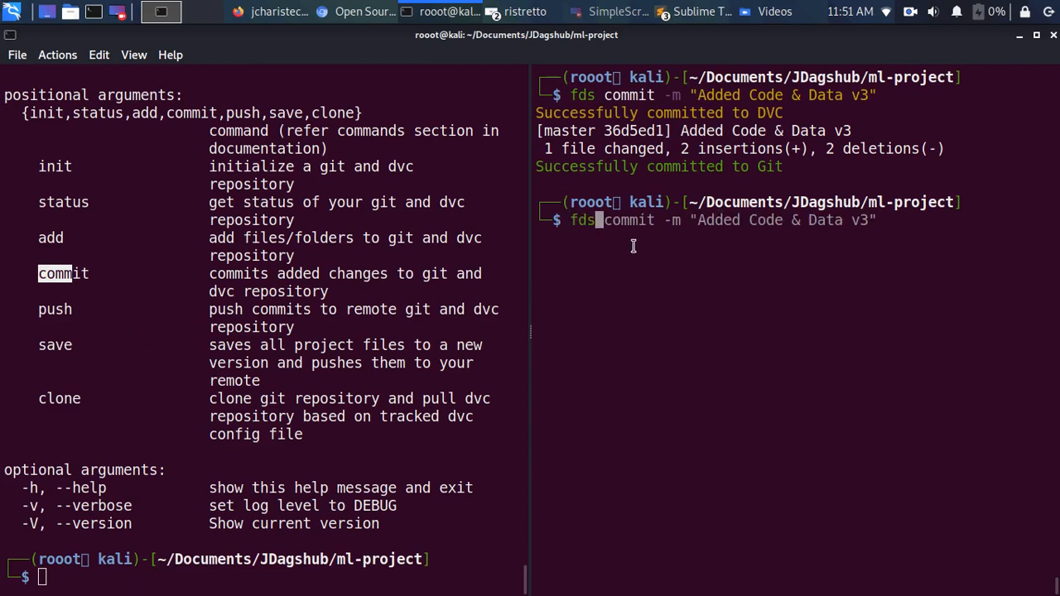
pyautogui.moveTo(588, 94)
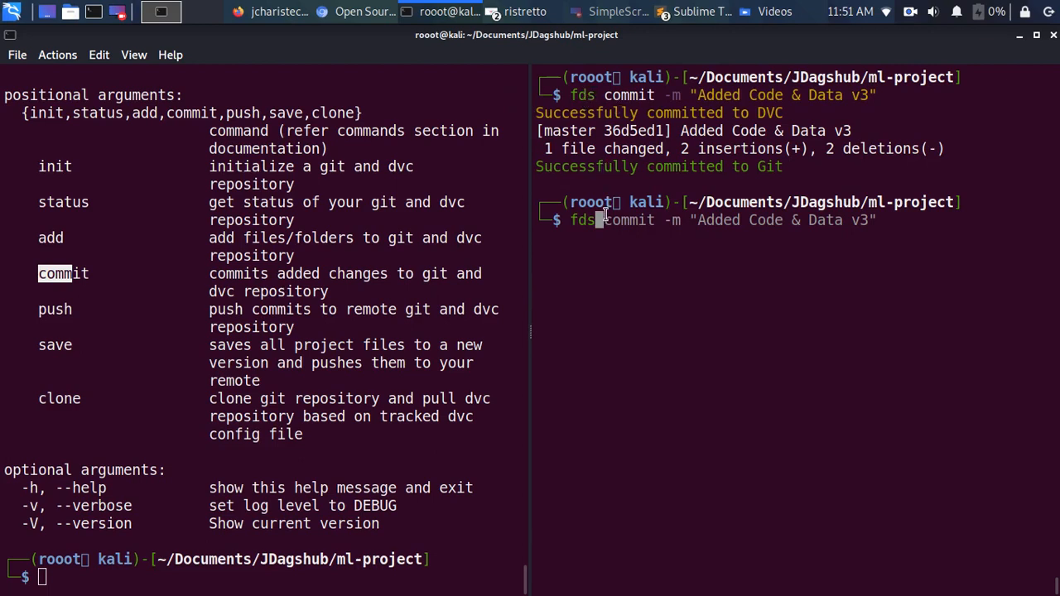
# Step: Push the v3 commit and dataset to DagsHub with fds push, authenticating as jcharistech
pyautogui.write('push')
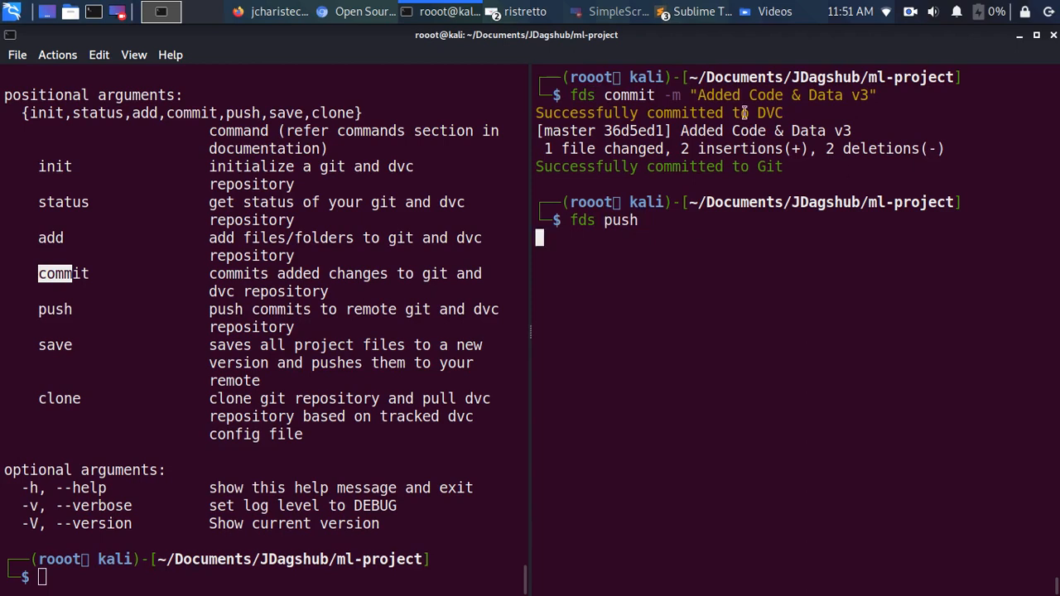
pyautogui.moveTo(719, 215)
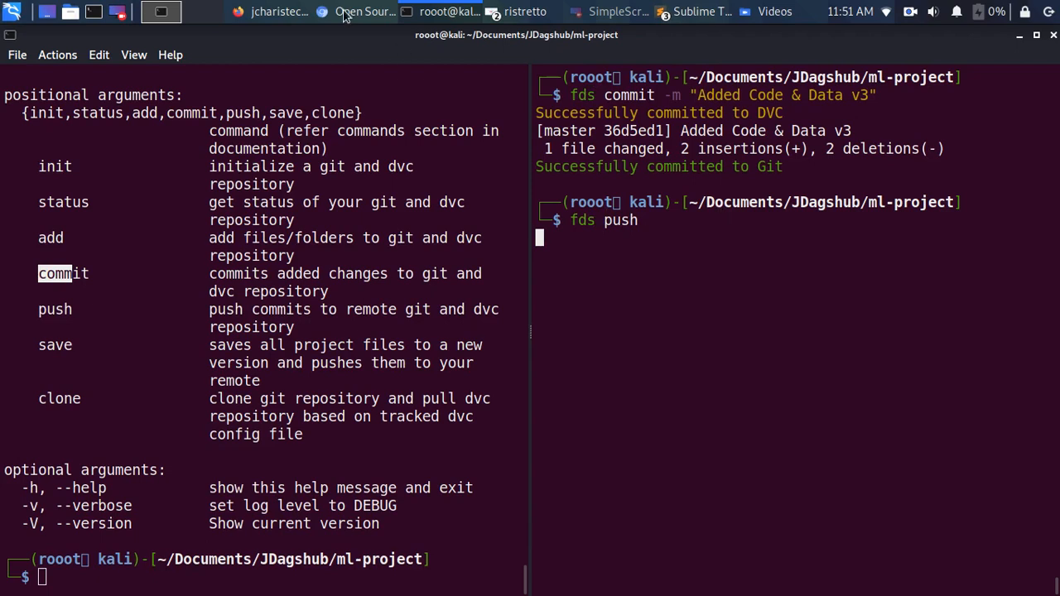
pyautogui.moveTo(278, 11)
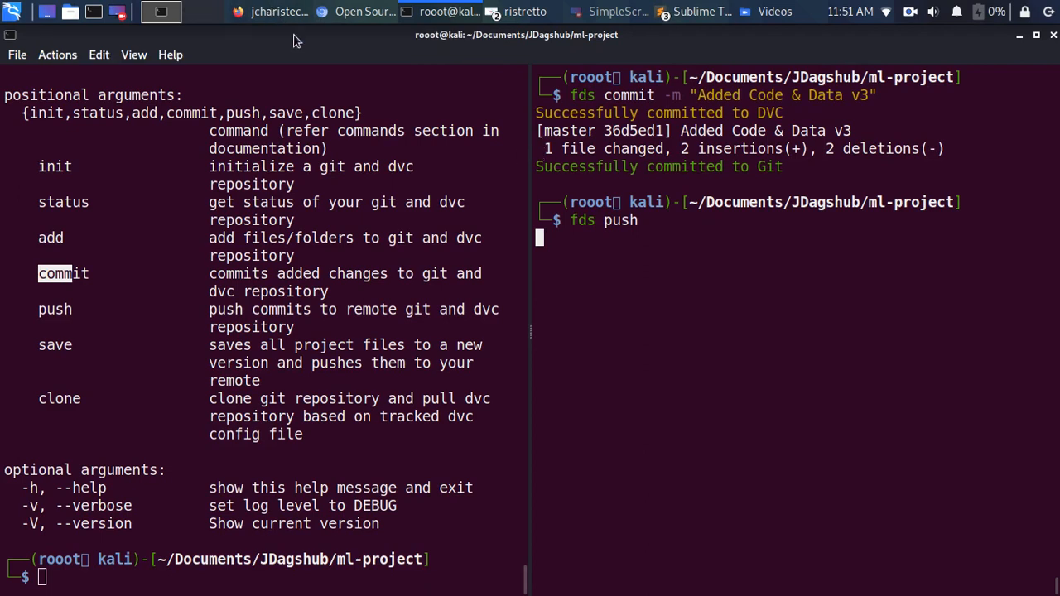
pyautogui.moveTo(453, 243)
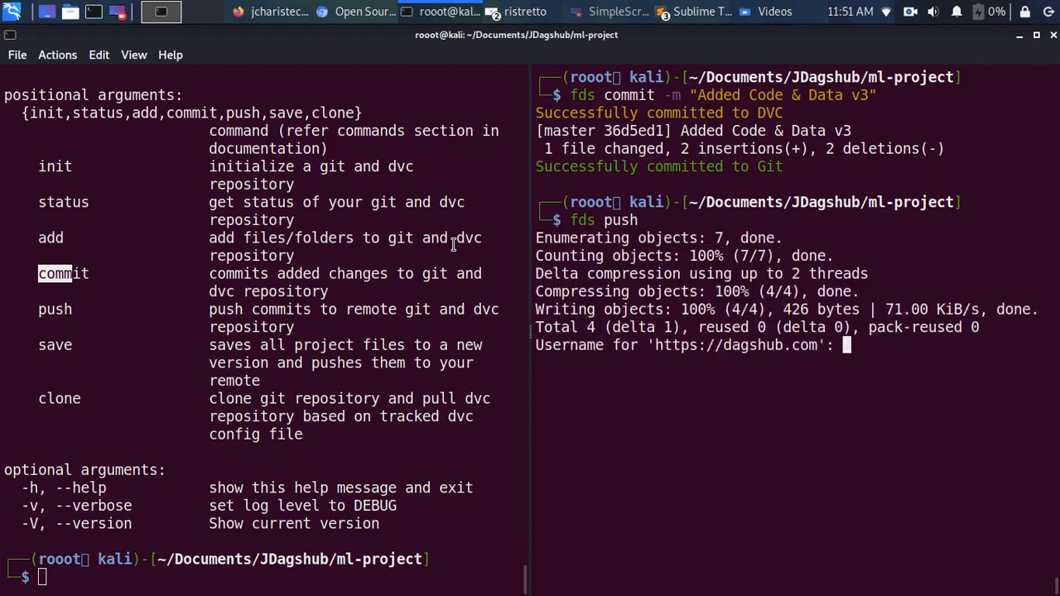
pyautogui.write('jcharistech')
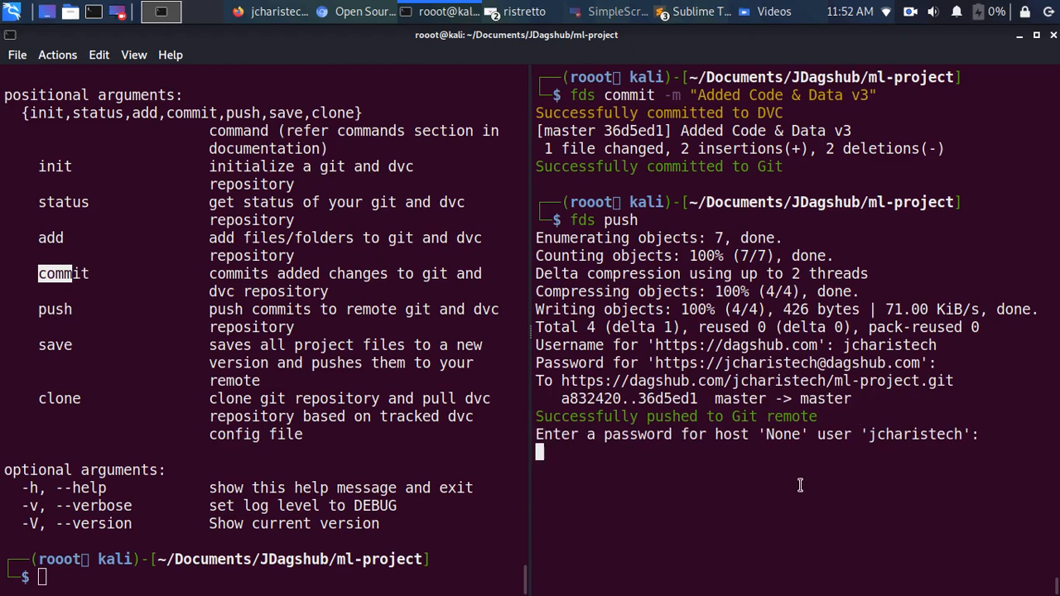
pyautogui.moveTo(755, 438)
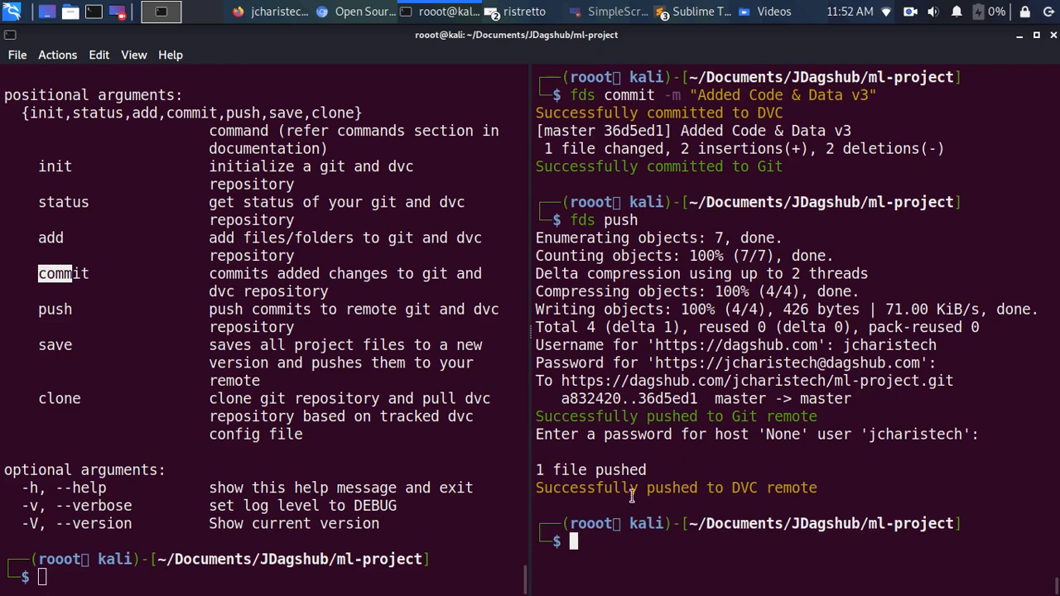
pyautogui.moveTo(652, 310)
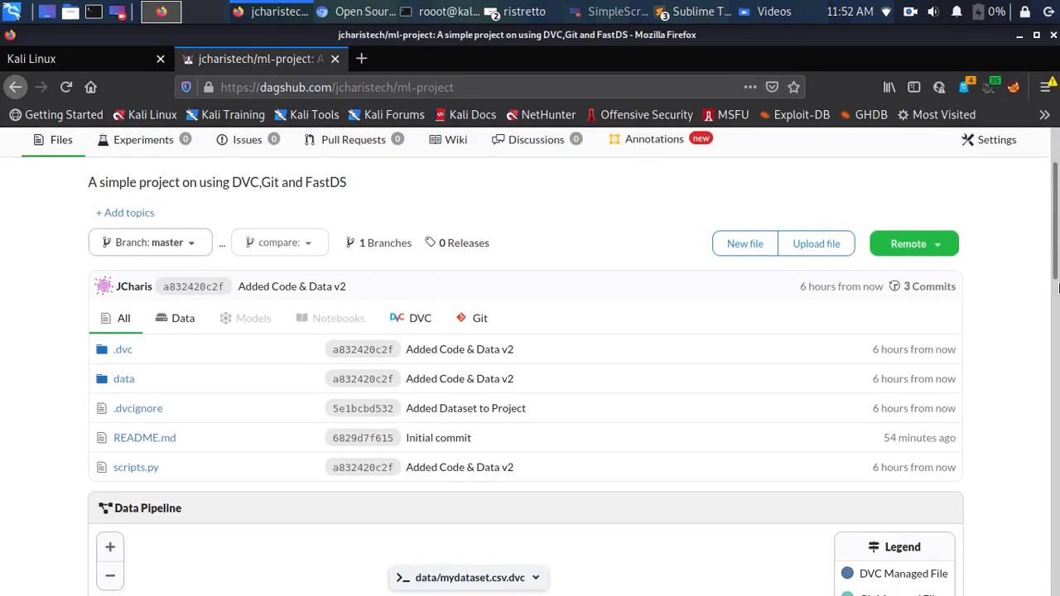
# Step: Review the ml-project repo on DagsHub, then show the data model versioning diagram
pyautogui.scroll(3)
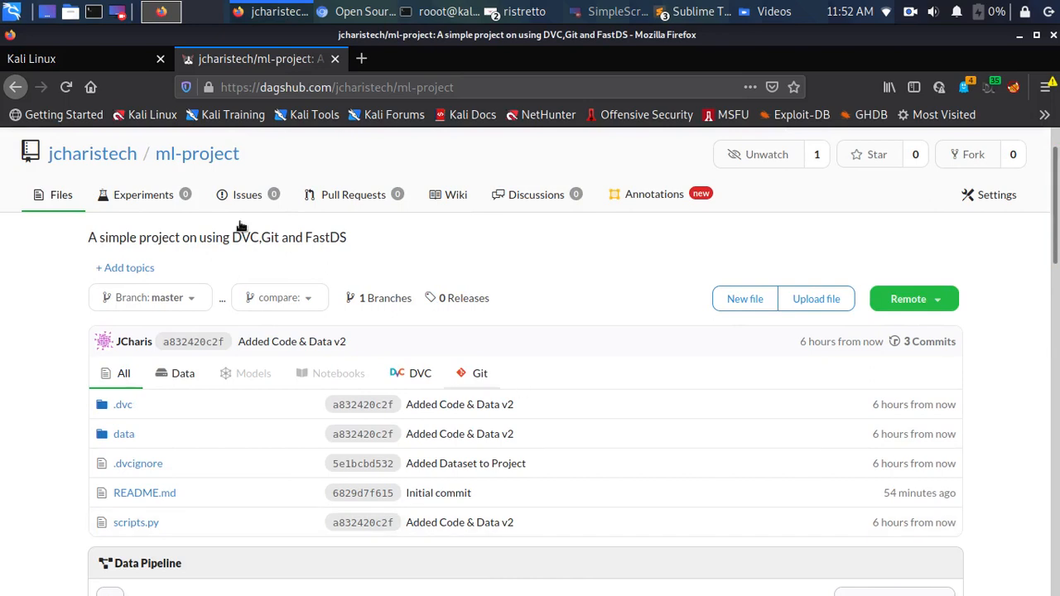
pyautogui.moveTo(212, 164)
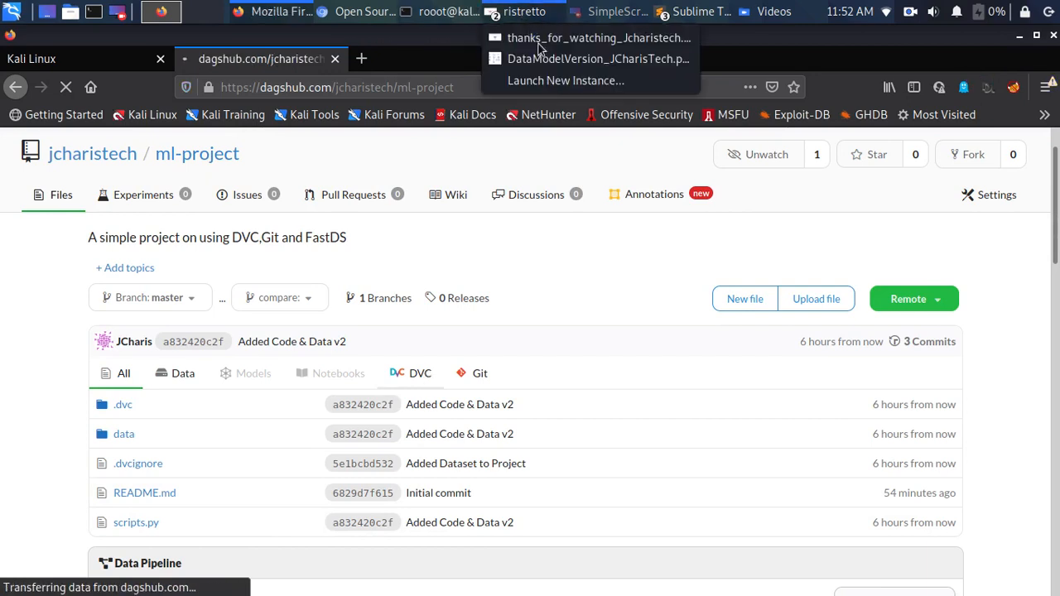
pyautogui.click(590, 57)
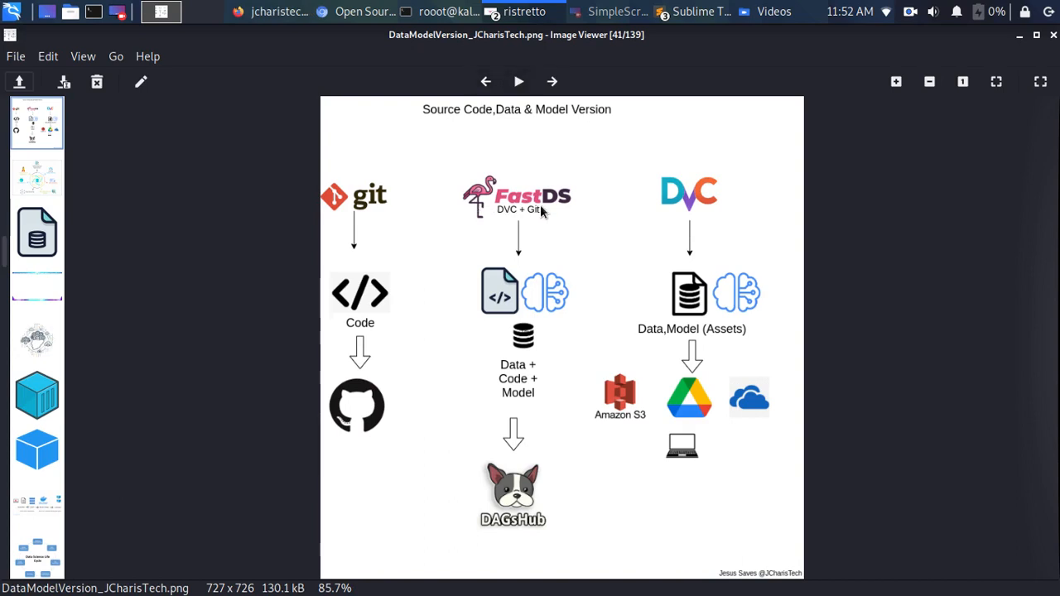
pyautogui.moveTo(551, 211)
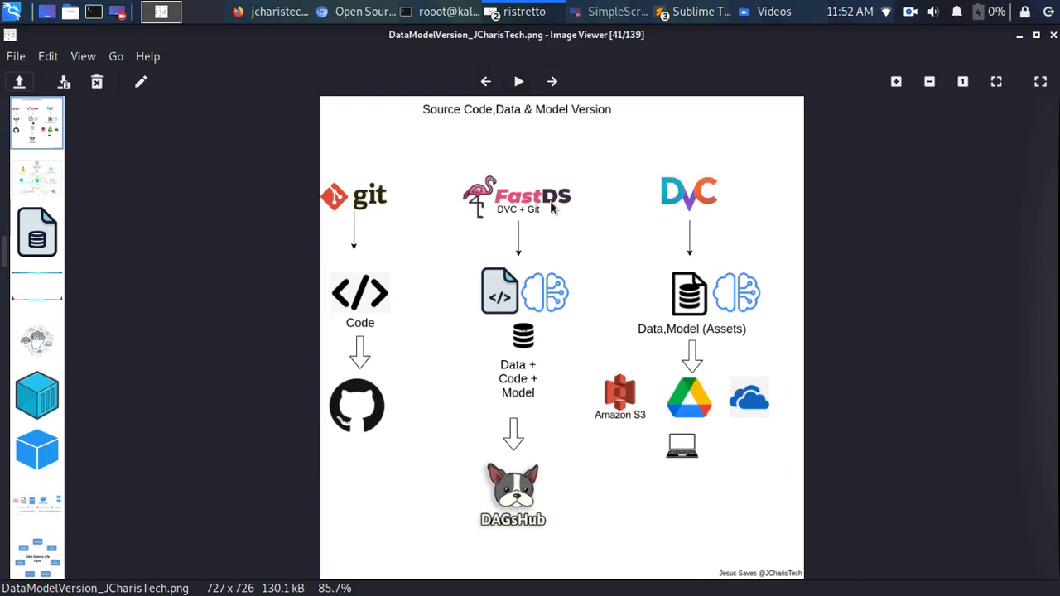
pyautogui.moveTo(699, 213)
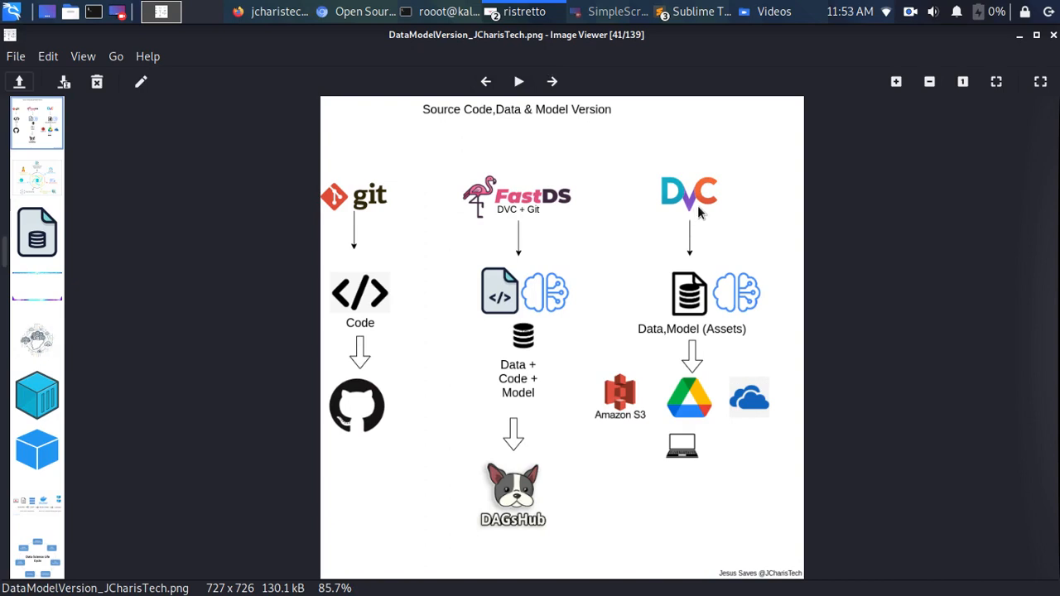
pyautogui.moveTo(716, 197)
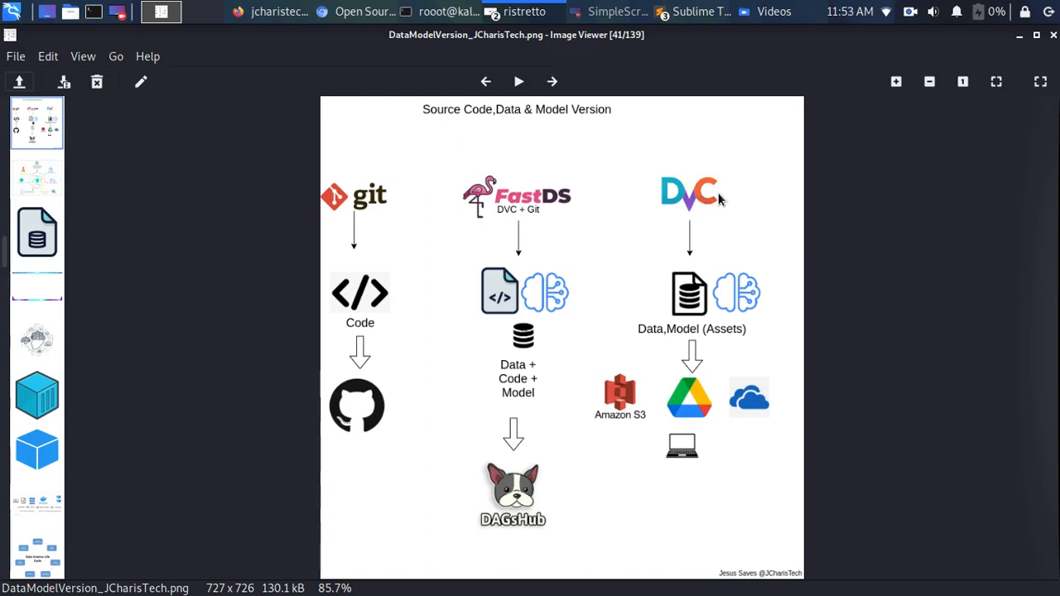
pyautogui.moveTo(510, 213)
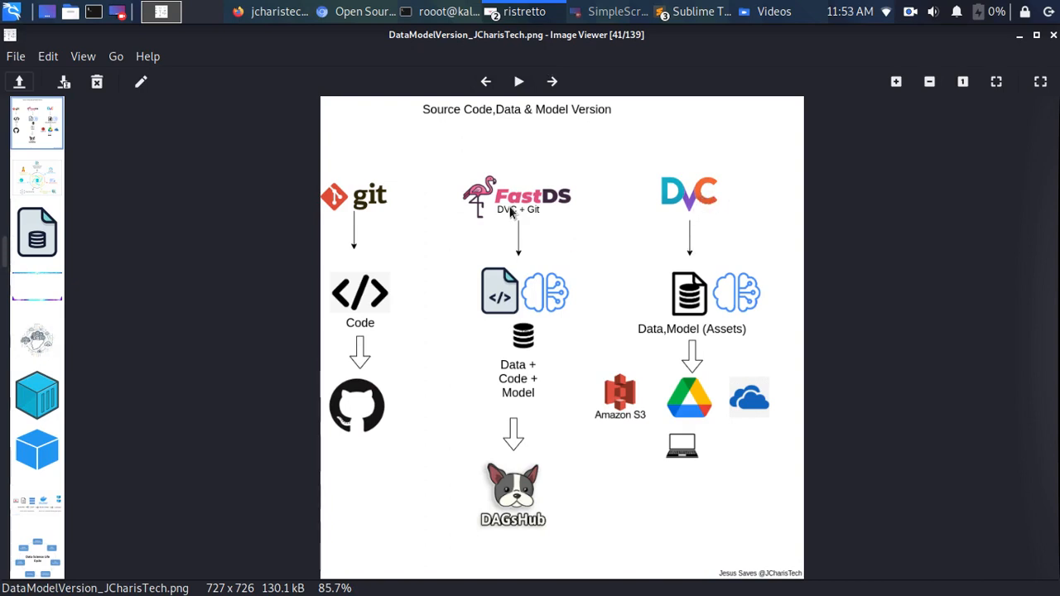
pyautogui.moveTo(504, 285)
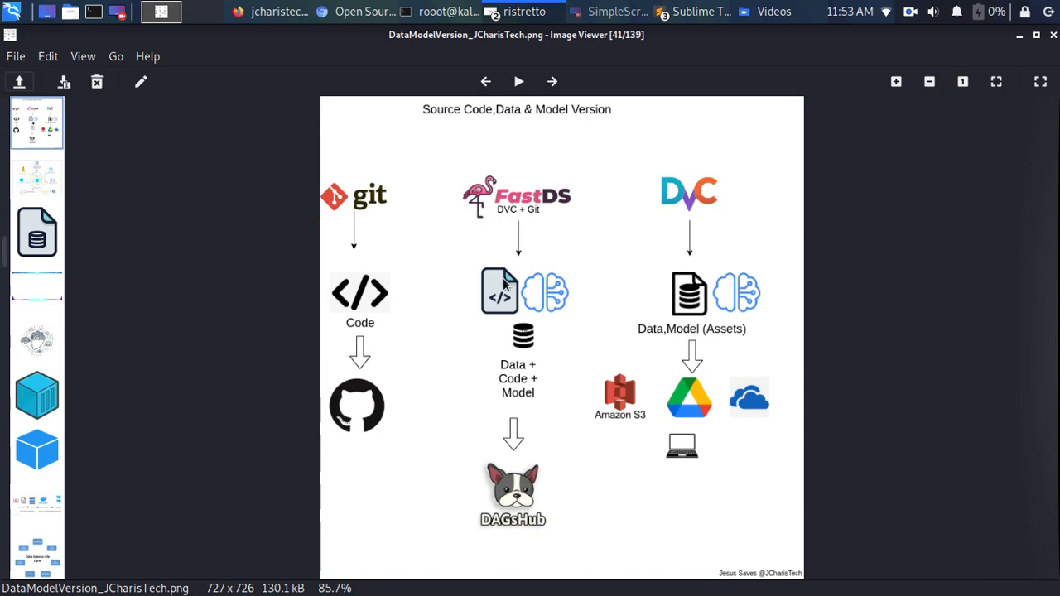
pyautogui.moveTo(533, 334)
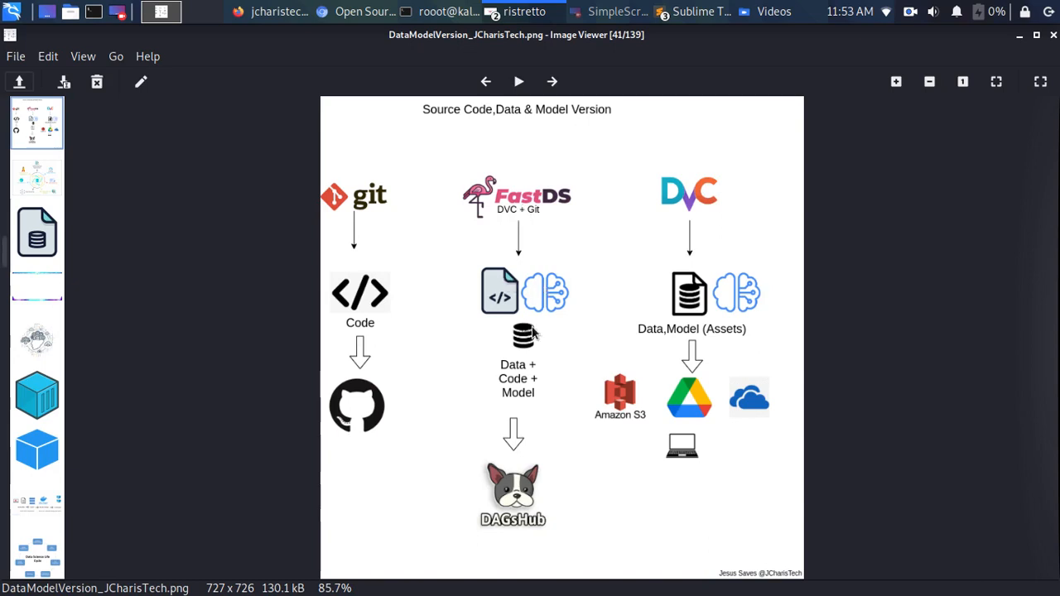
pyautogui.moveTo(516, 513)
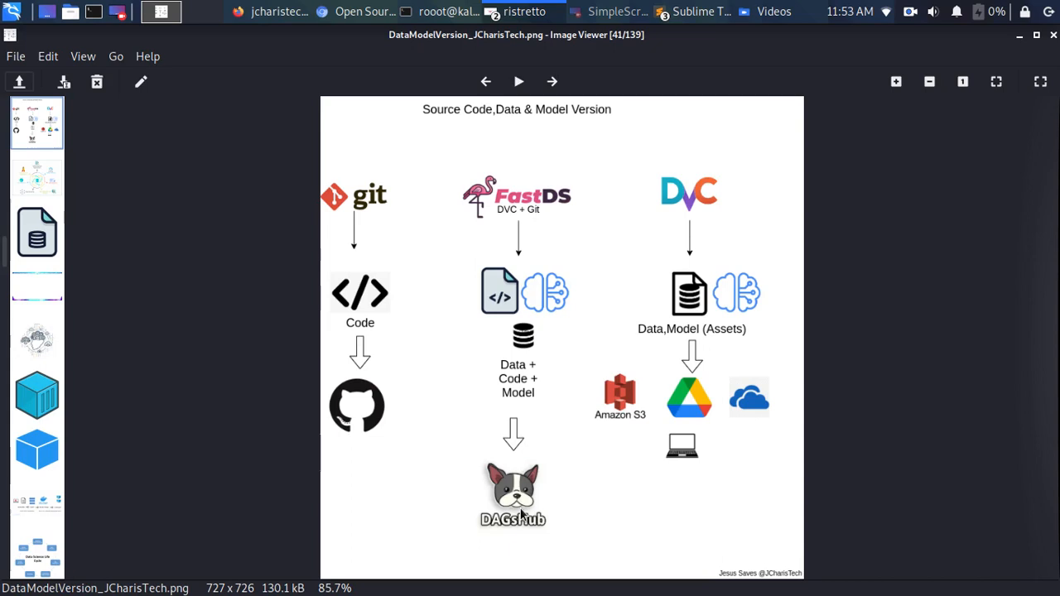
pyautogui.moveTo(669, 490)
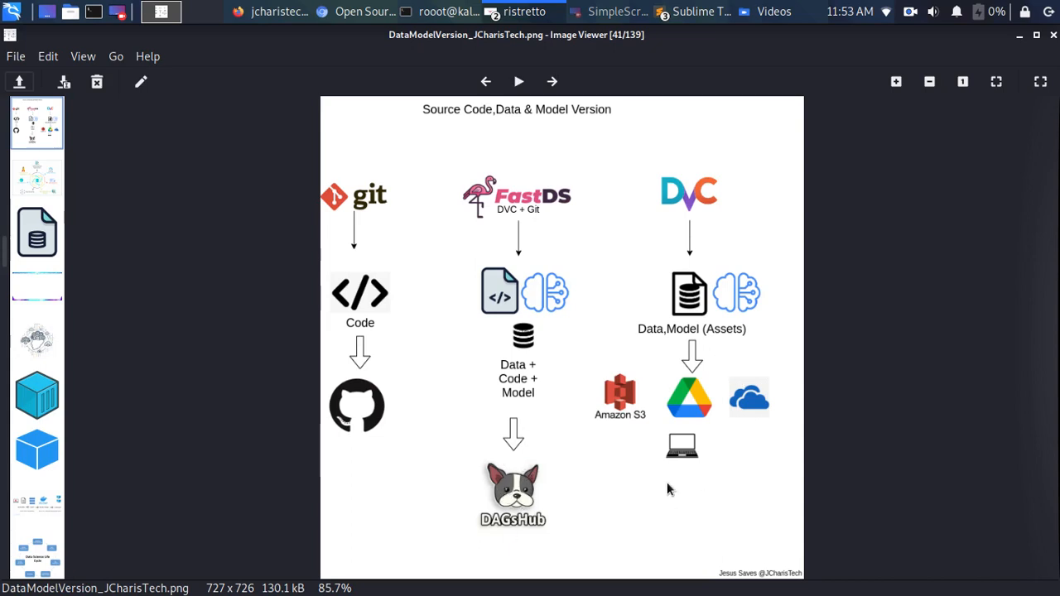